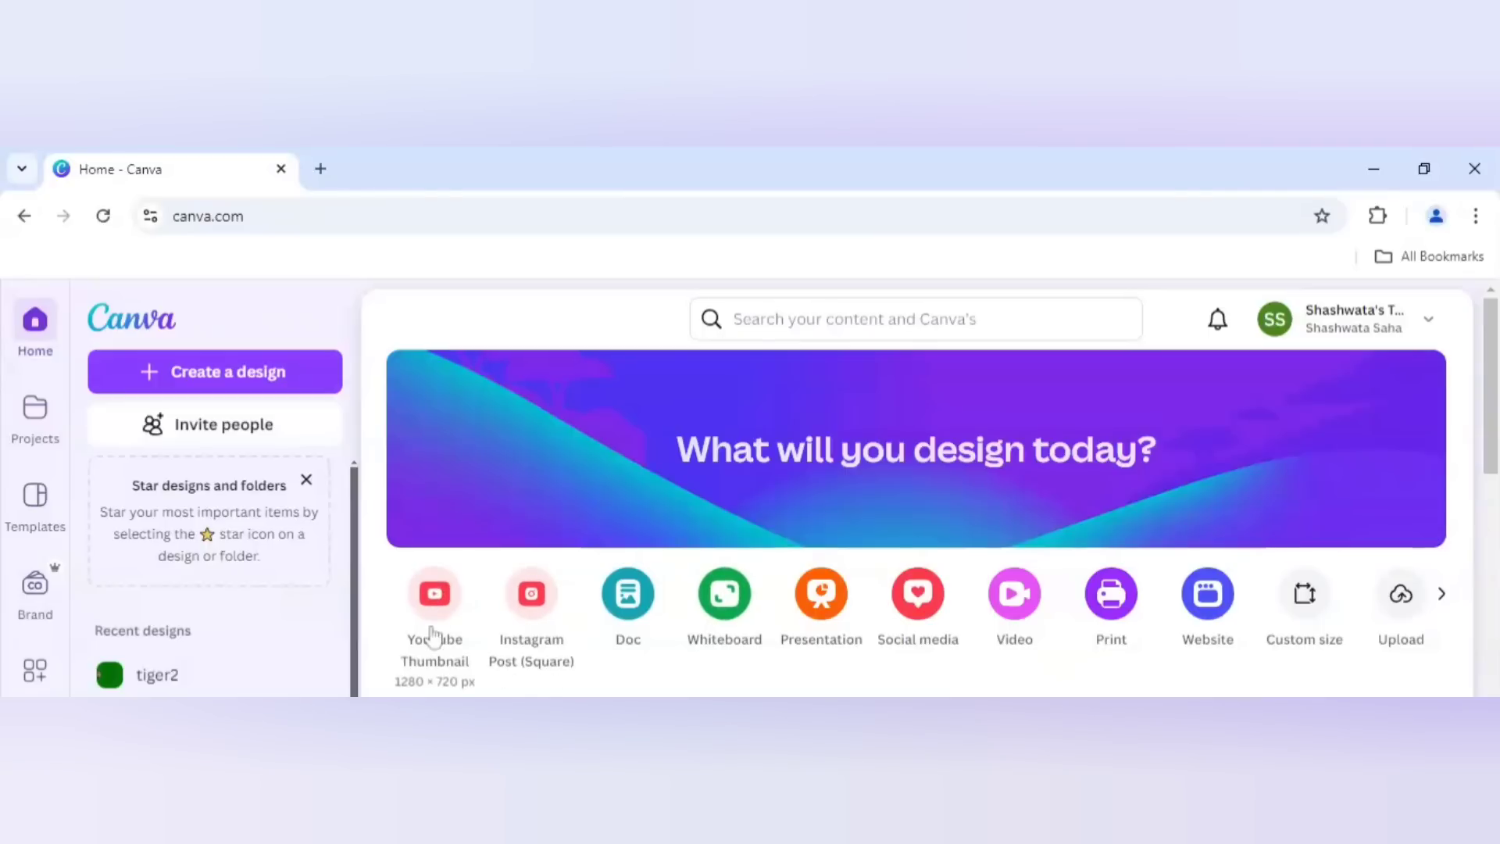
mouse_move(434, 624)
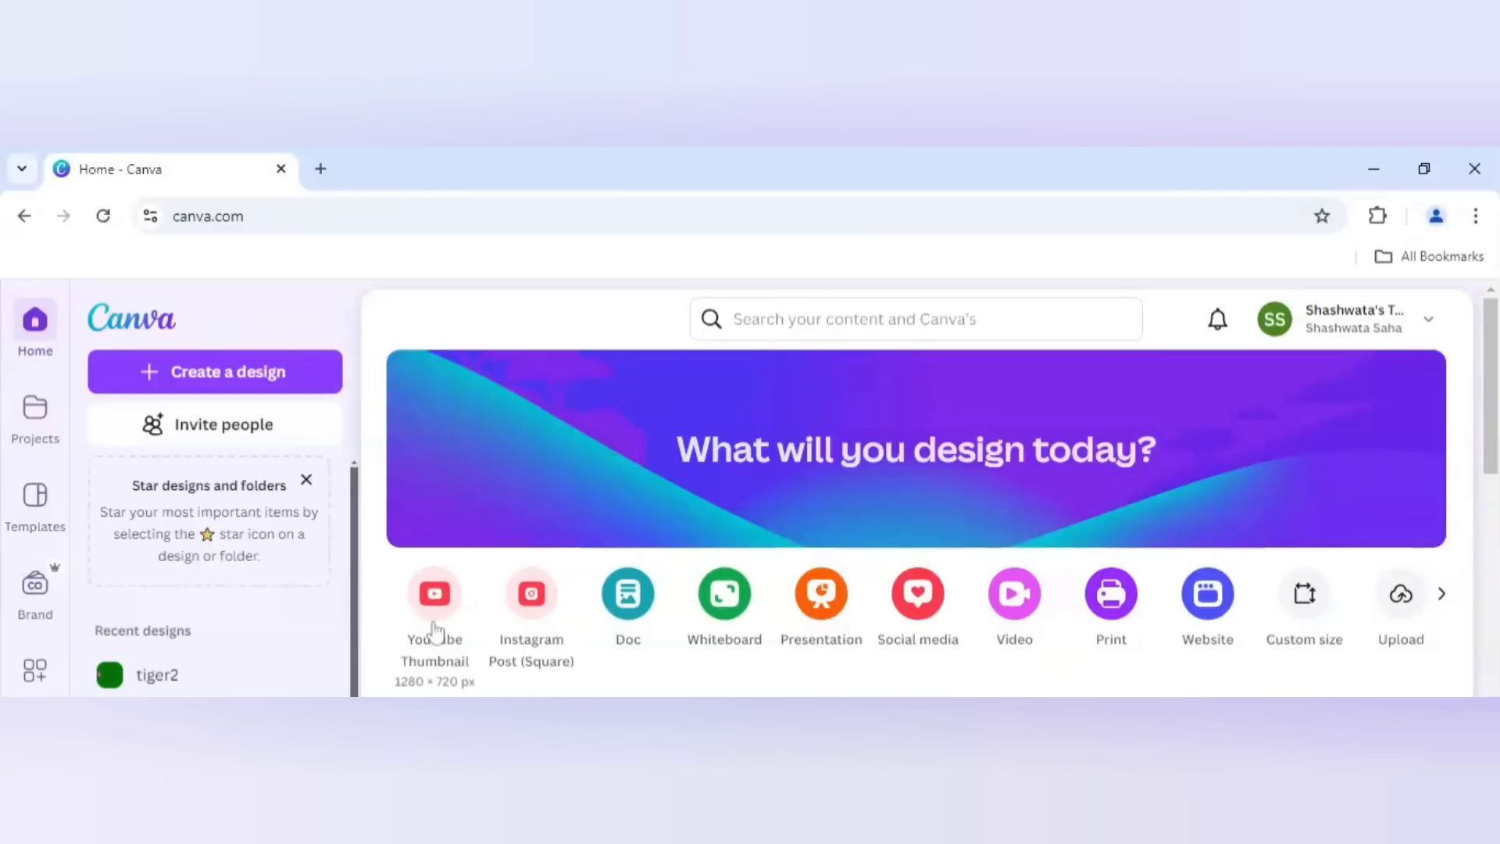
- Create a new blank YouTube Thumbnail design and switch to its editor tab
left_click(434, 593)
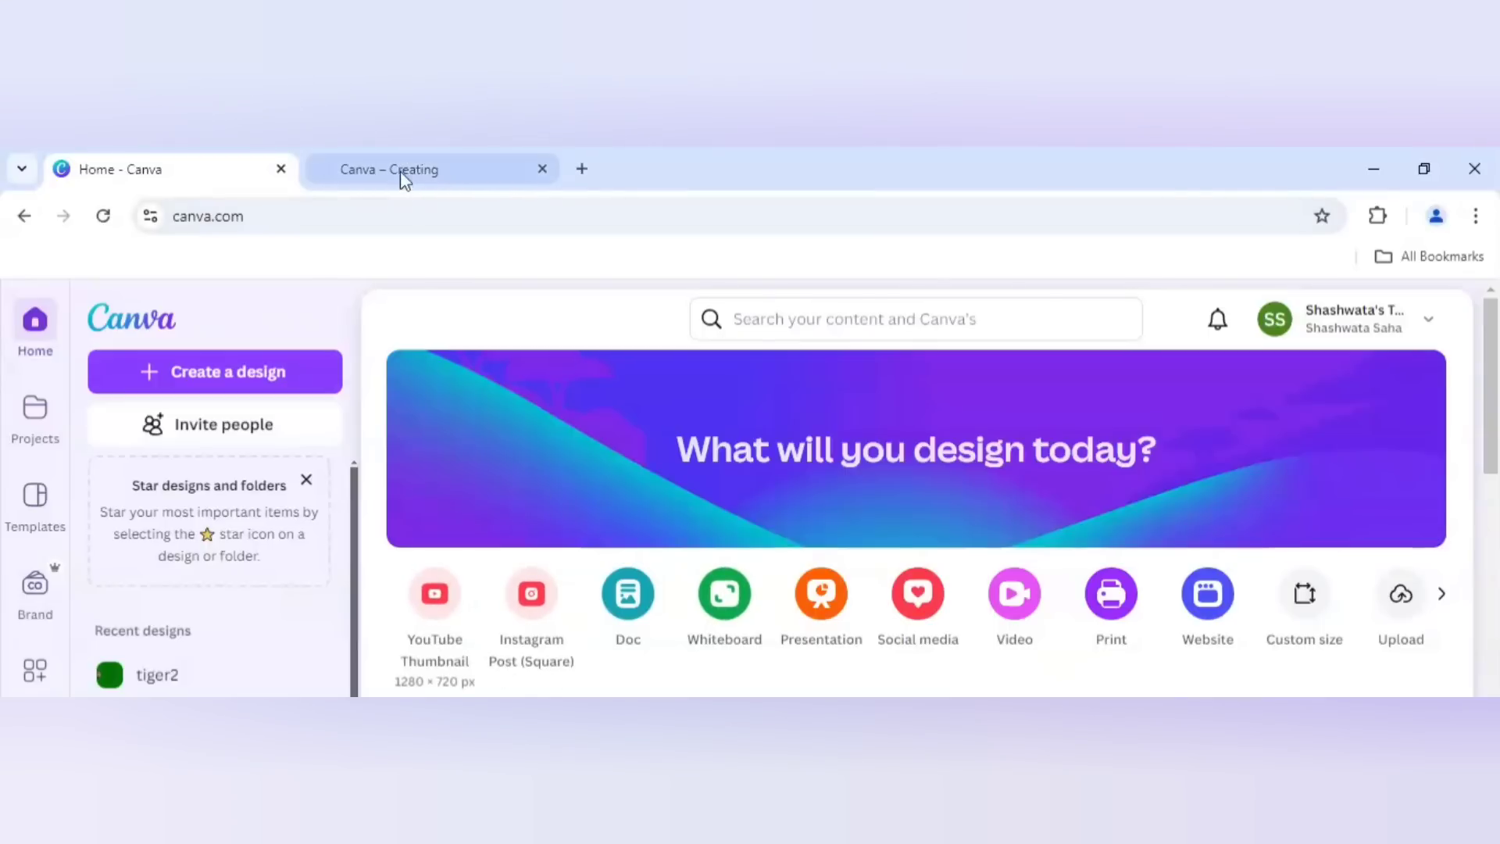
left_click(434, 593)
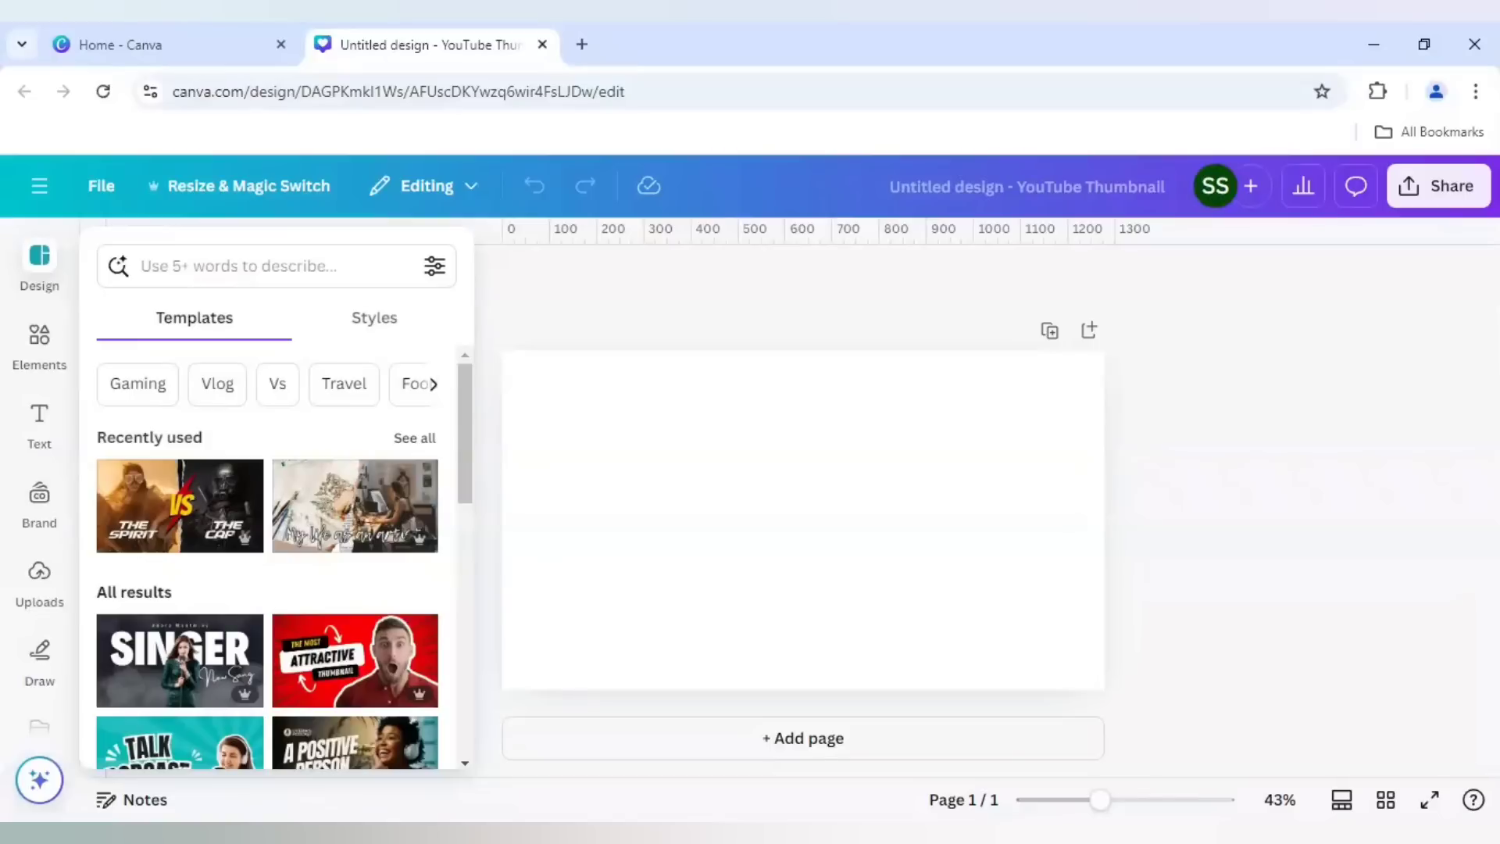
mouse_move(105, 332)
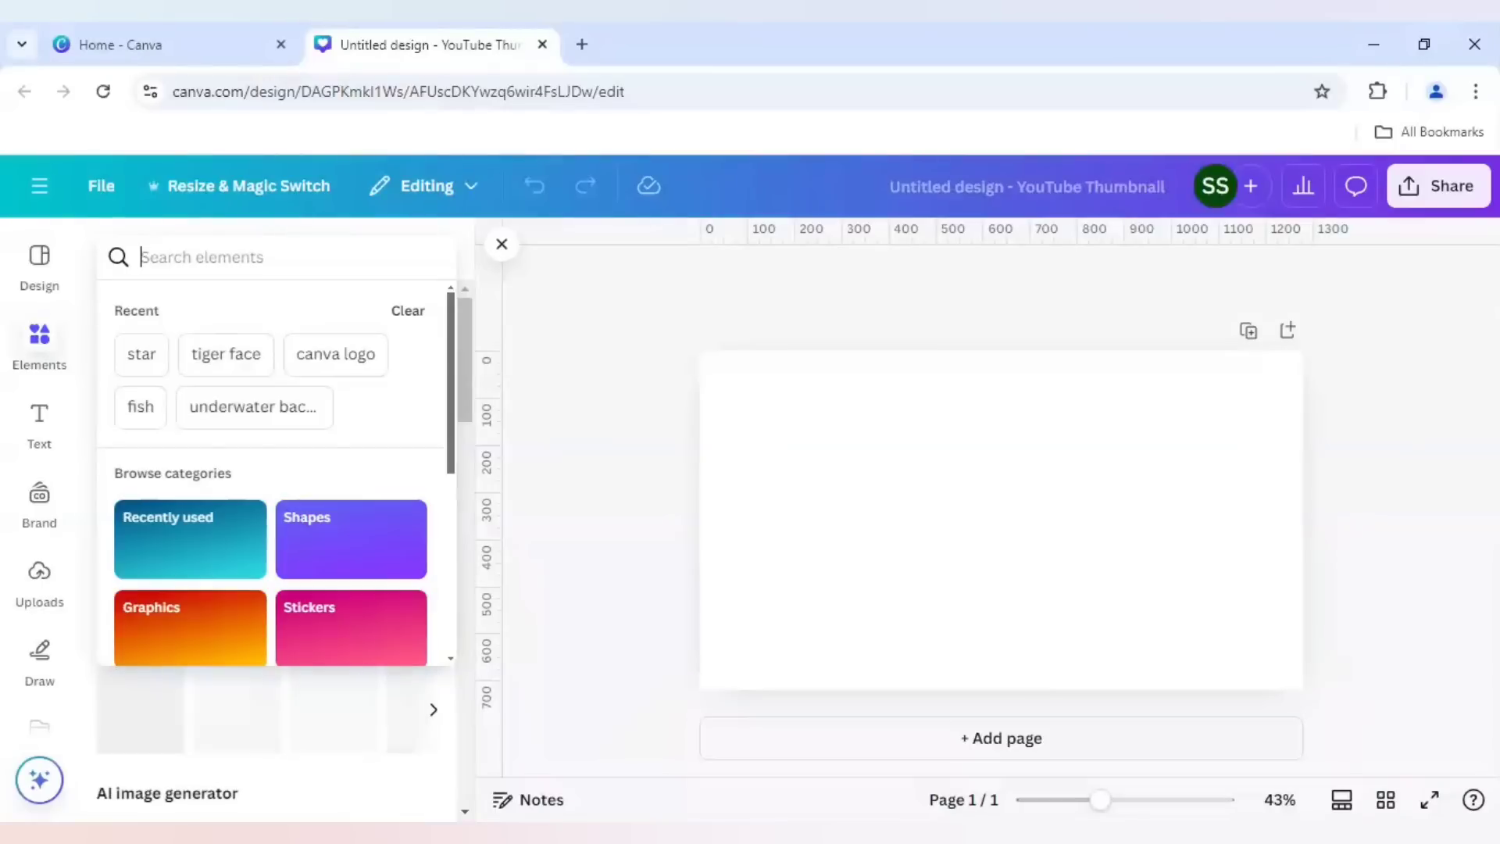
- Find a roaring tiger face graphic in Elements and centre it on the page
type("tiger")
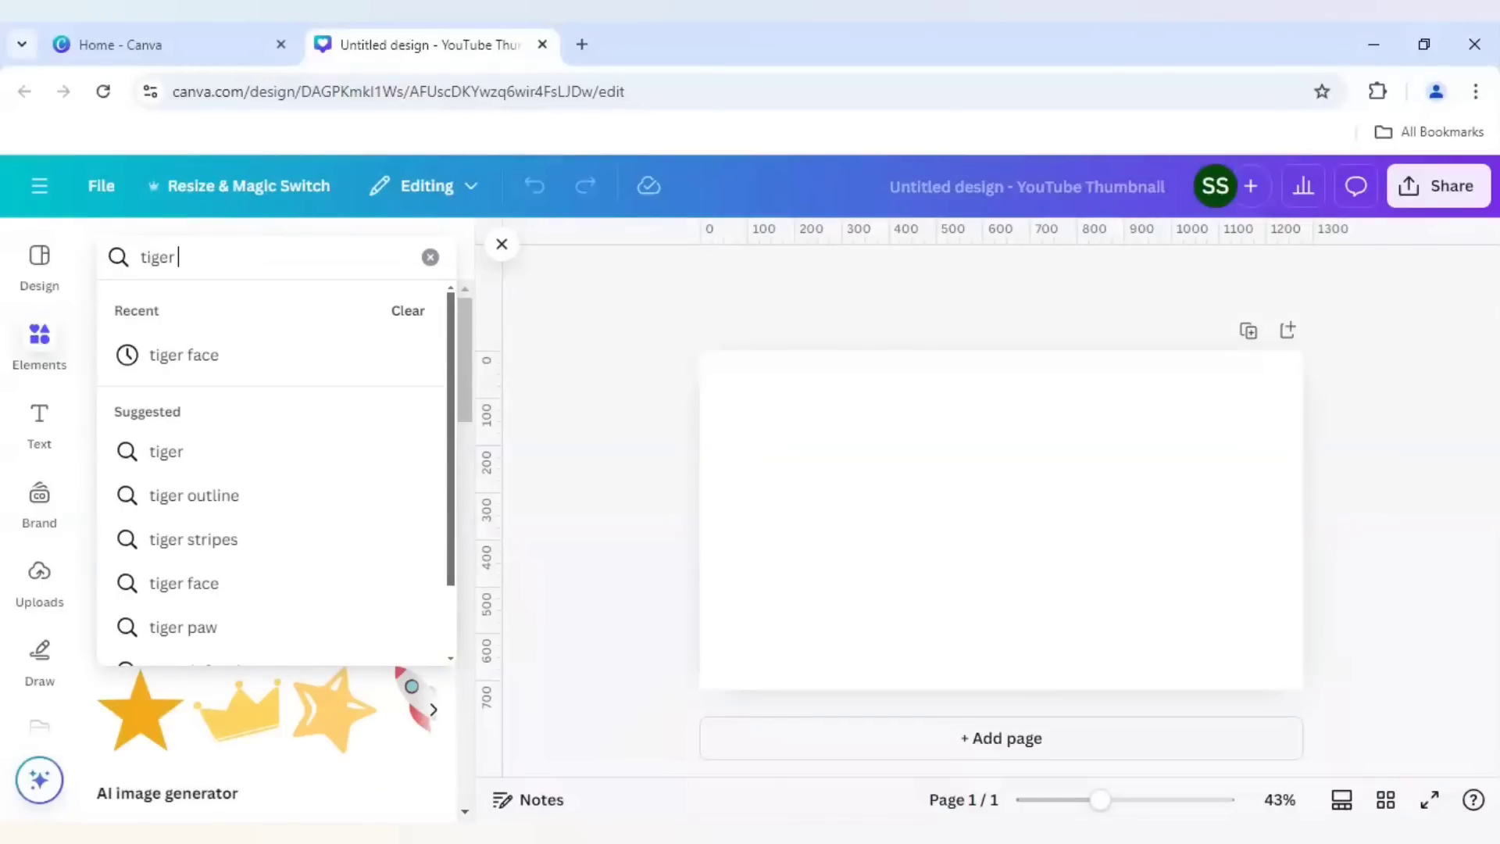
left_click(184, 355)
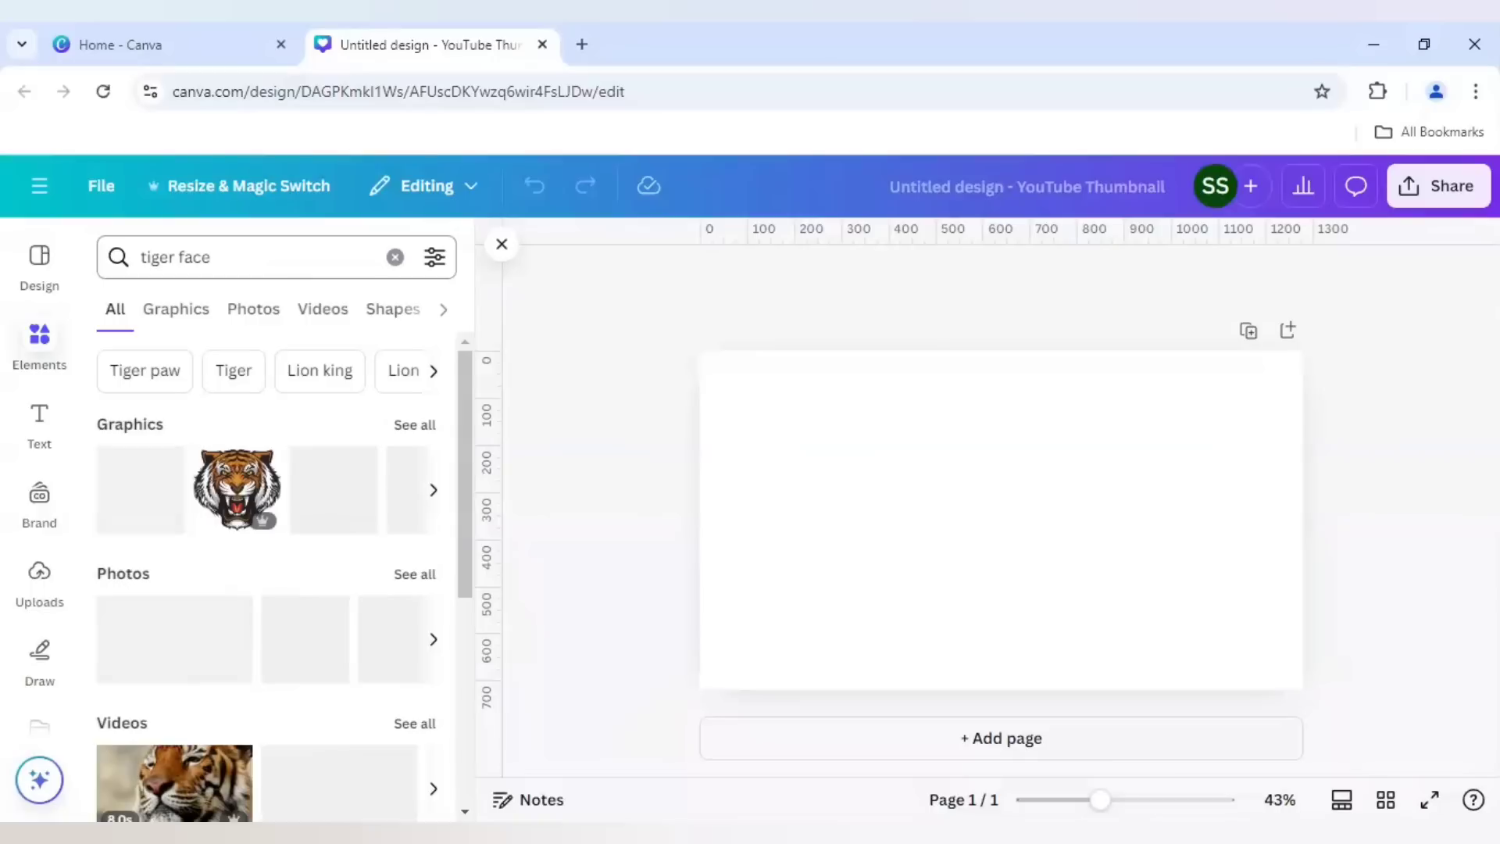
left_click(176, 309)
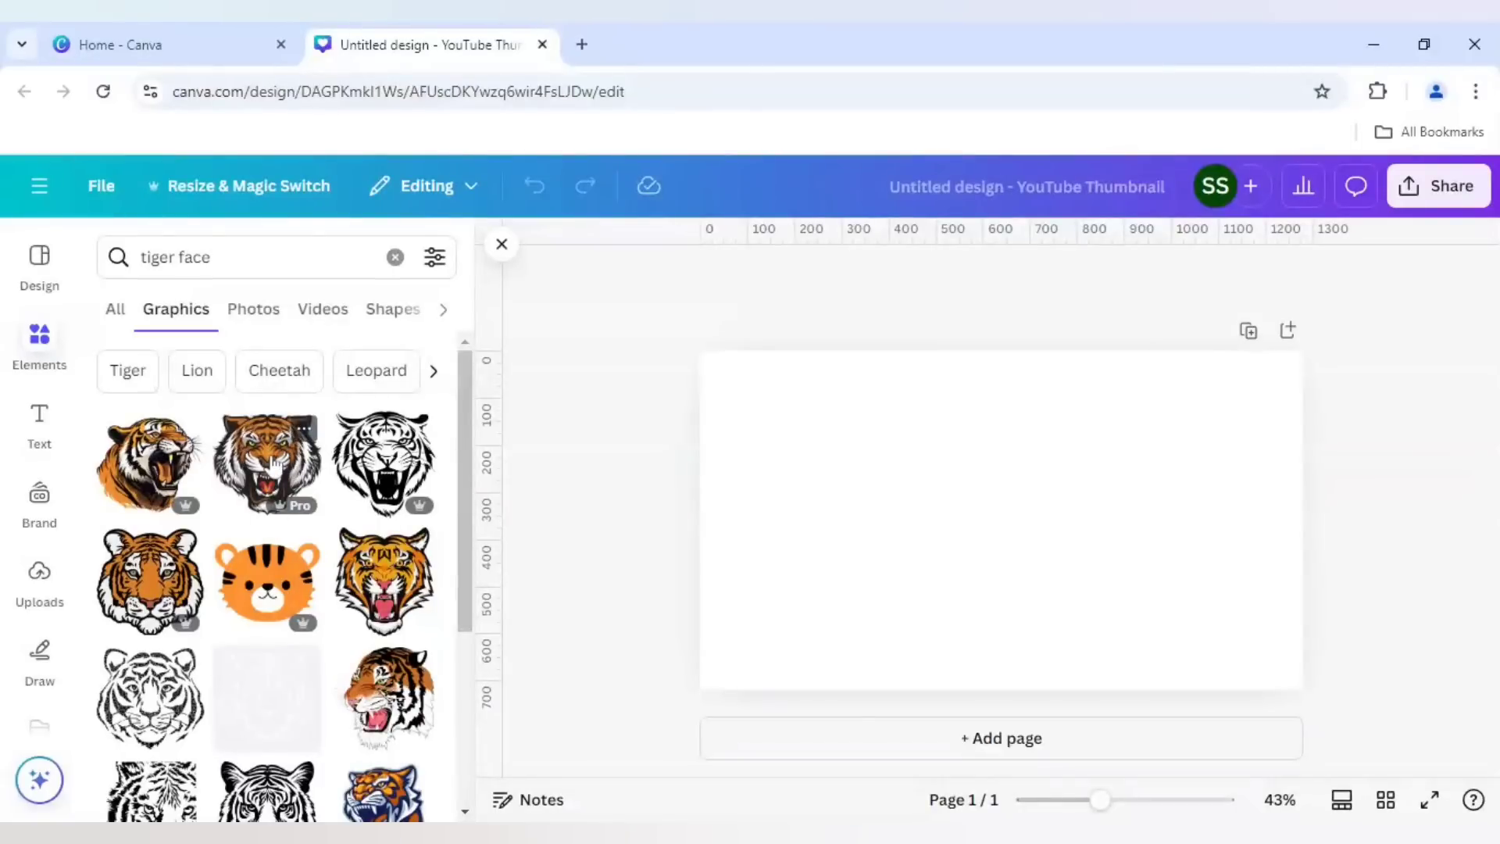
left_click(267, 463)
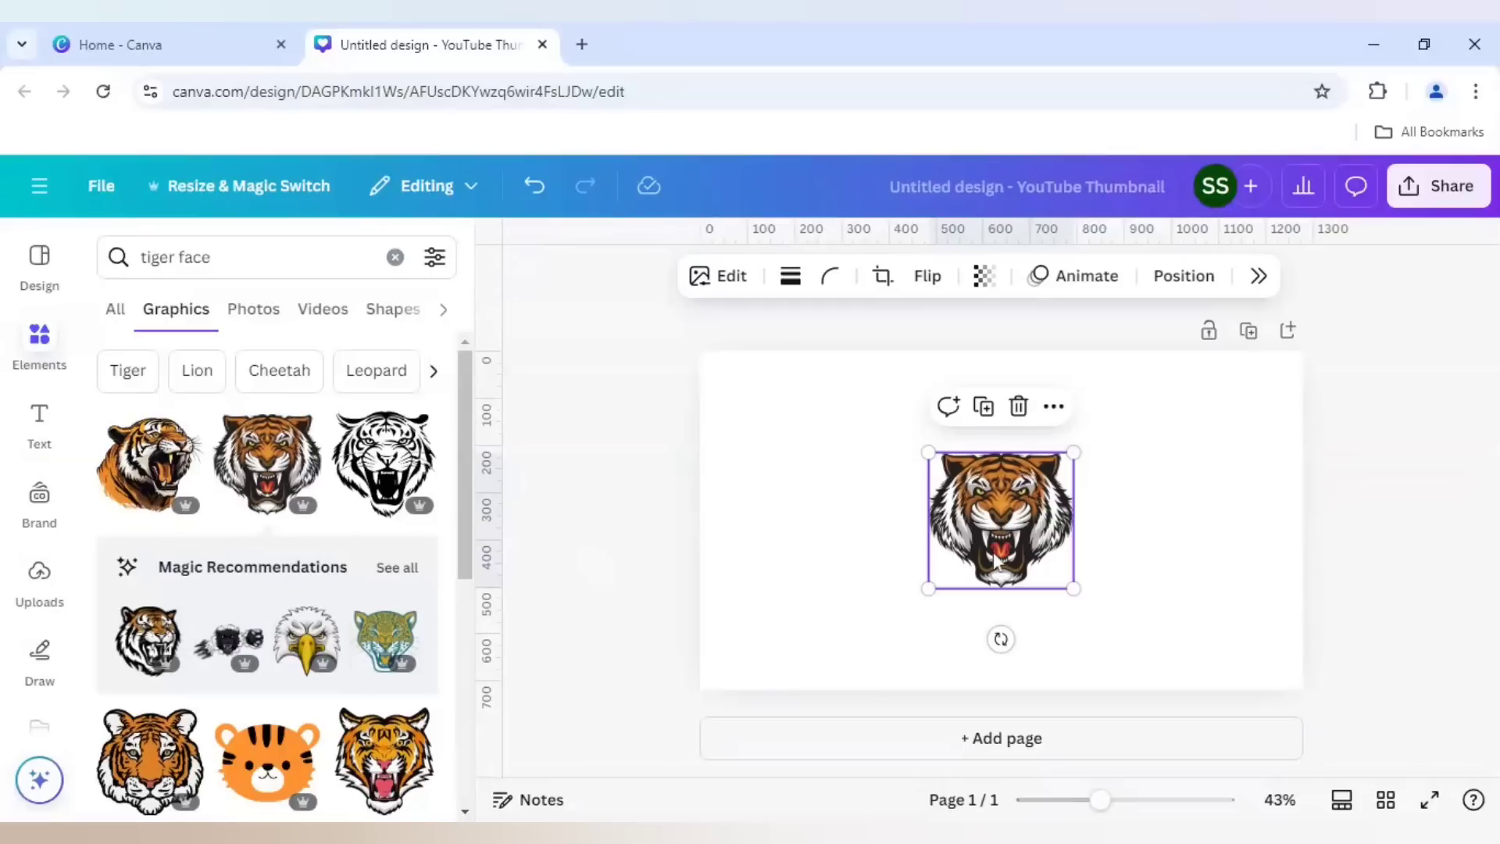
left_click_drag(1000, 520, 943, 519)
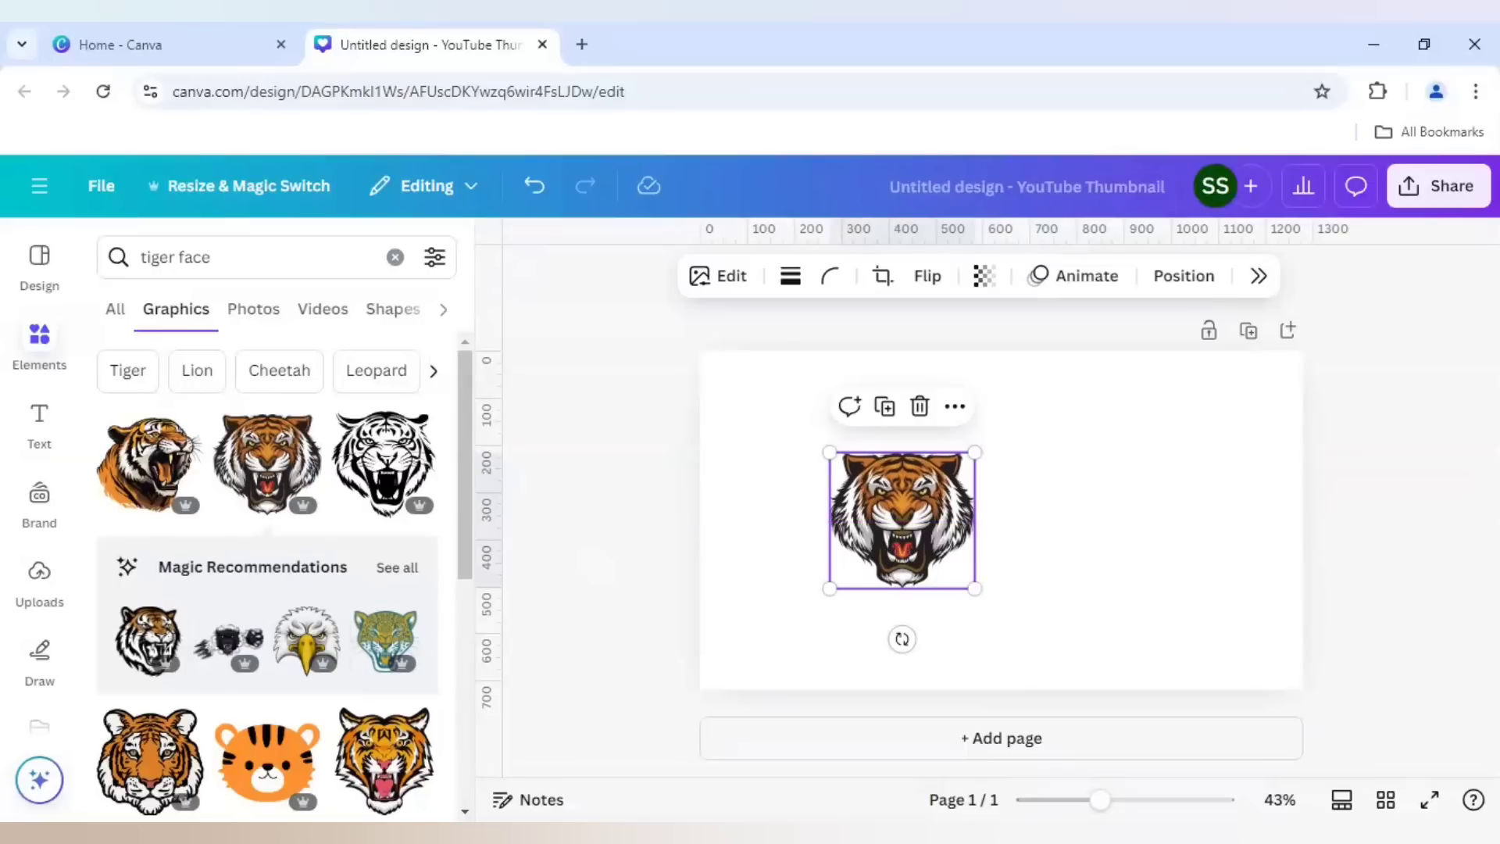
left_click_drag(900, 519, 959, 511)
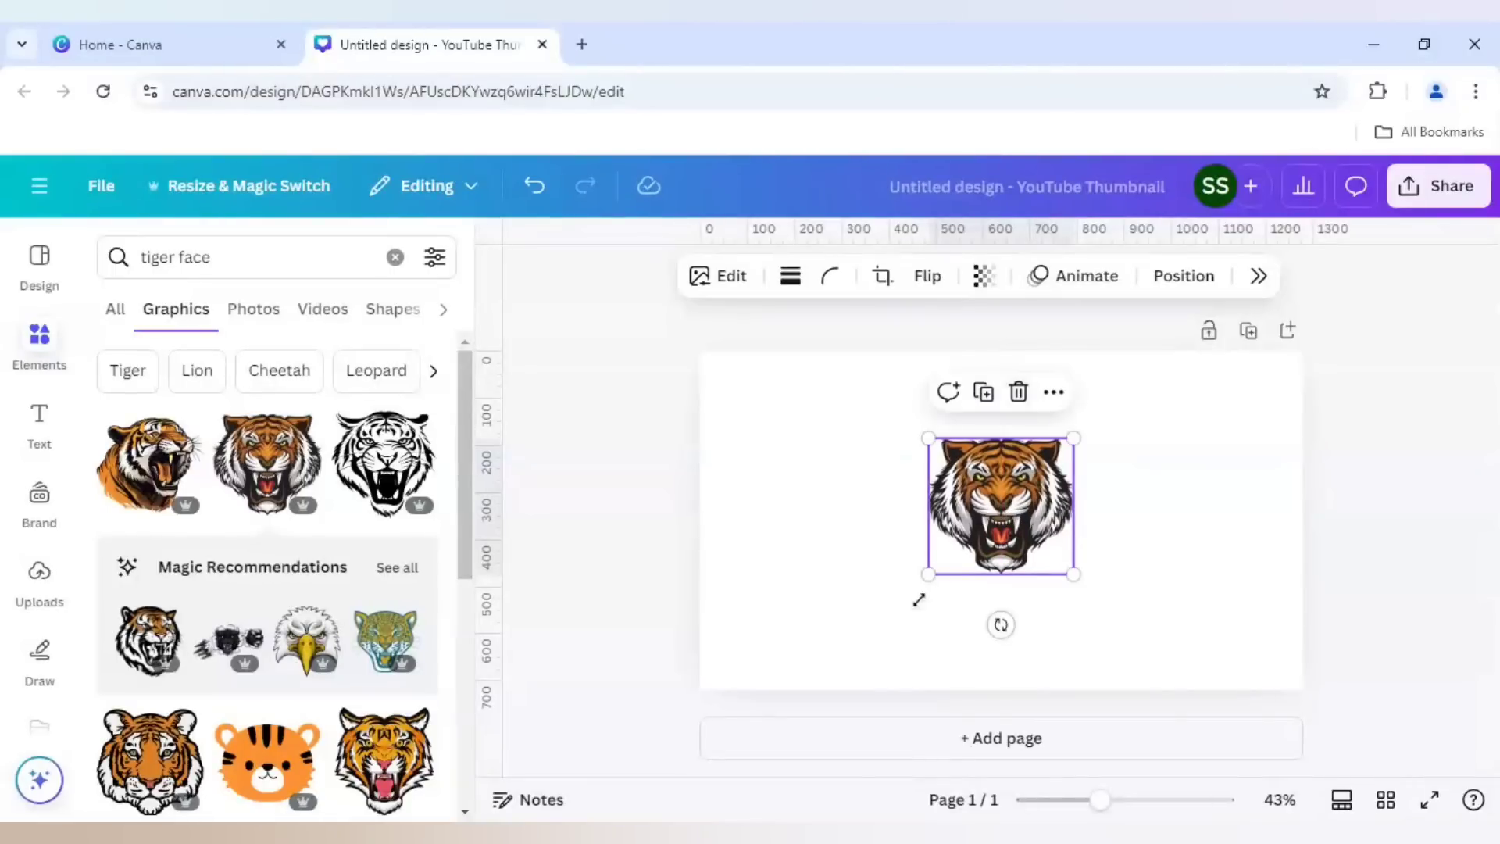
mouse_move(925, 610)
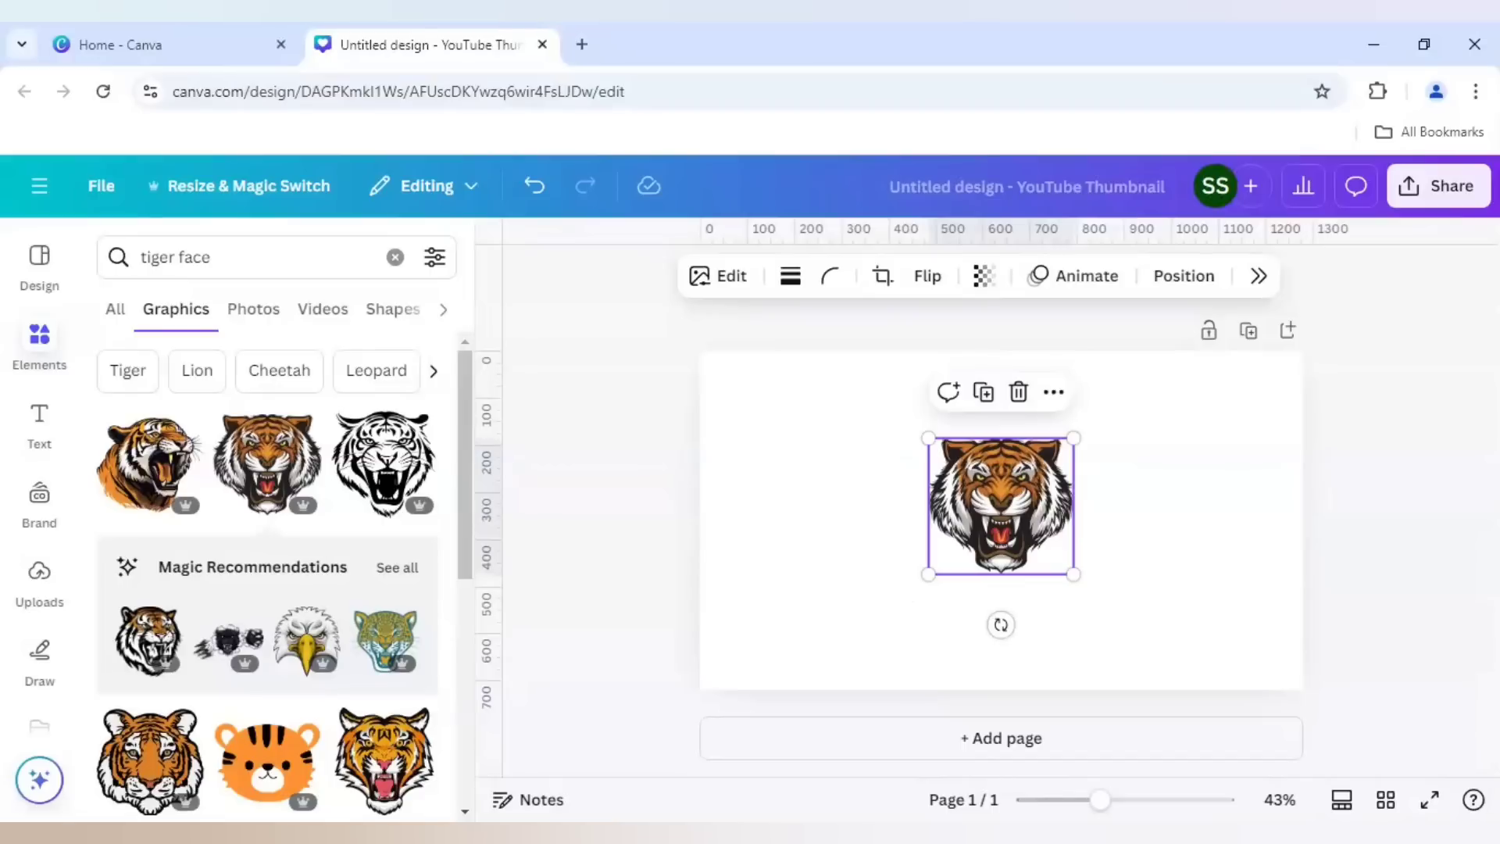
mouse_move(889, 595)
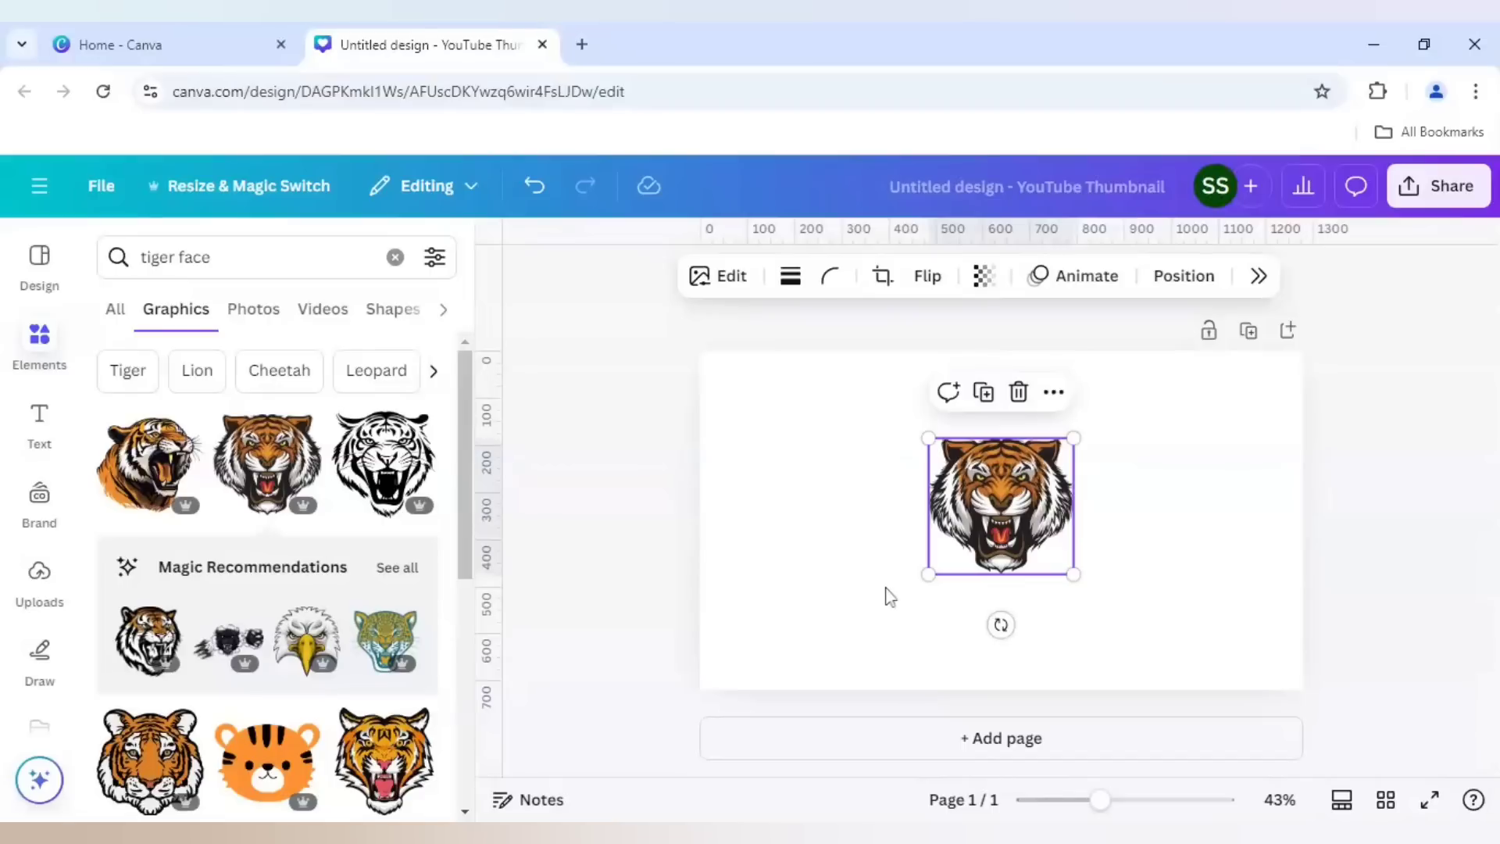
- Add a yellow star graphic and move it to the page's bottom-right corner
left_click(211, 257)
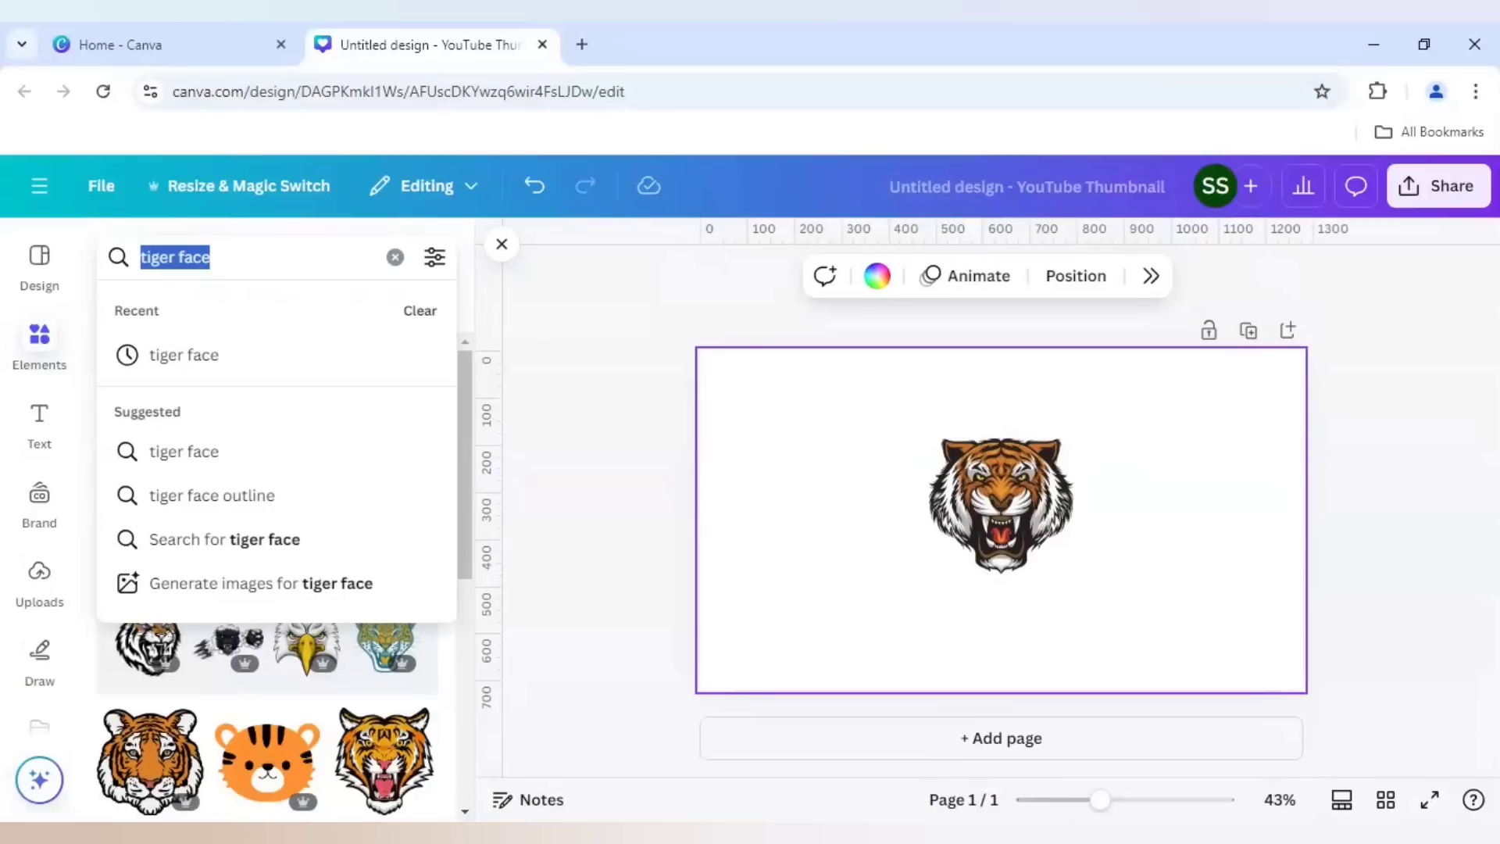
type("star")
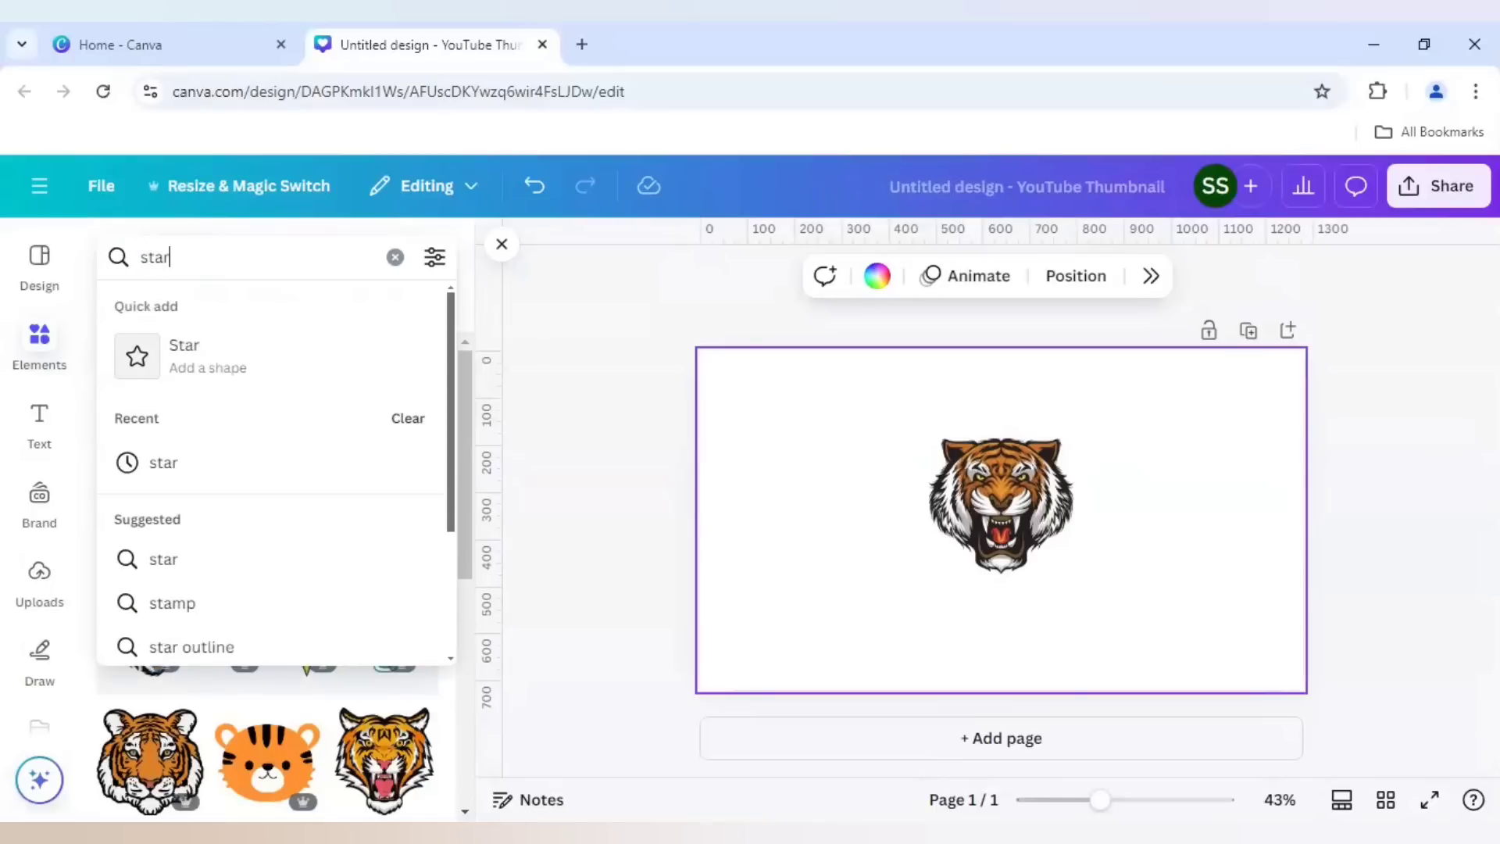
key("Enter")
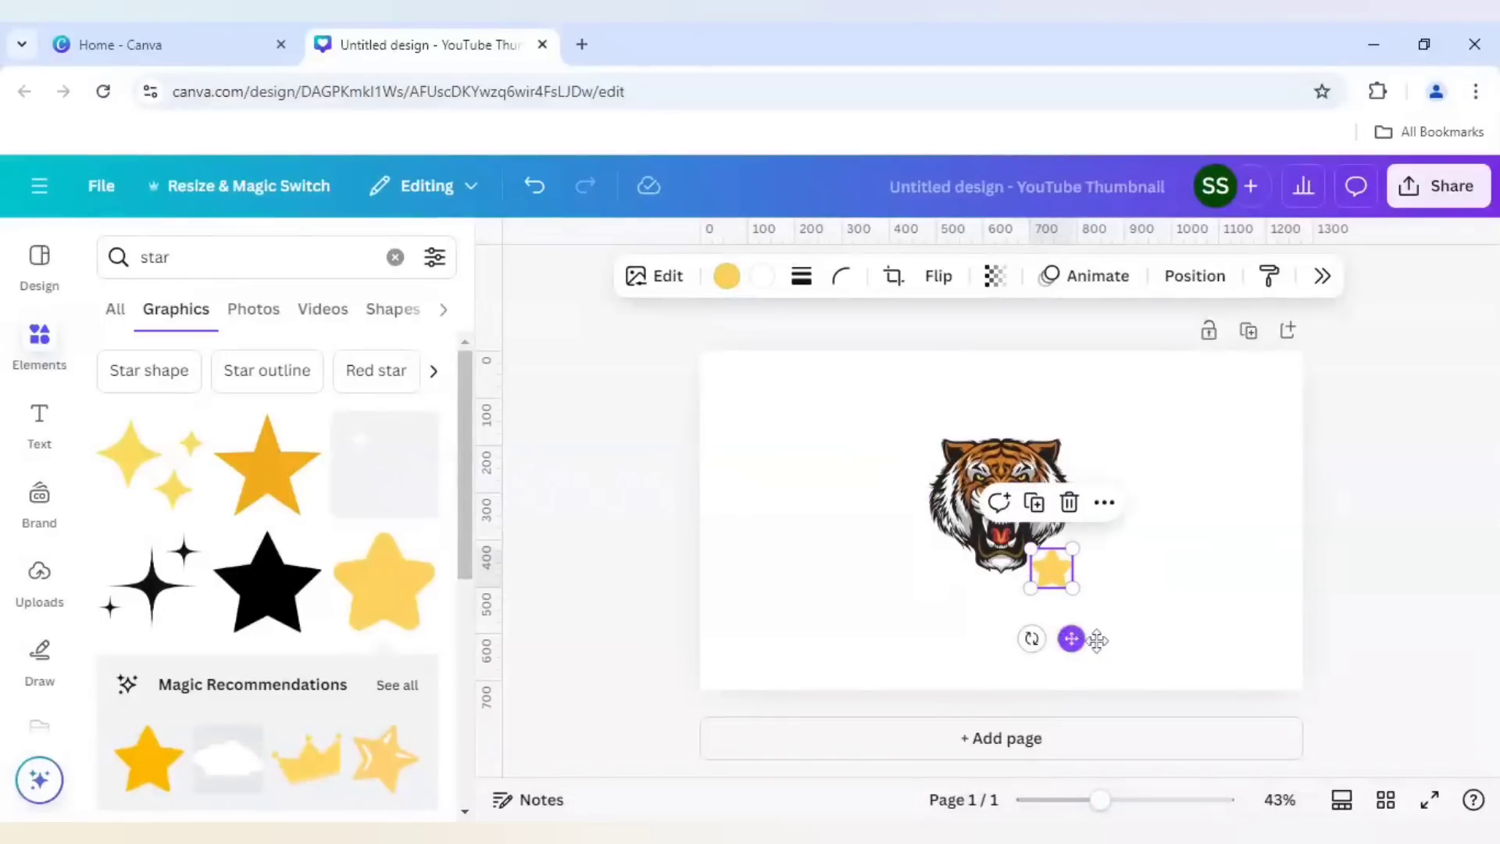
left_click_drag(1049, 566, 1282, 670)
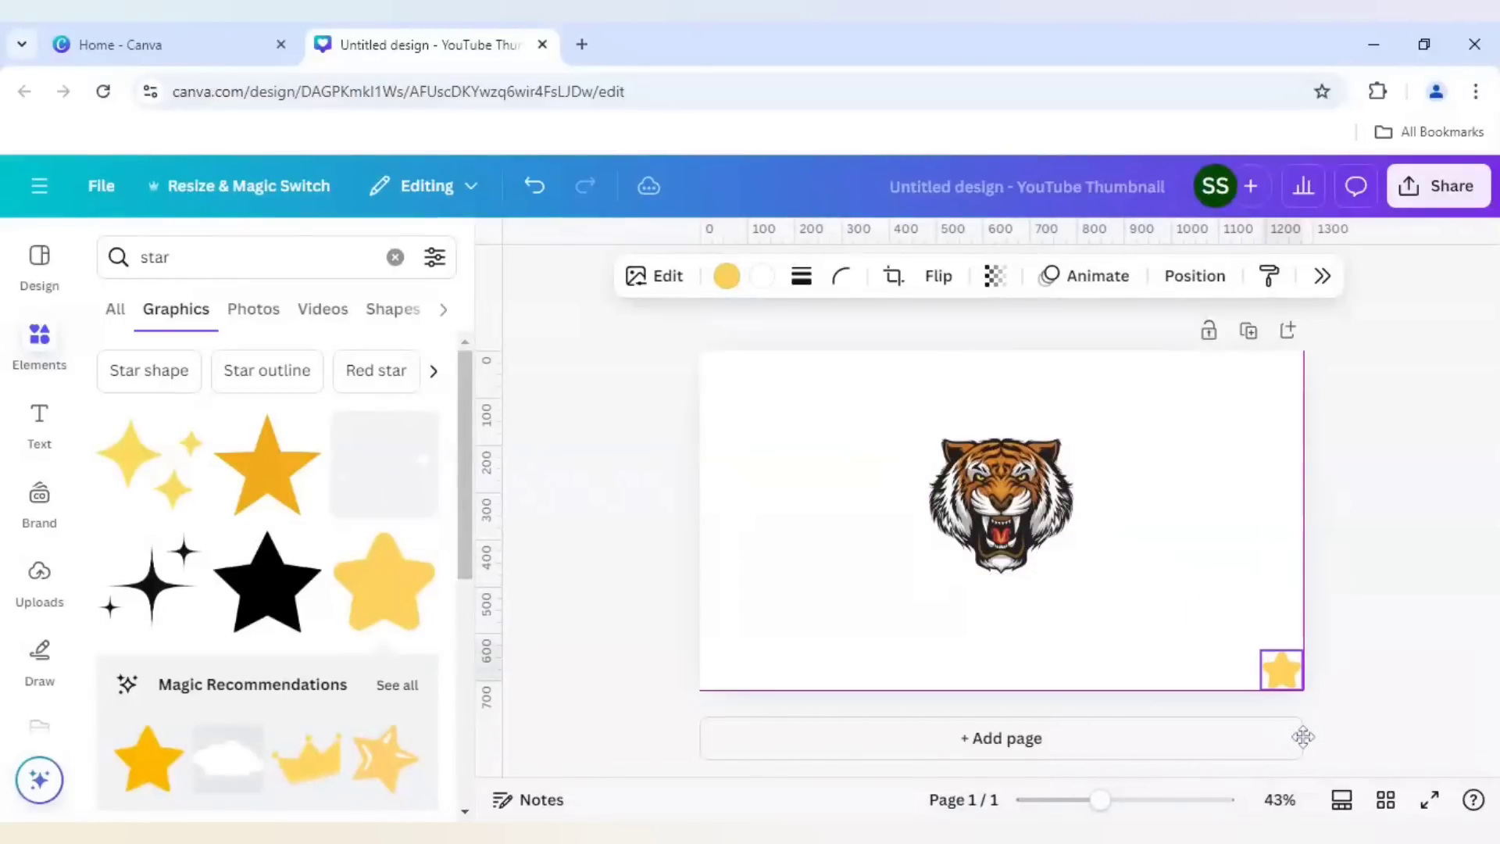
left_click(1281, 669)
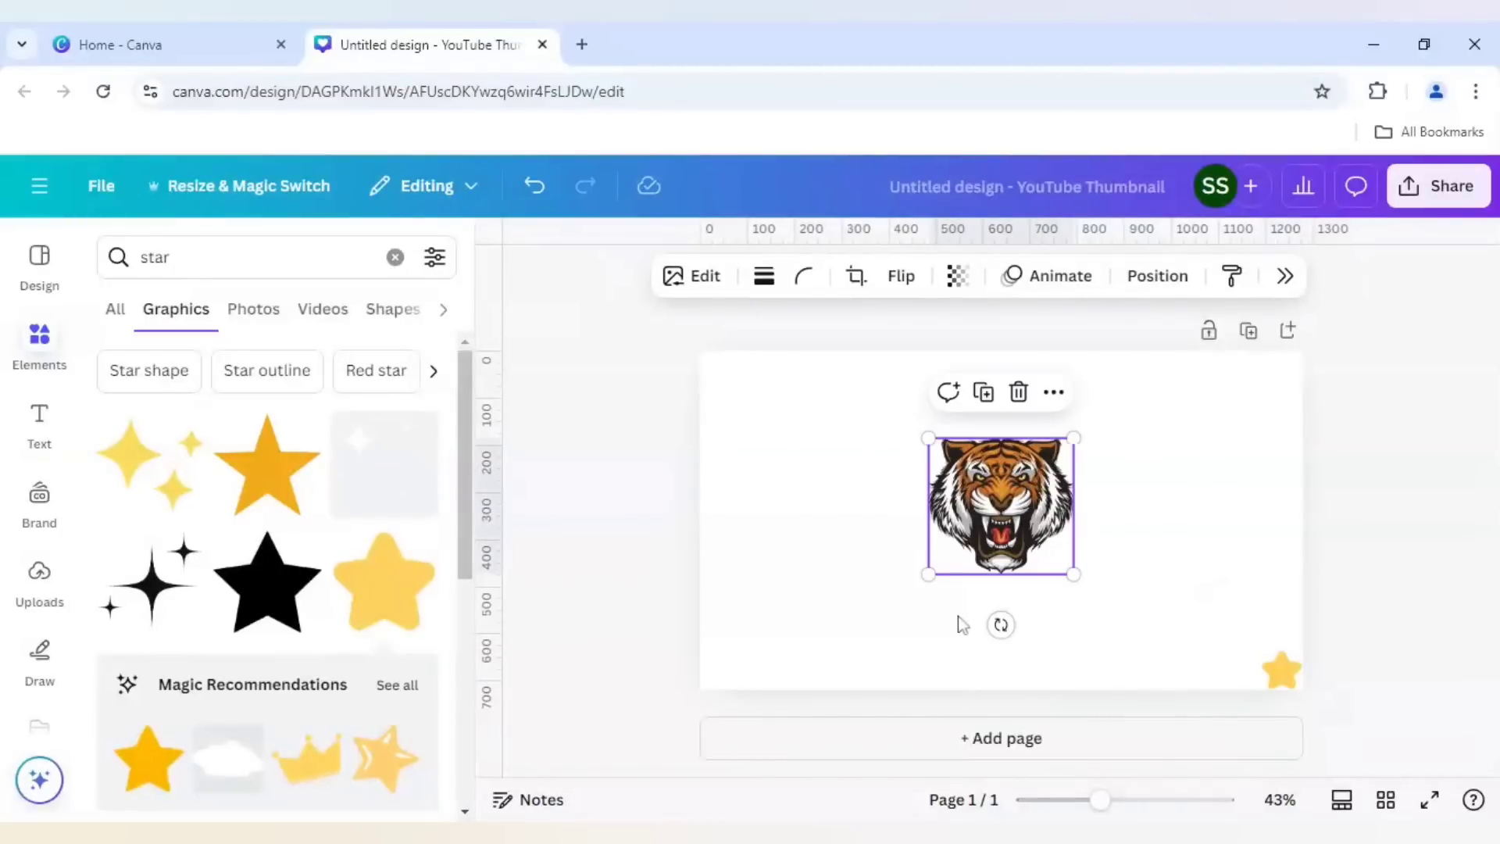
mouse_move(918, 311)
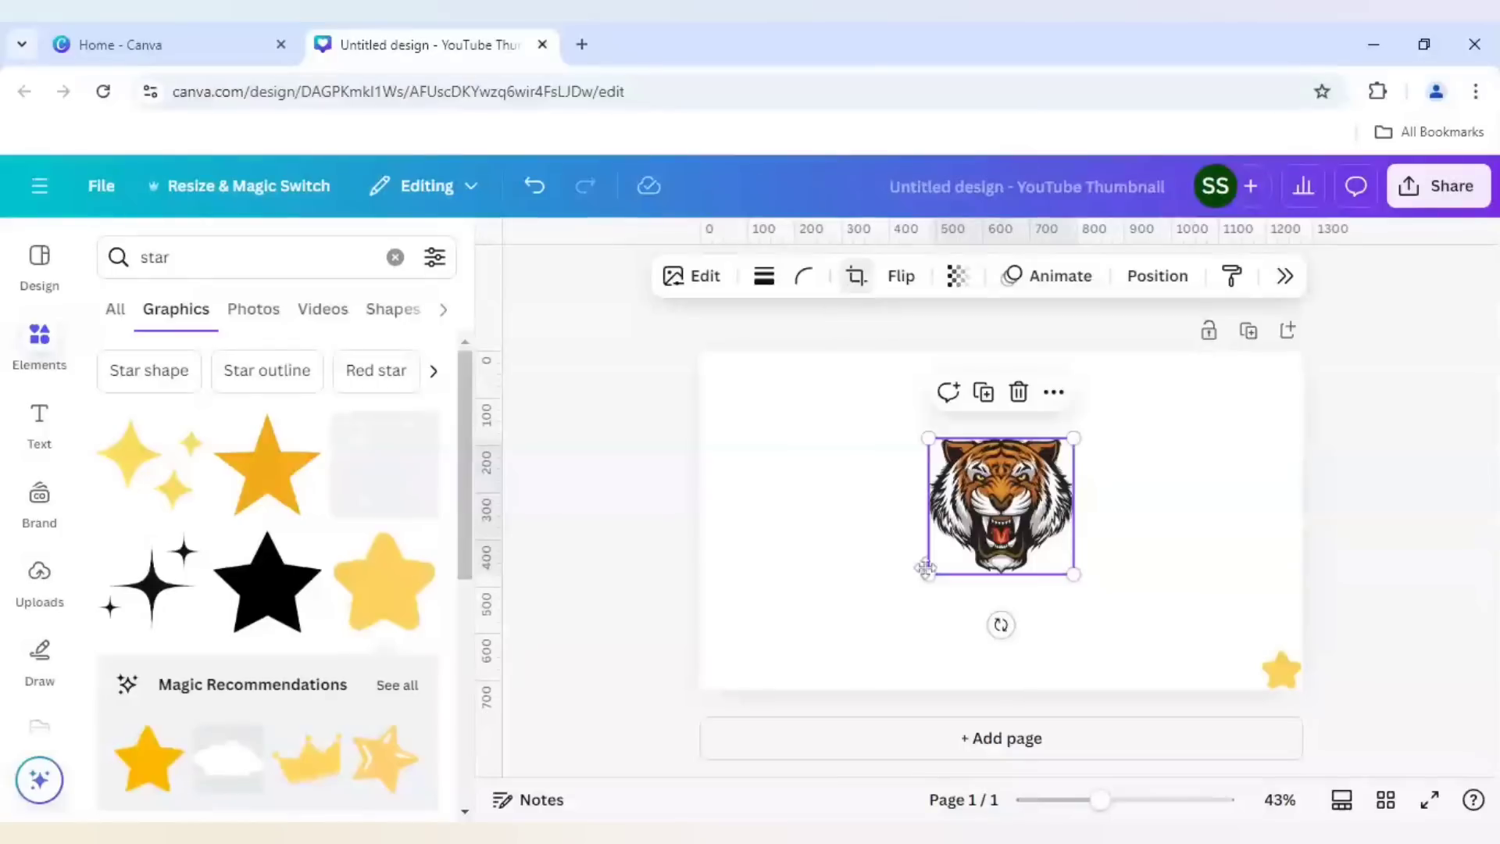
- Crop the tiger face down to its right half
left_click(857, 276)
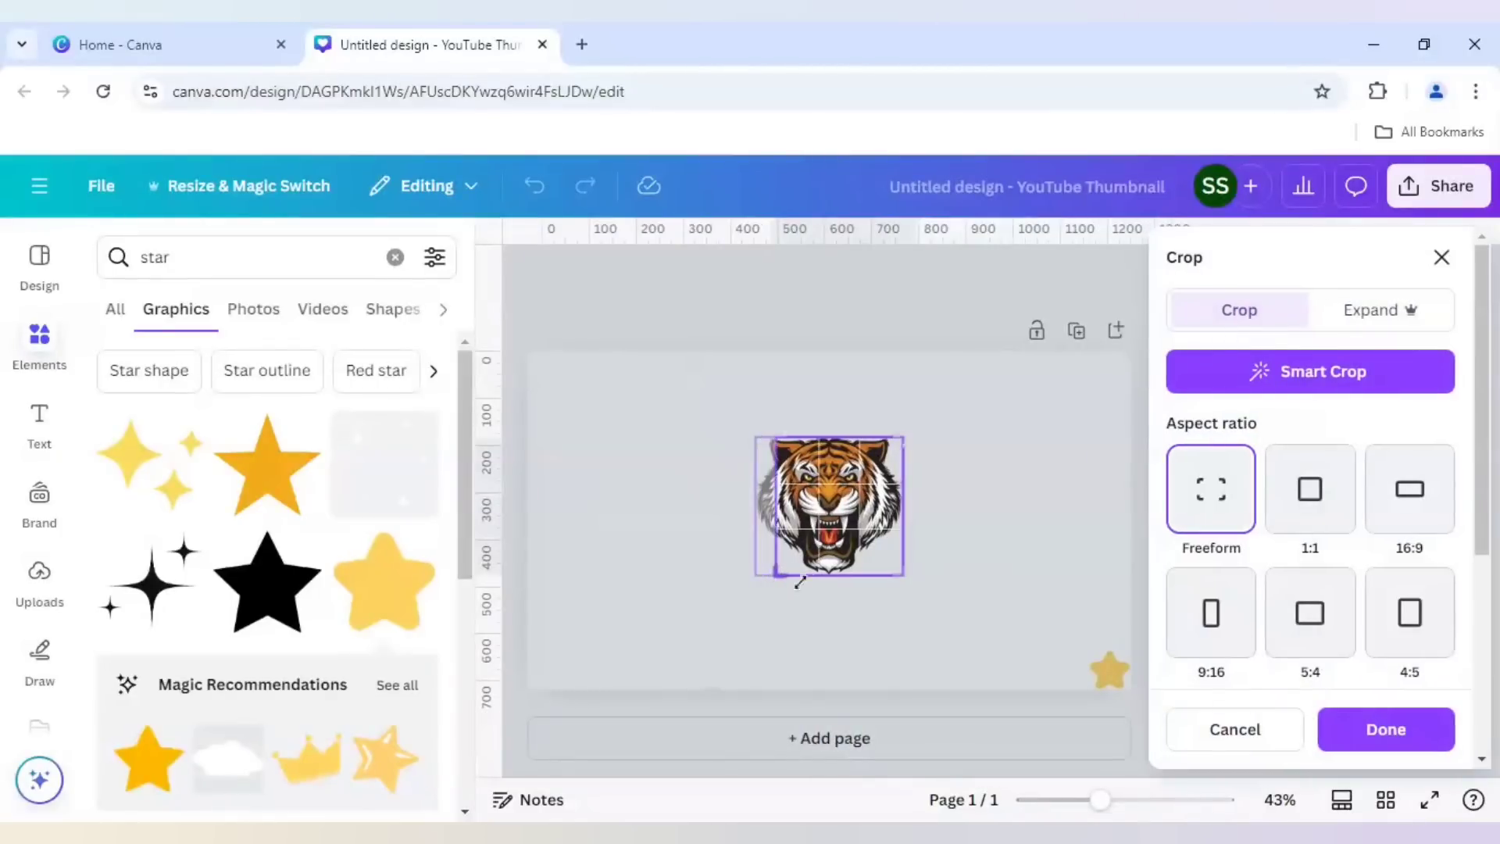
left_click_drag(799, 580, 832, 585)
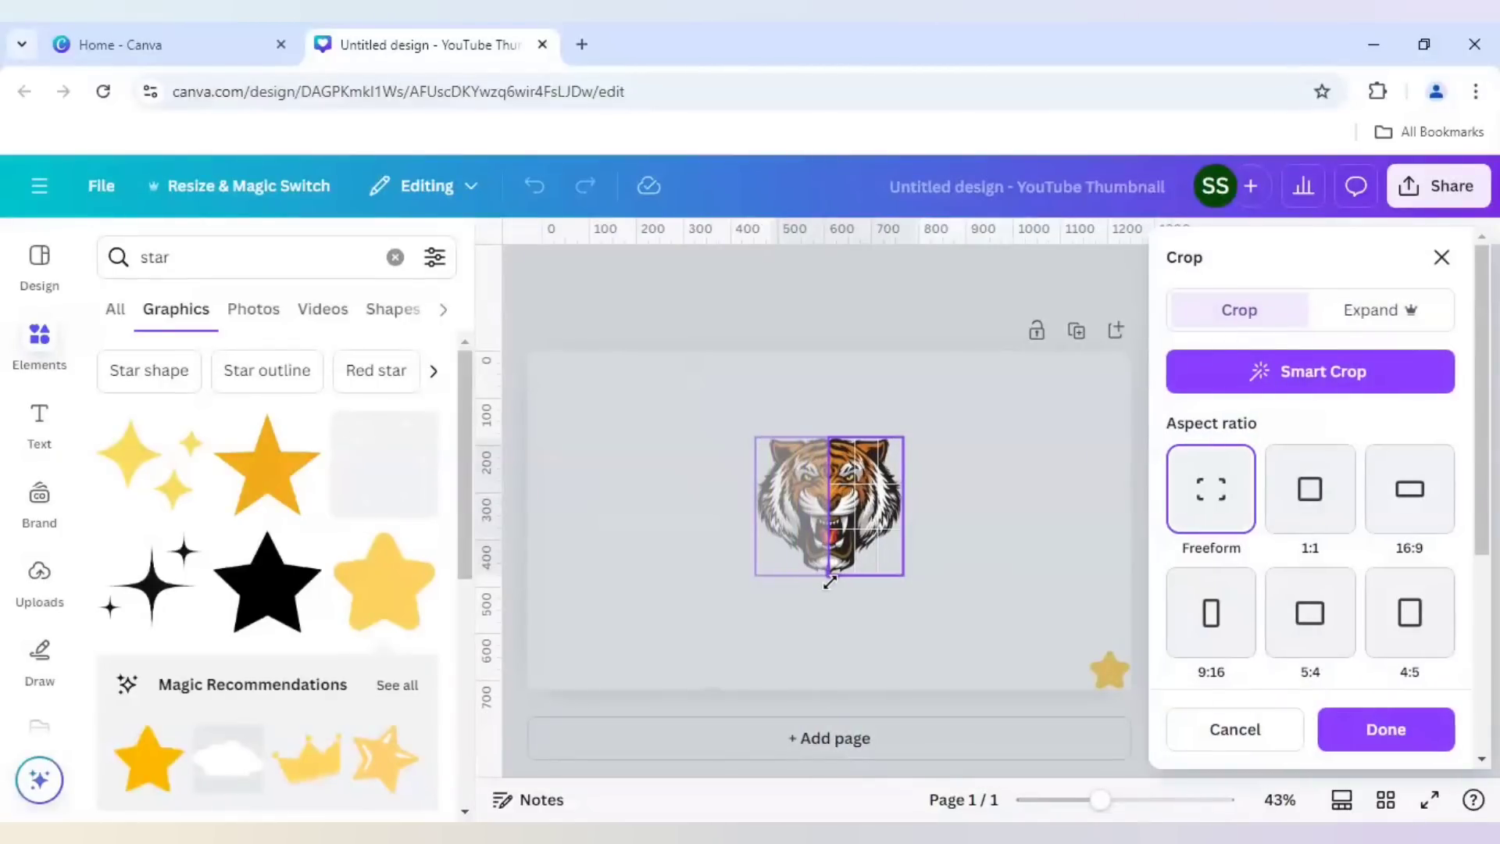
left_click(1386, 728)
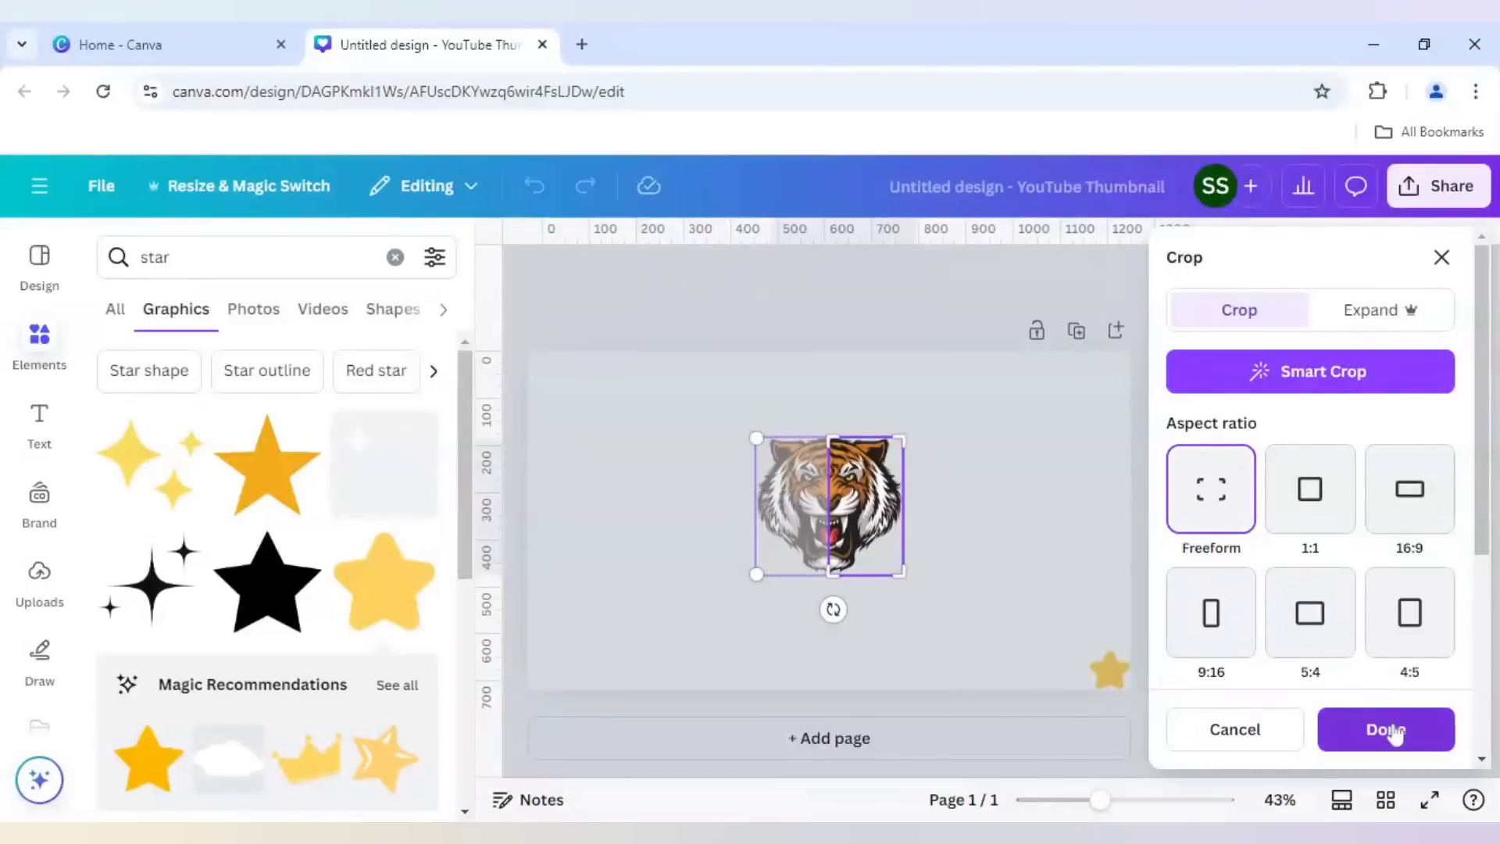
left_click(1387, 730)
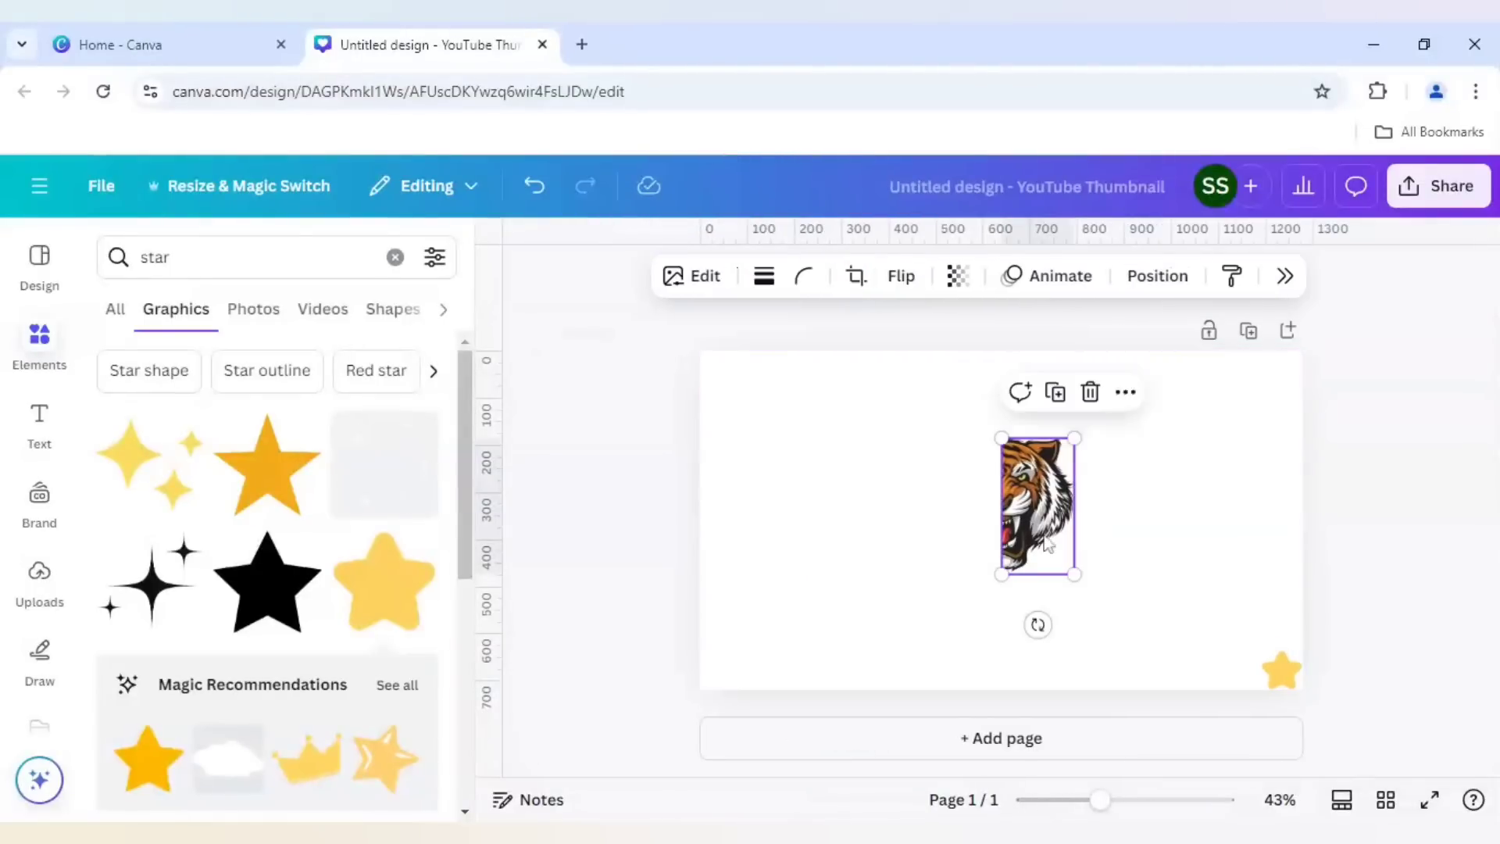
- Move the half tiger face to the left edge, partly off the page
left_click_drag(1037, 505, 732, 506)
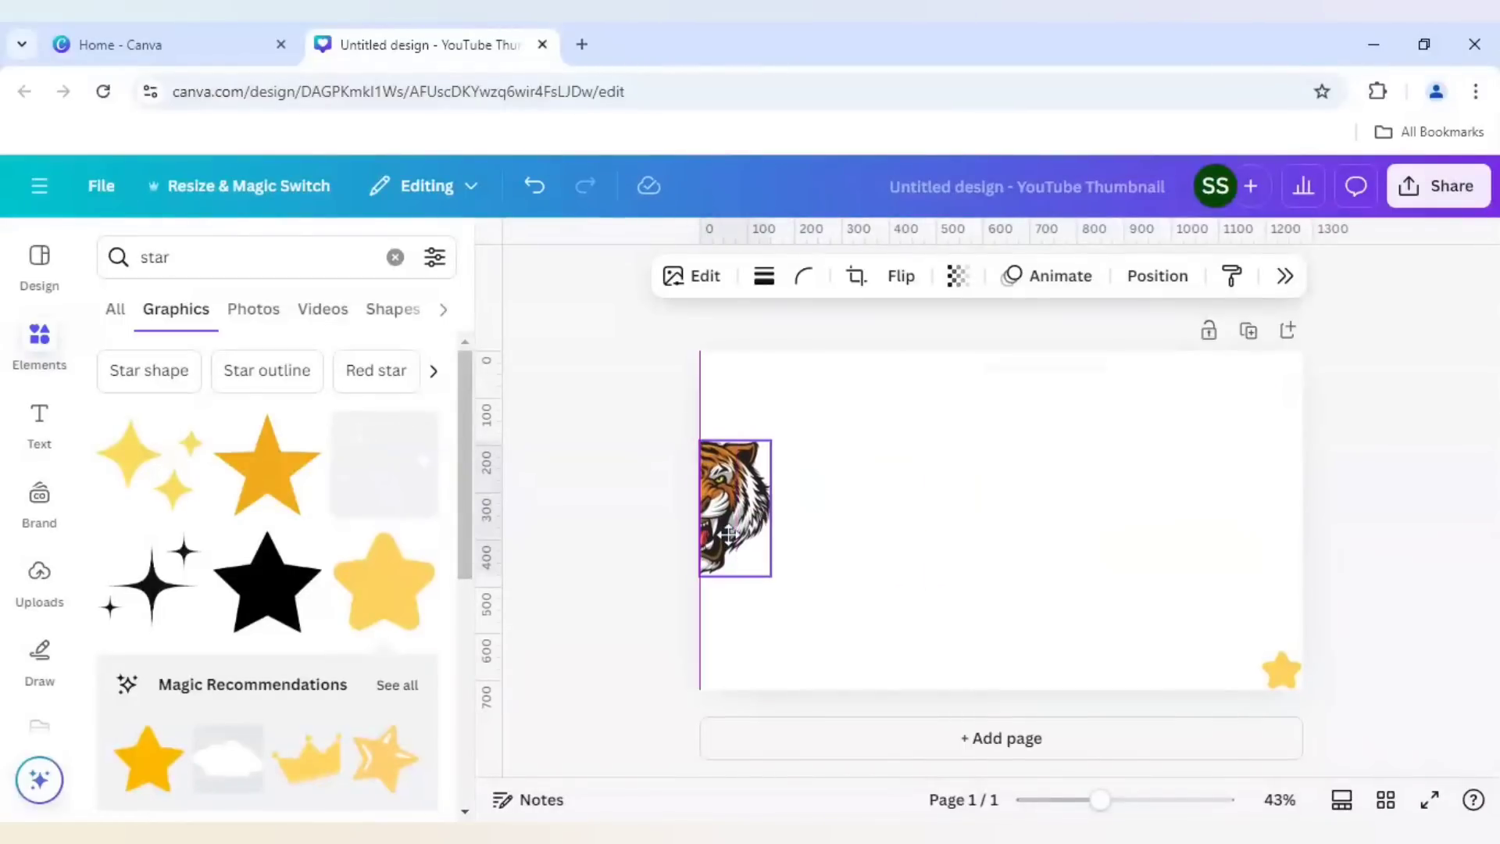
left_click(733, 514)
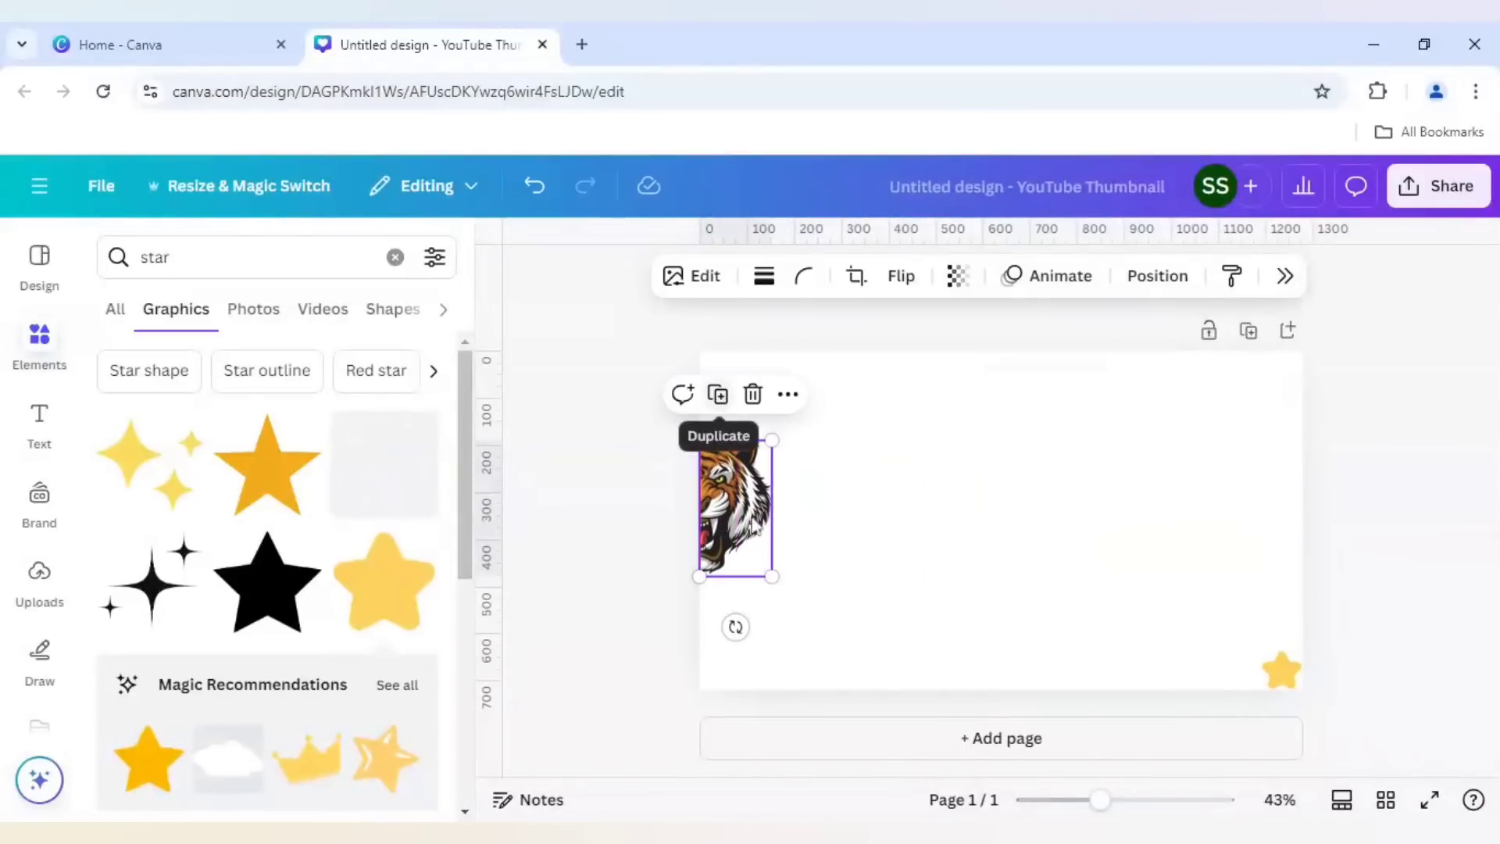
left_click_drag(773, 439, 752, 474)
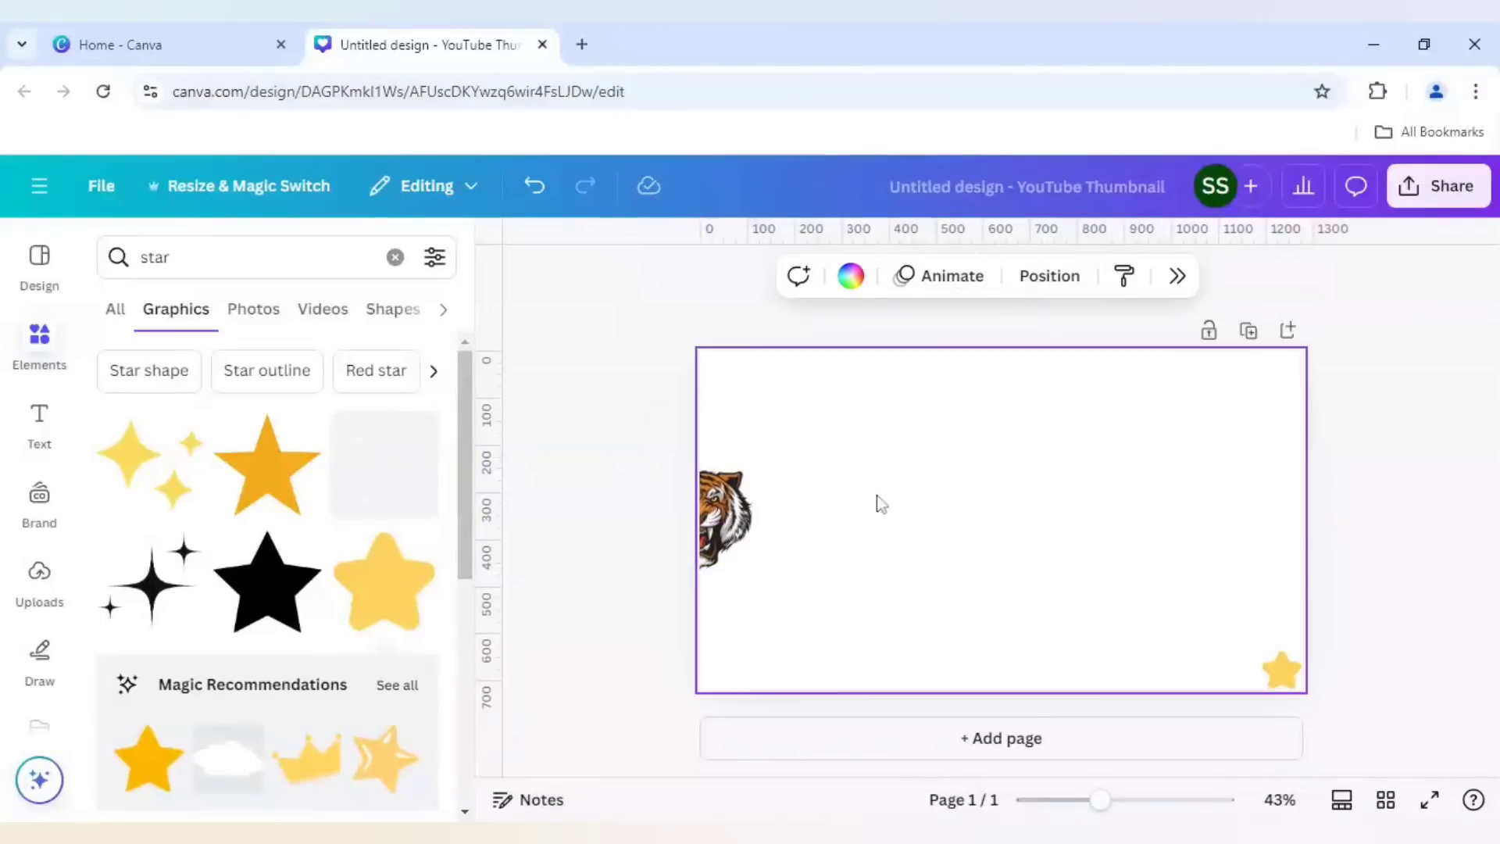
mouse_move(905, 371)
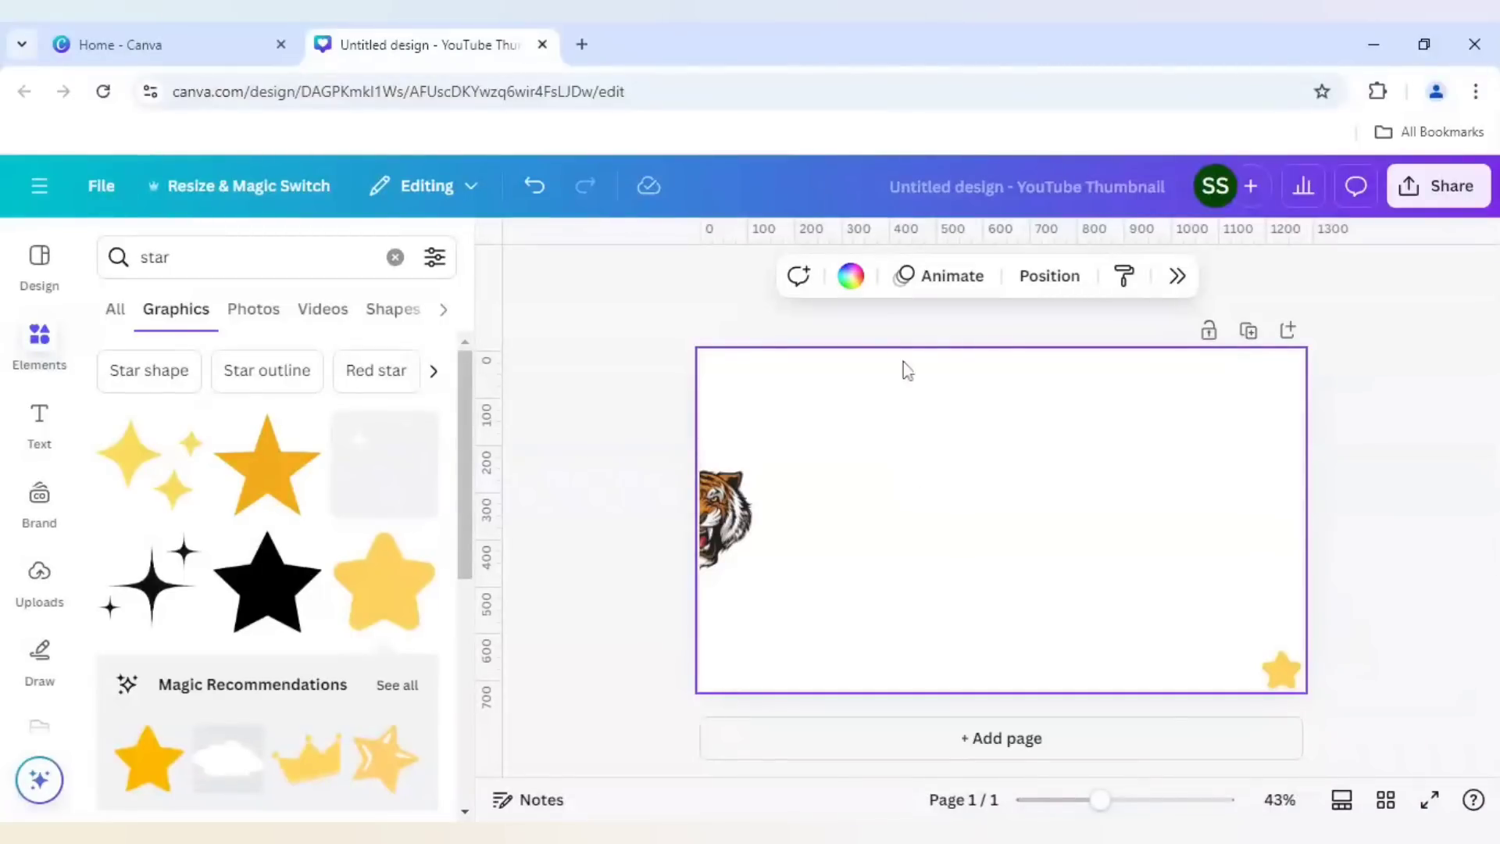
- Change the page background to a dark forest green (#004712)
left_click(850, 276)
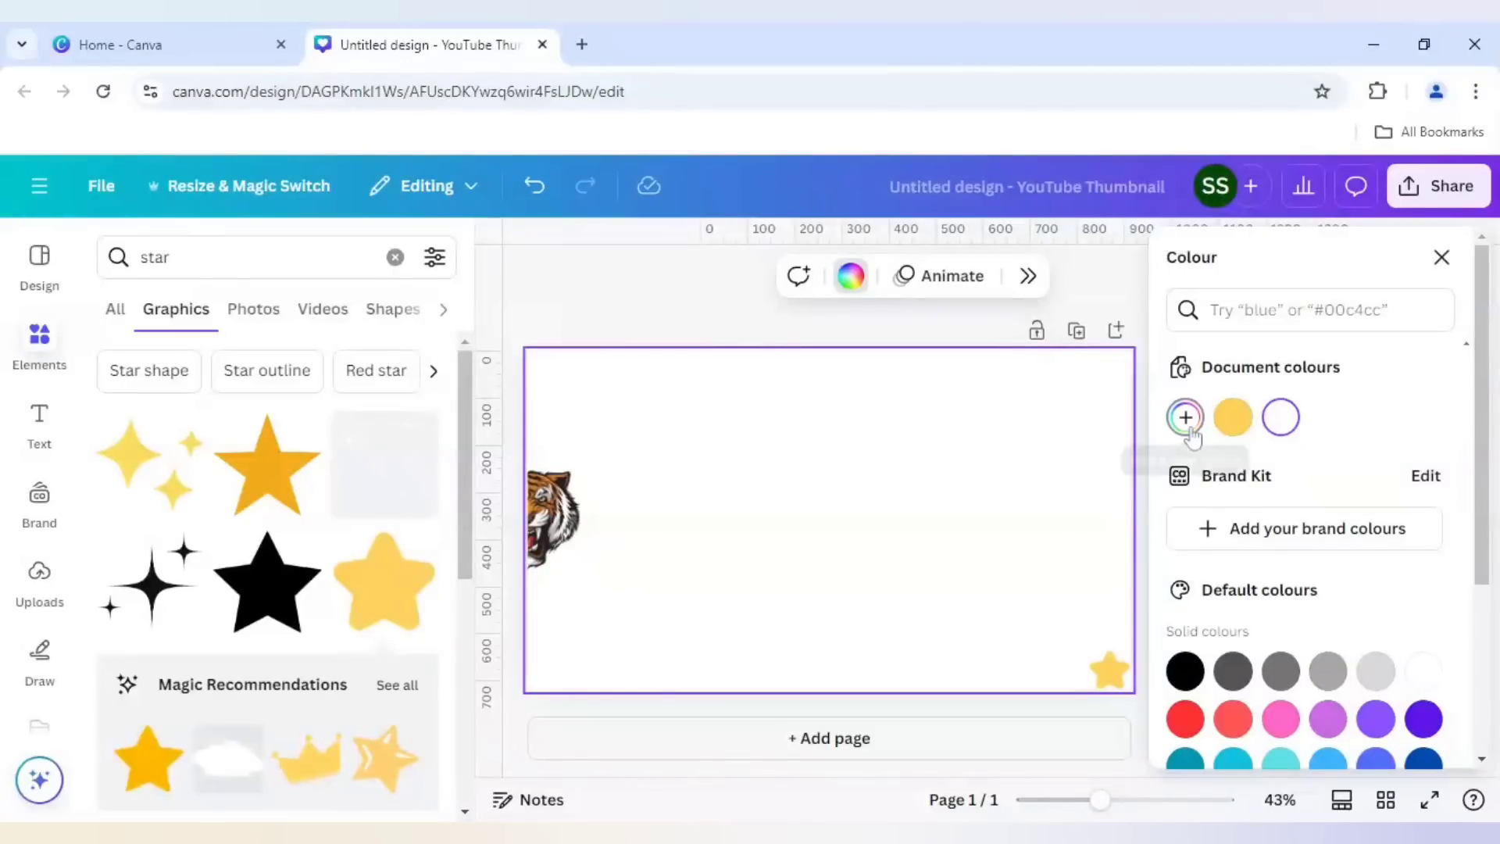
left_click(1184, 417)
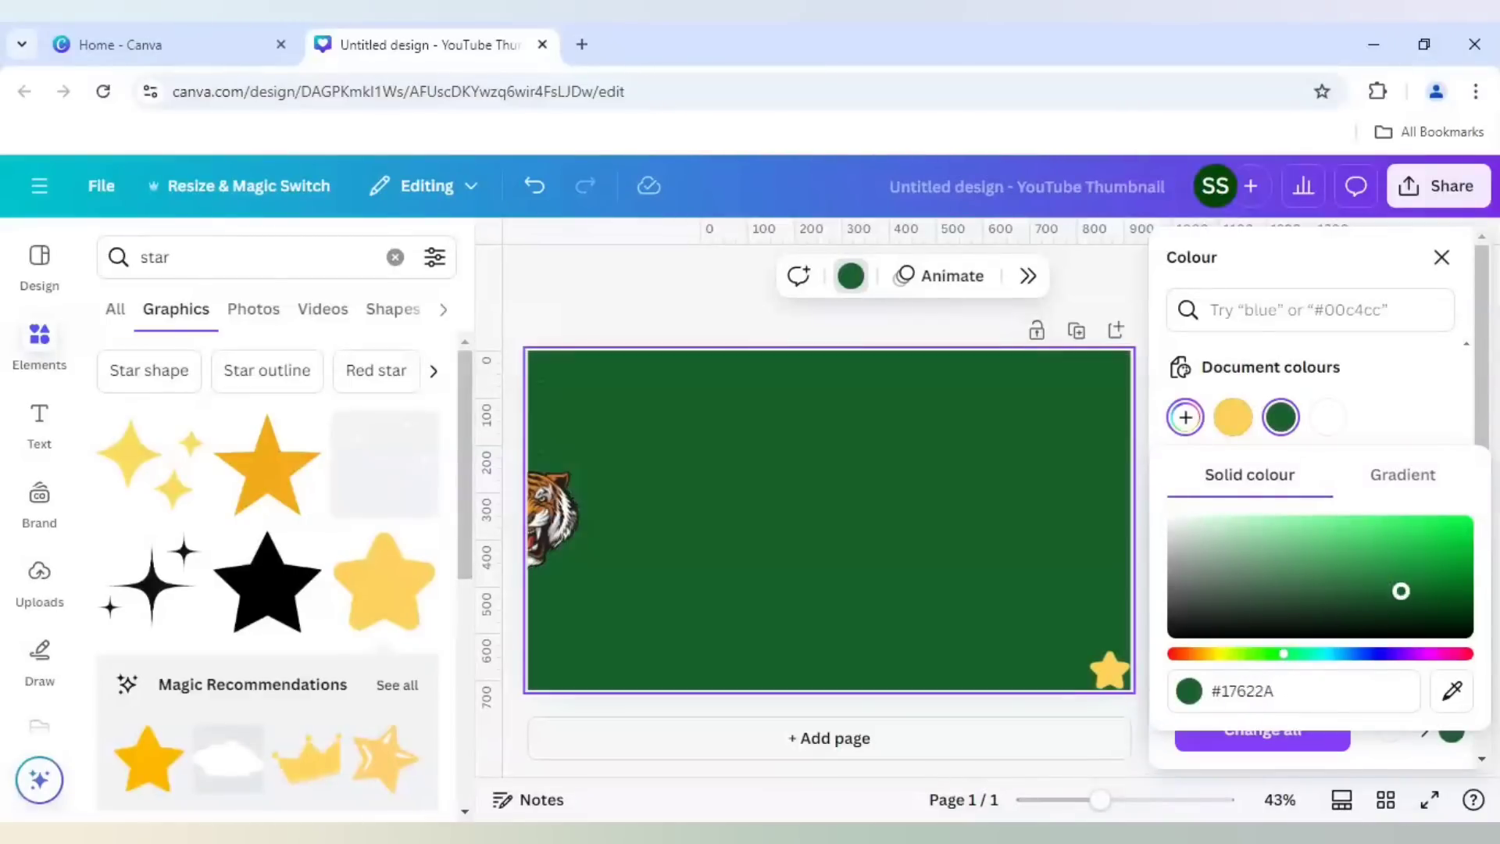
left_click_drag(1400, 591, 1466, 604)
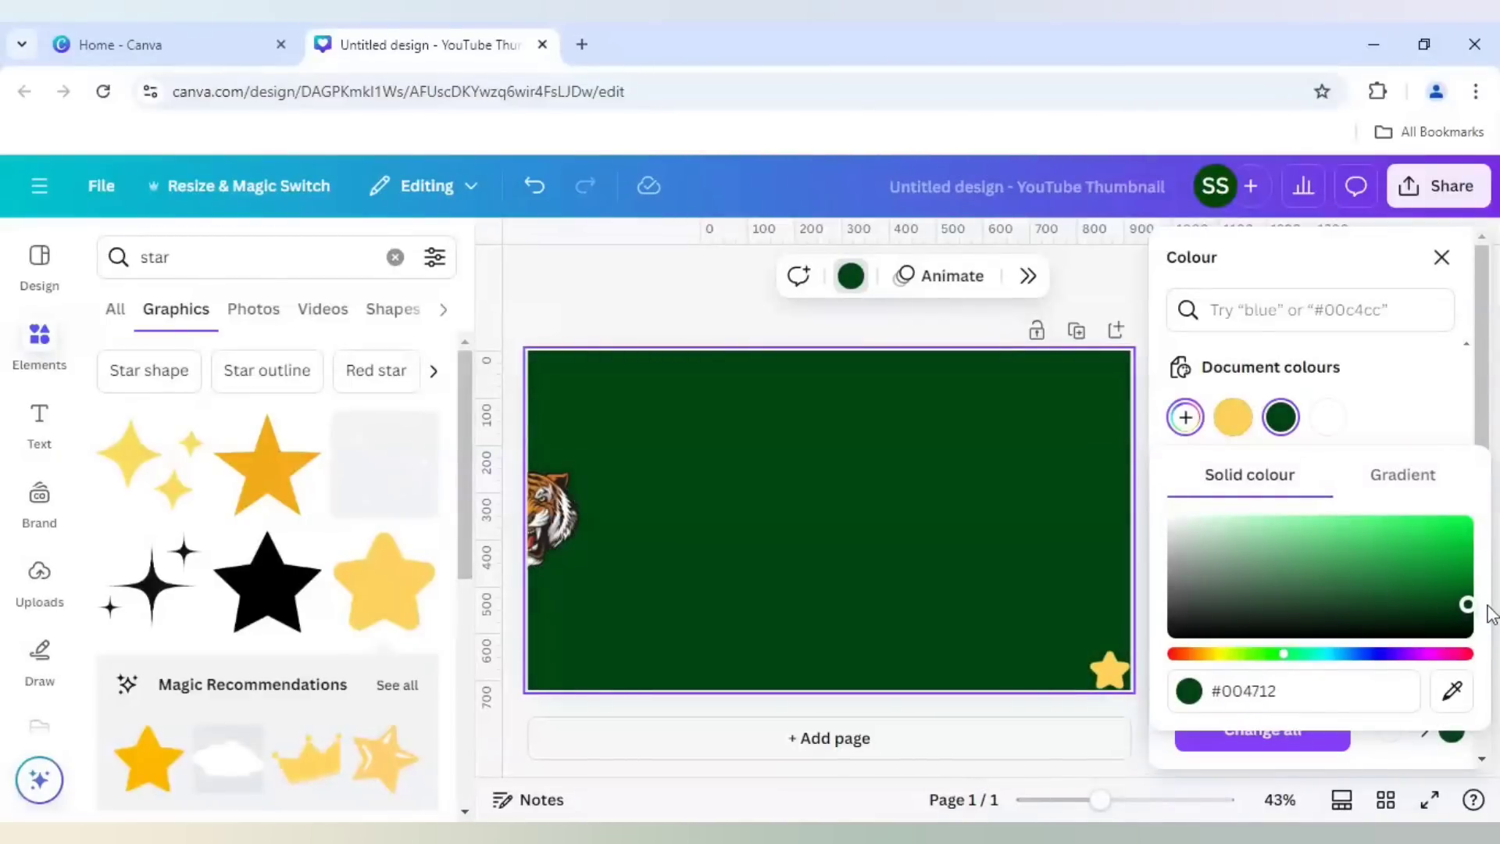
mouse_move(712, 330)
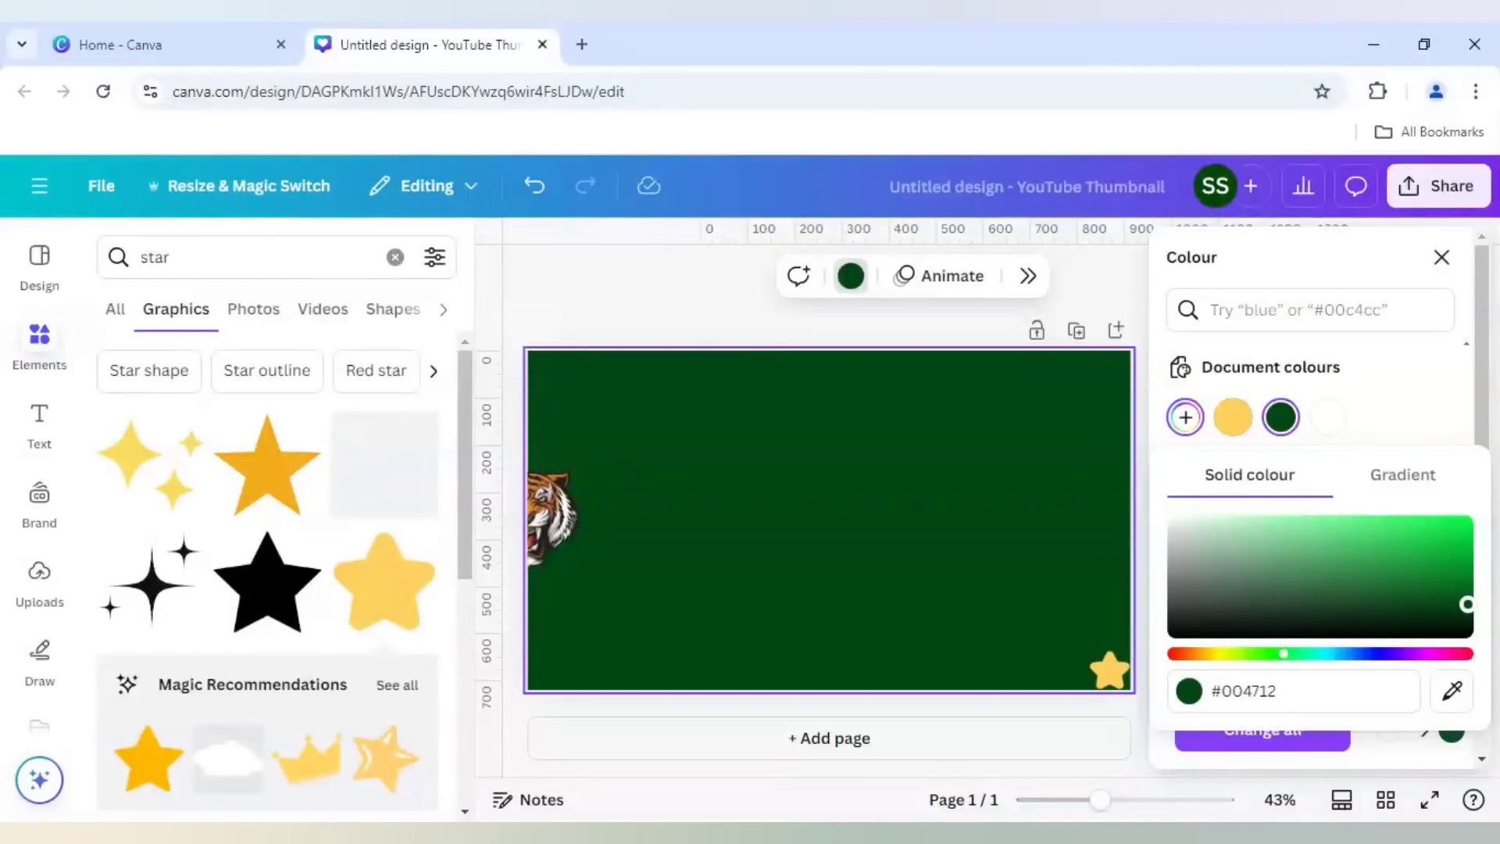
mouse_move(738, 499)
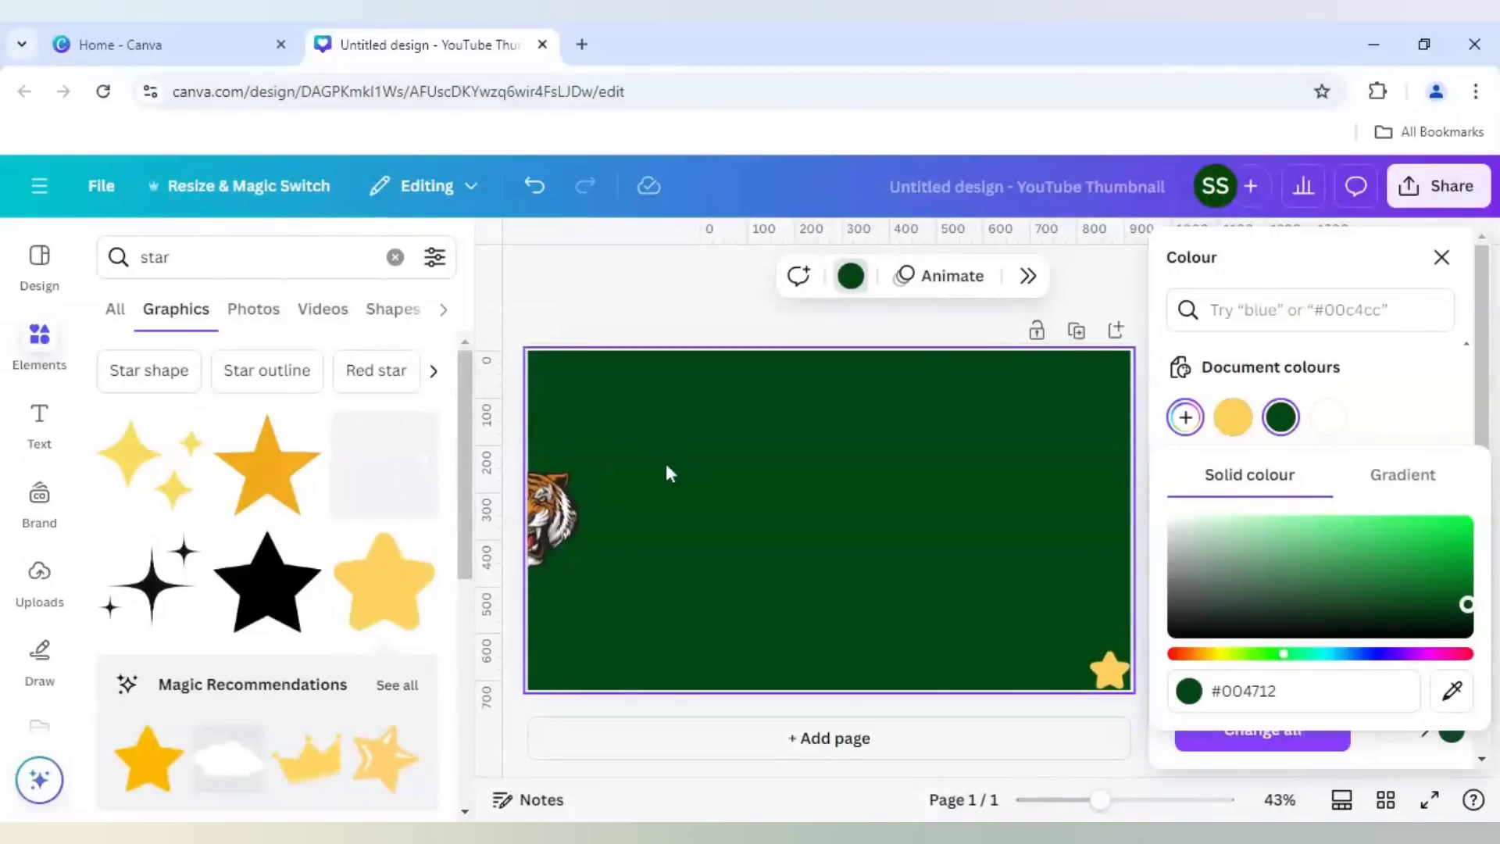
left_click(1441, 257)
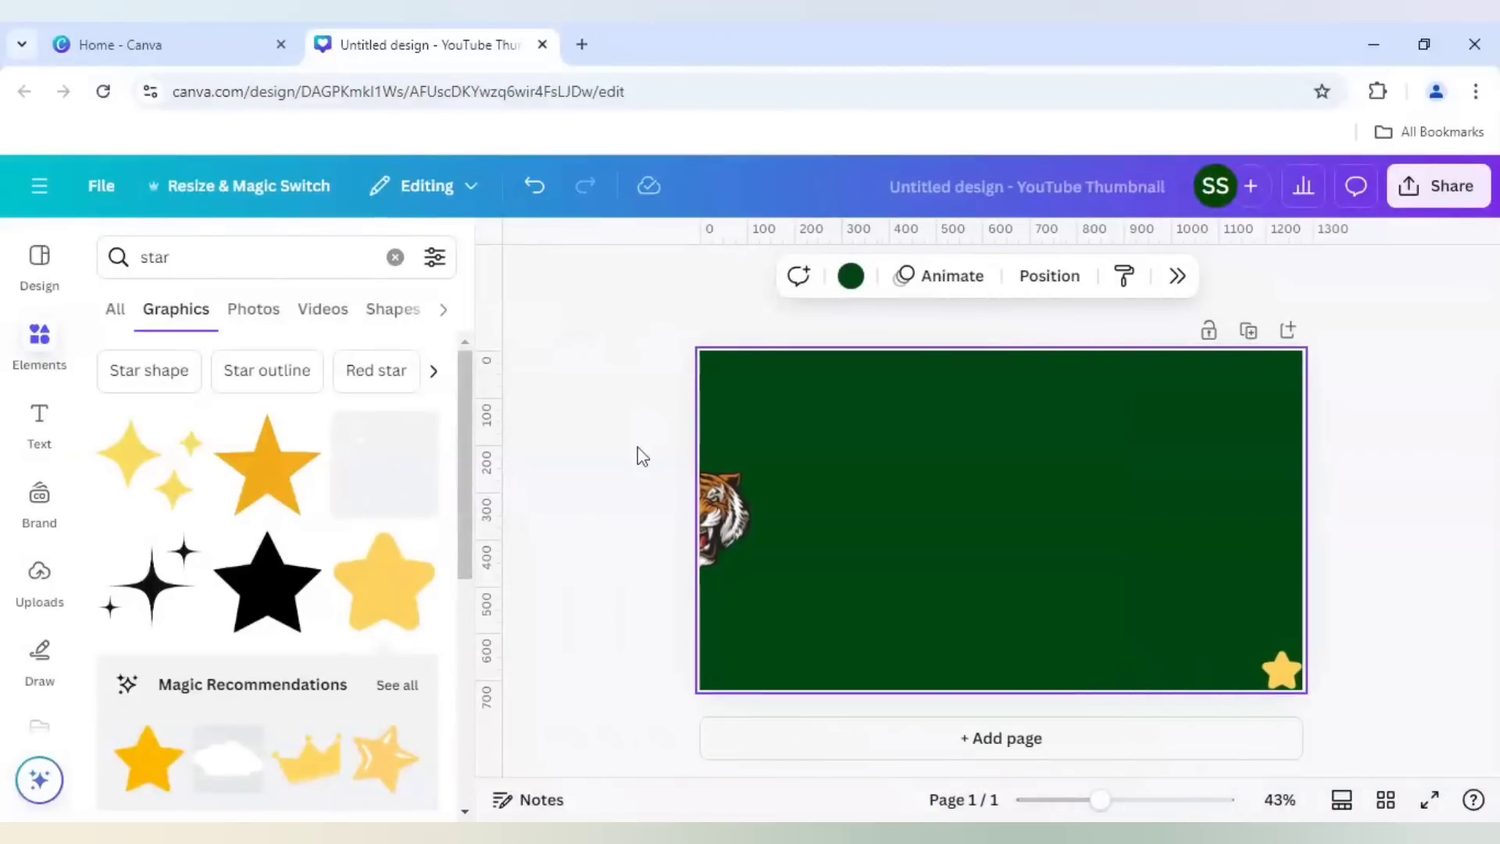
left_click(642, 455)
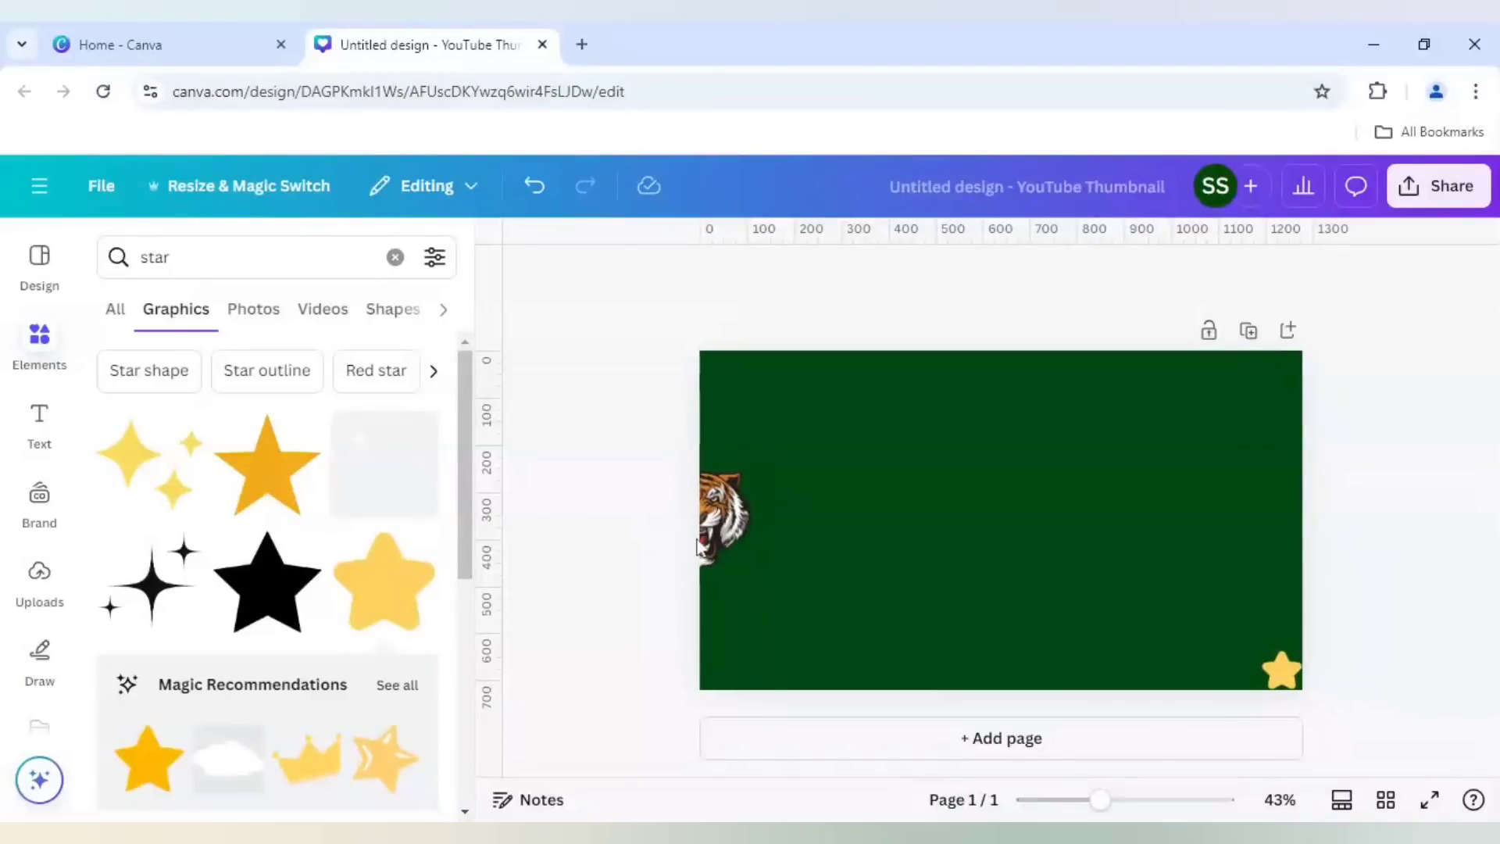
mouse_move(1450, 186)
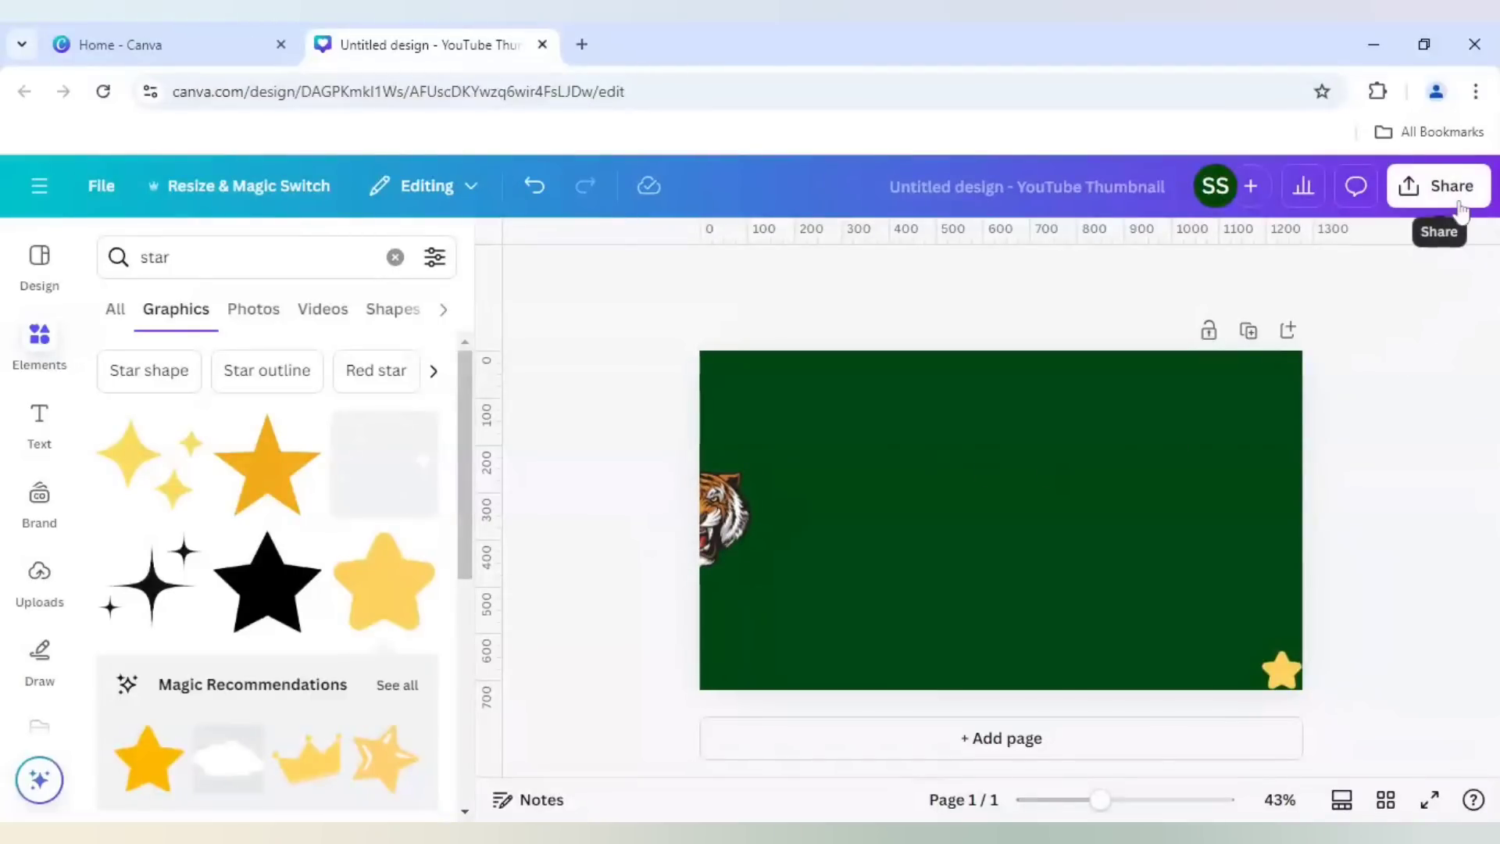
- Download the thumbnail via Share as a JPG instead of PNG
left_click(1438, 186)
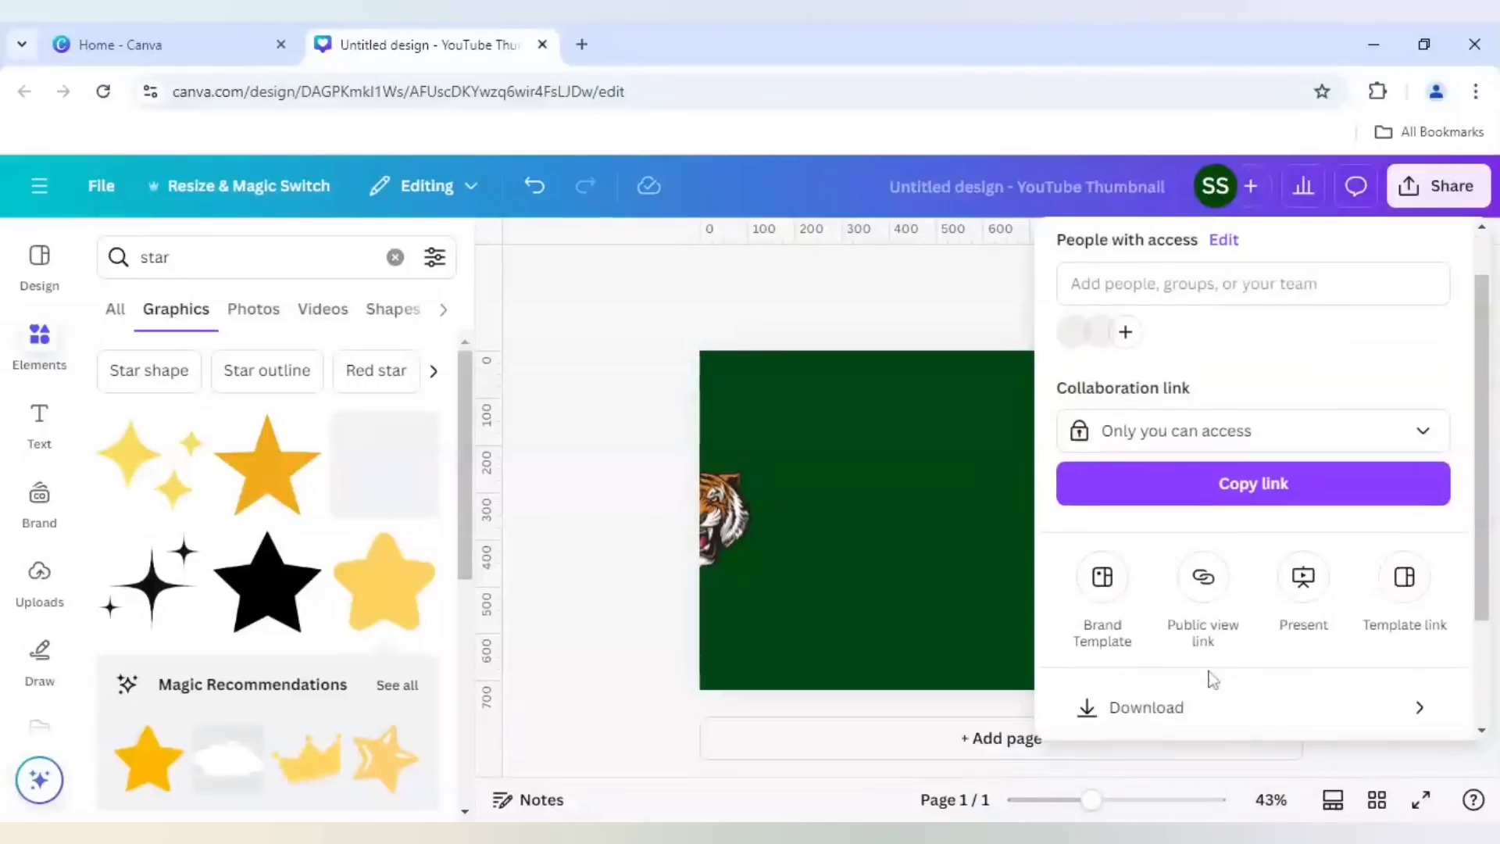
left_click(1146, 707)
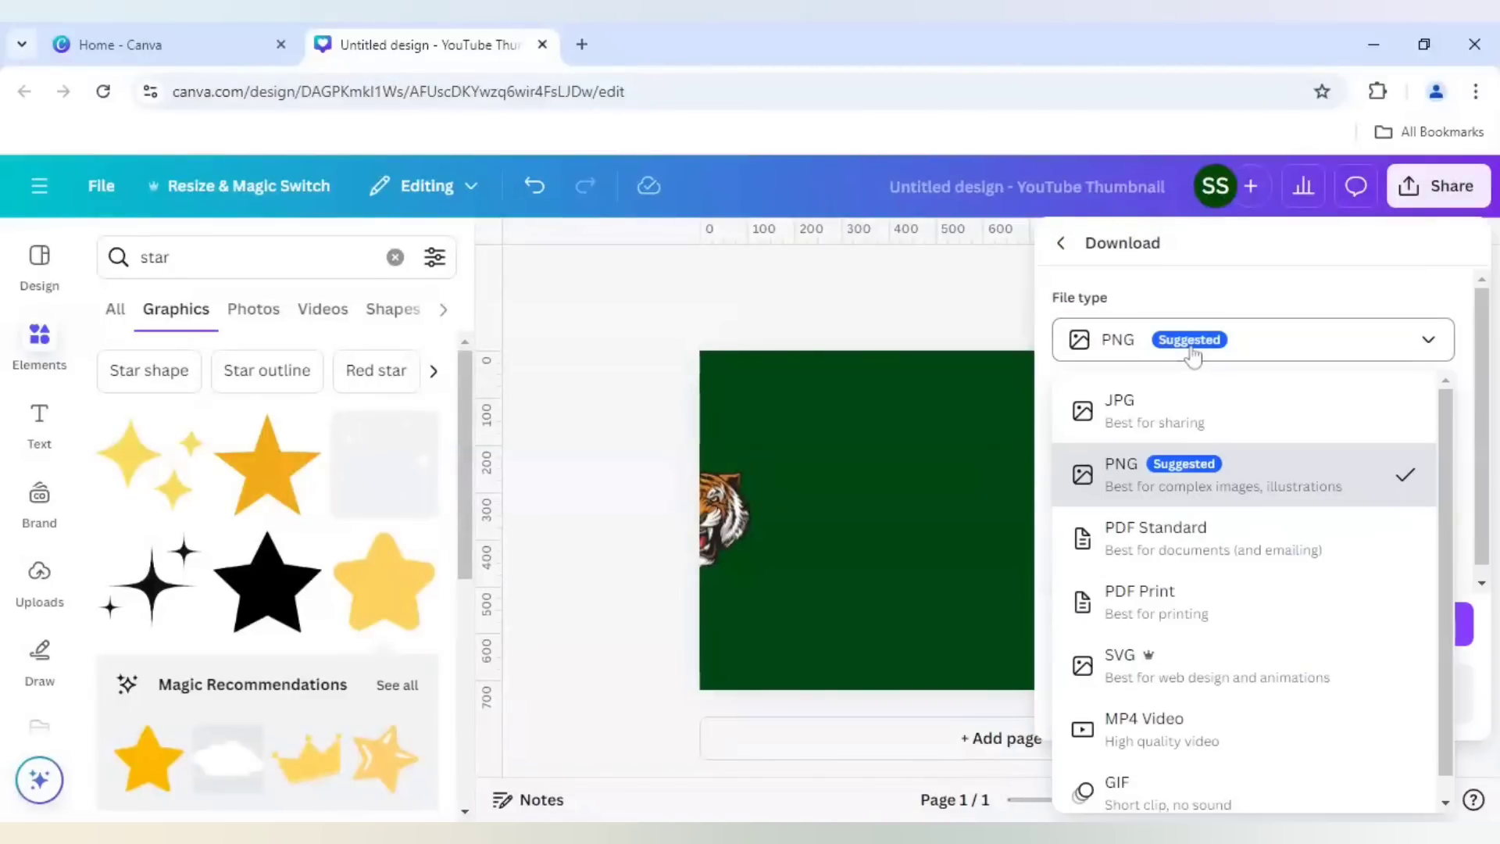
mouse_move(1188, 416)
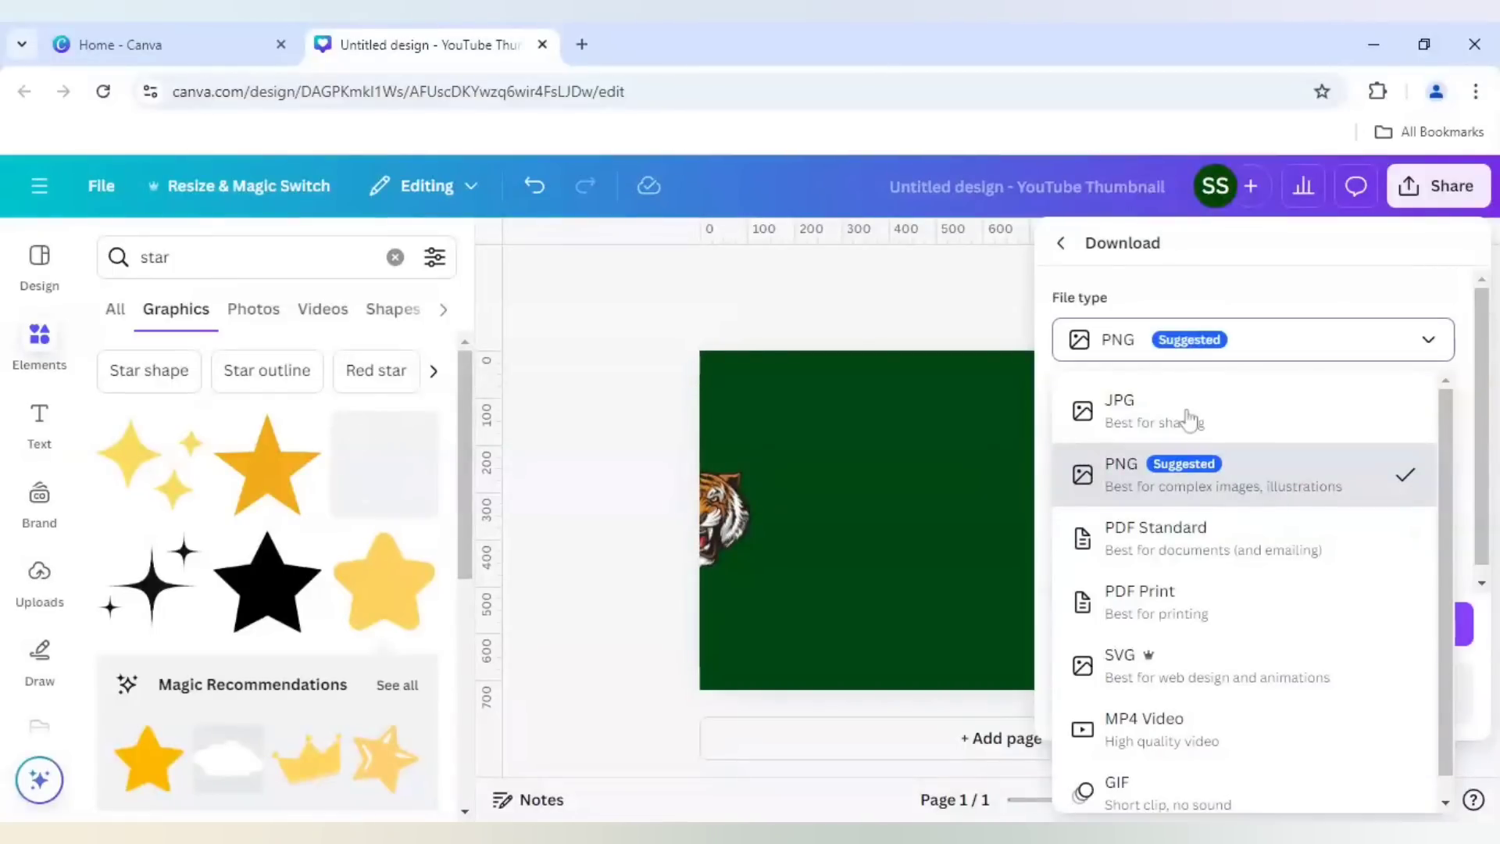
left_click(1119, 409)
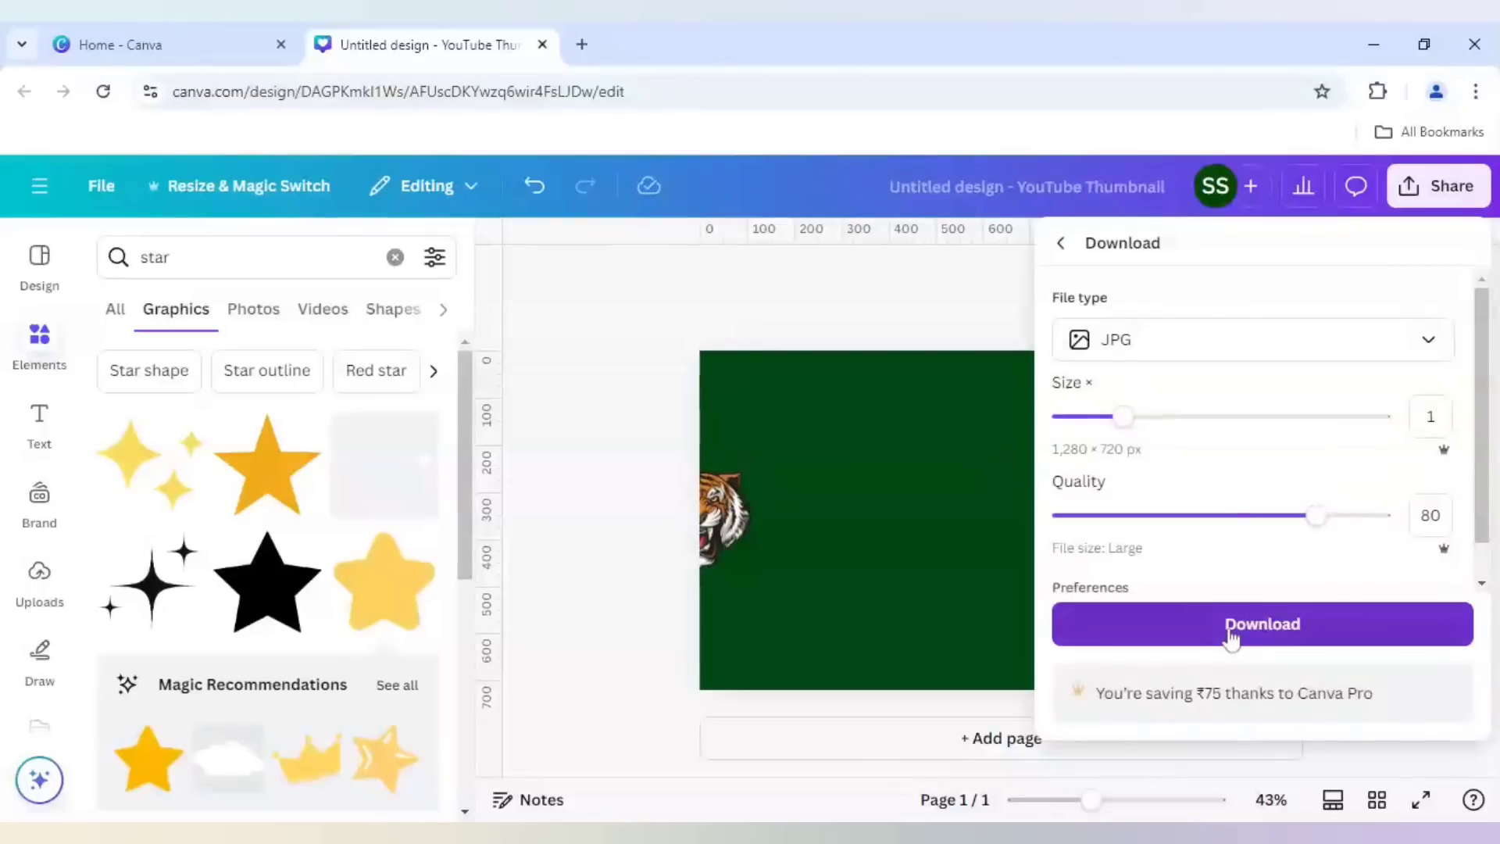
left_click(1240, 624)
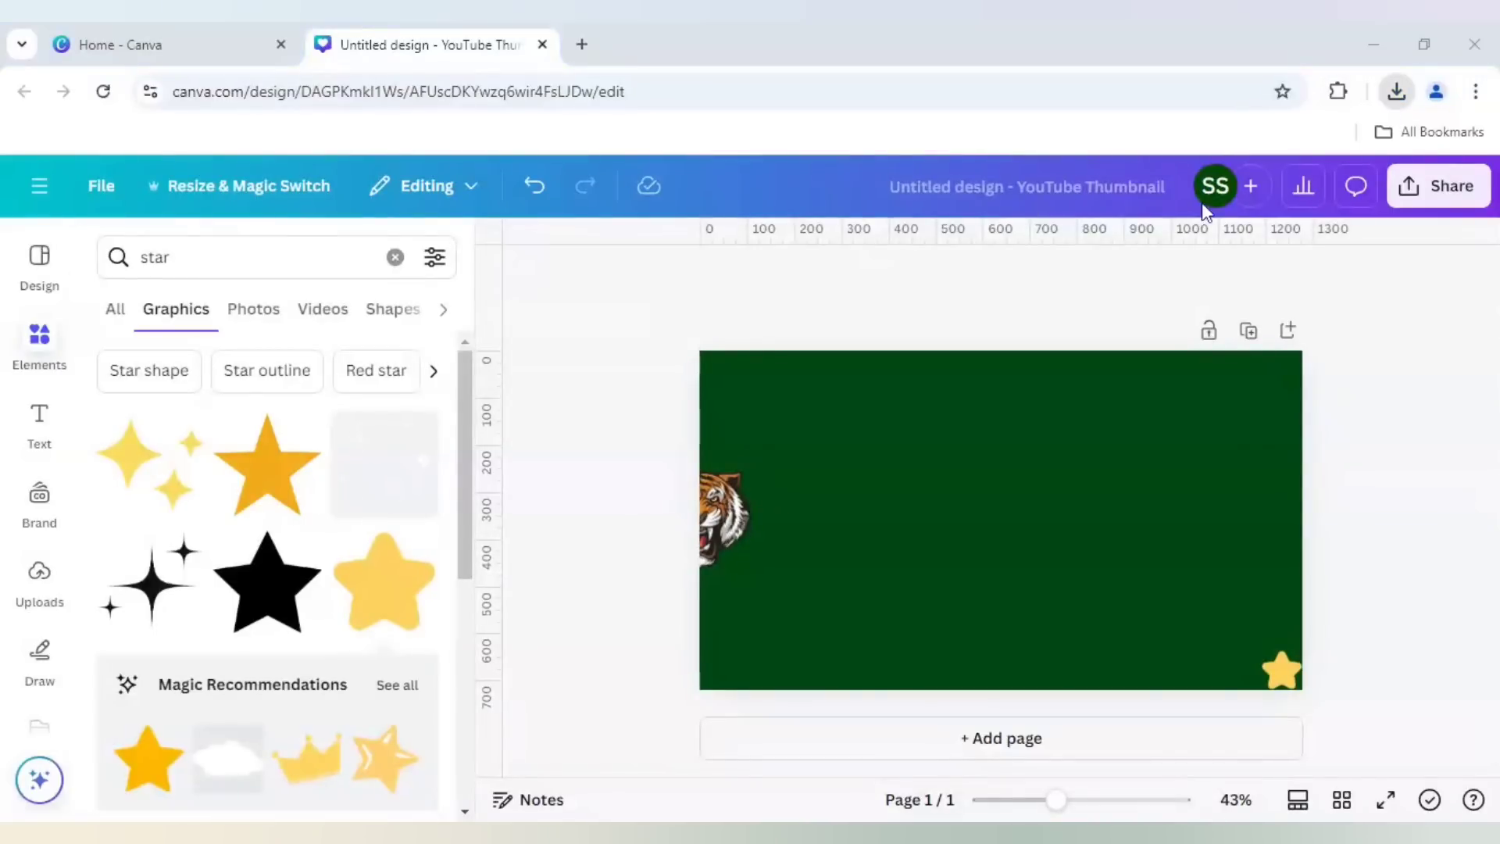
mouse_move(1462, 227)
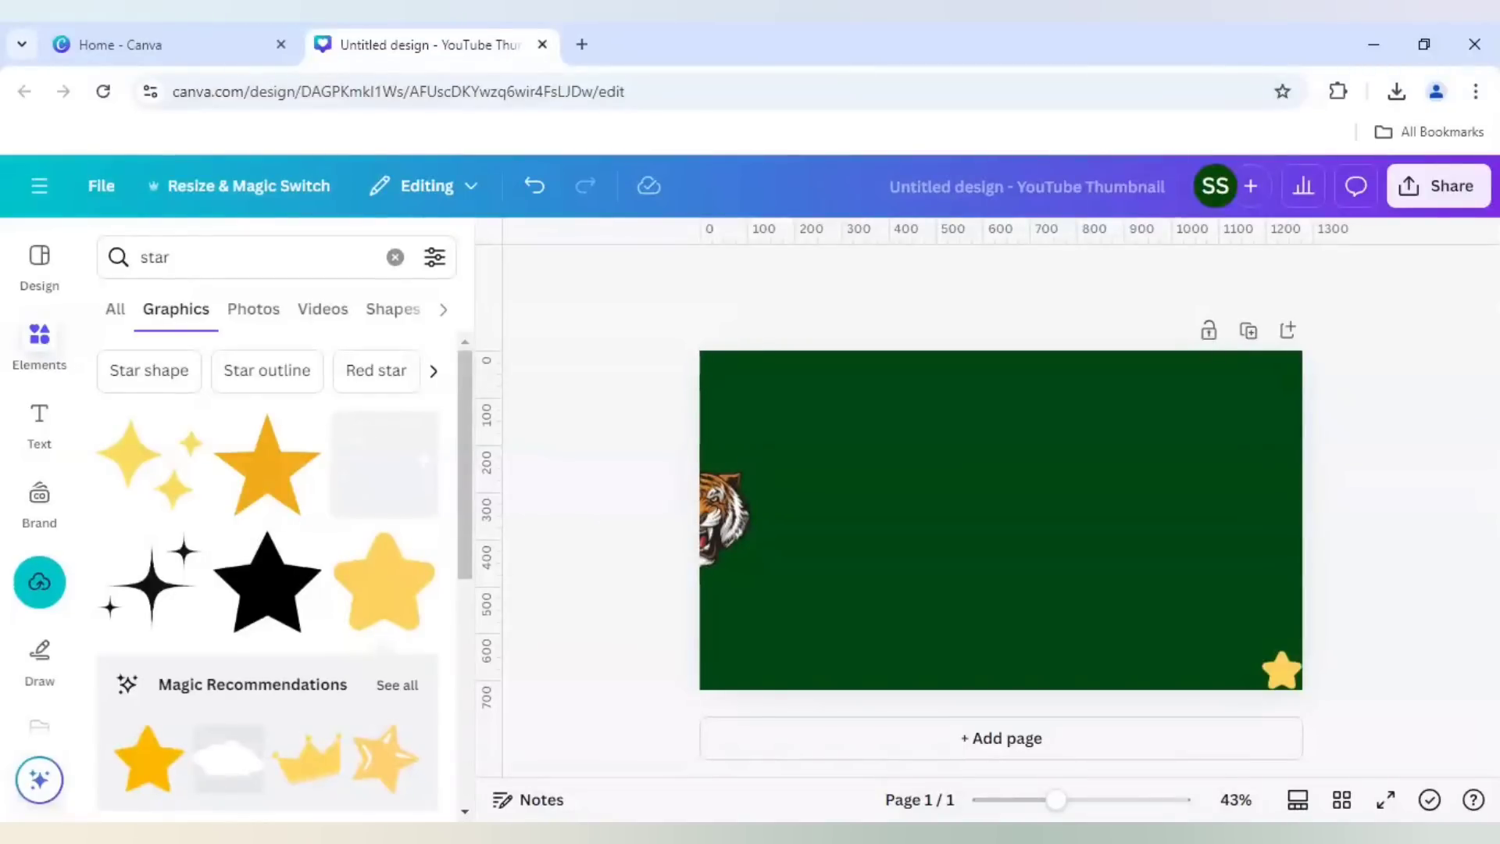
- Show the Uploads panel to place the downloaded JPG on a new page 2
left_click(39, 581)
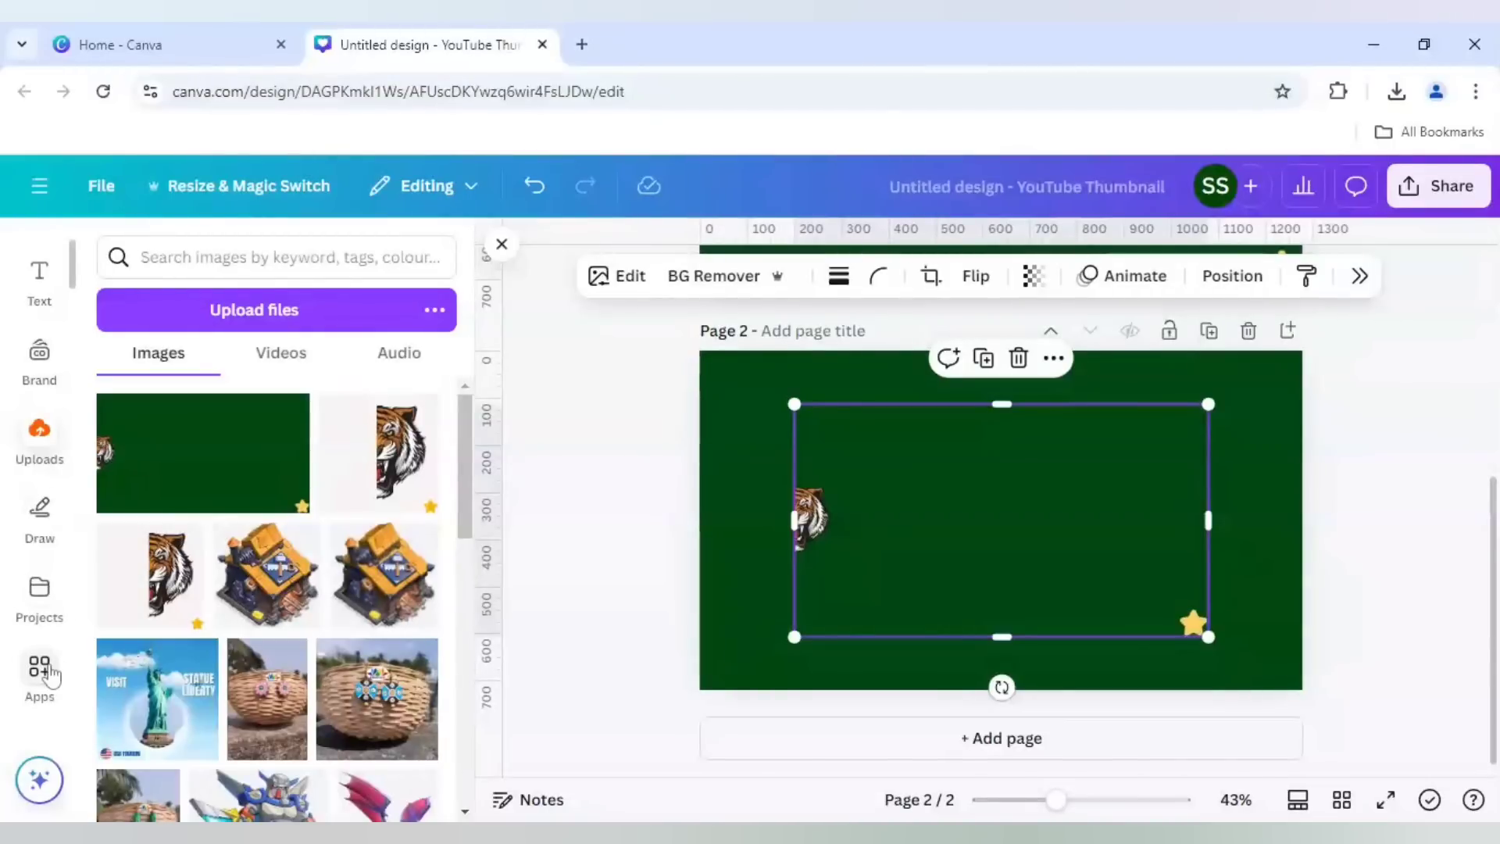
- Search the Apps panel for 'font frame' to locate the FontFrame app
type("frame maker")
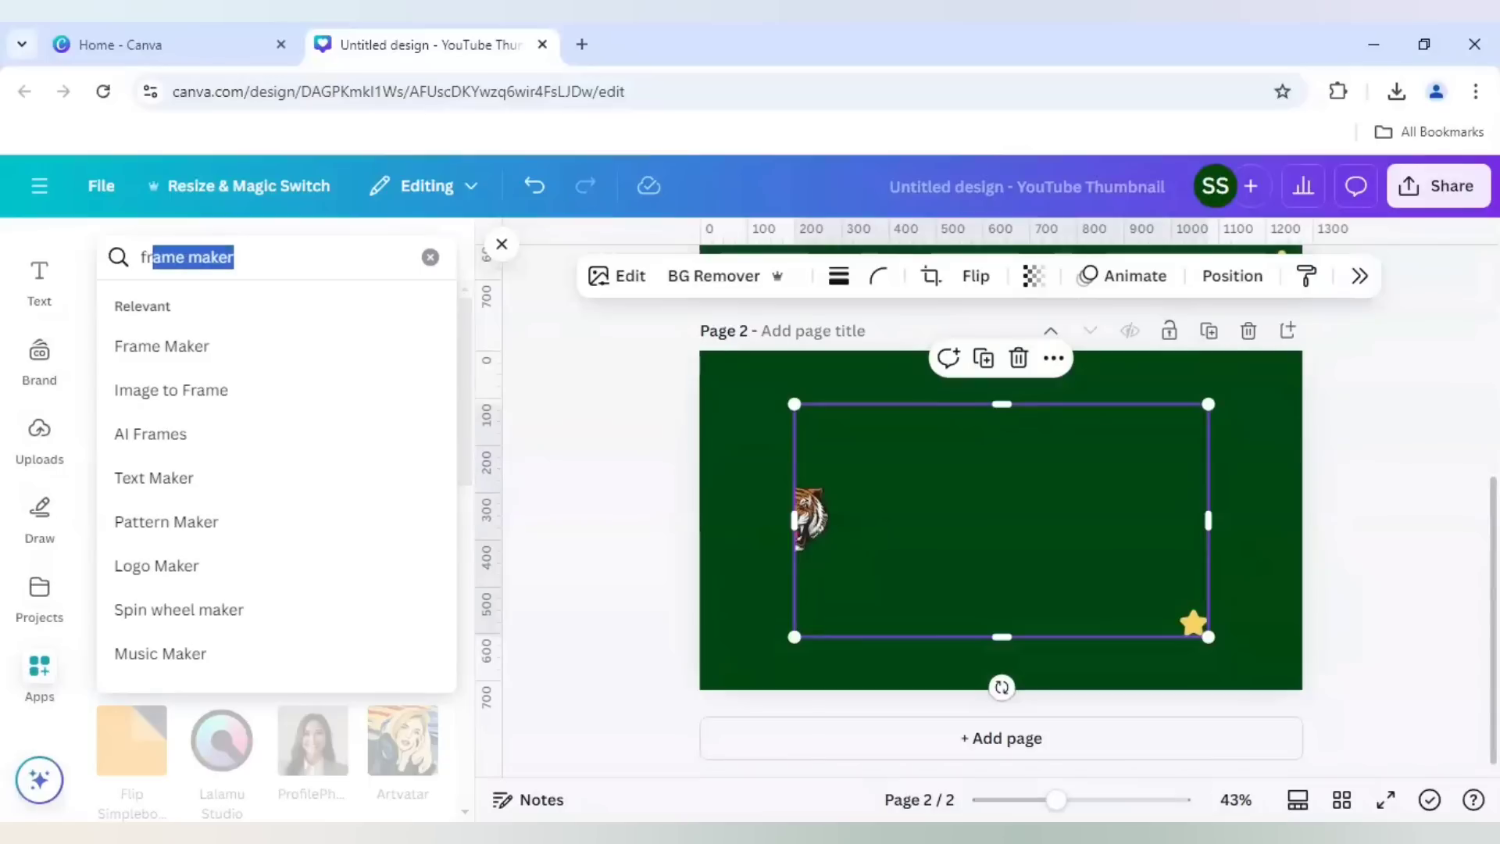
type("for")
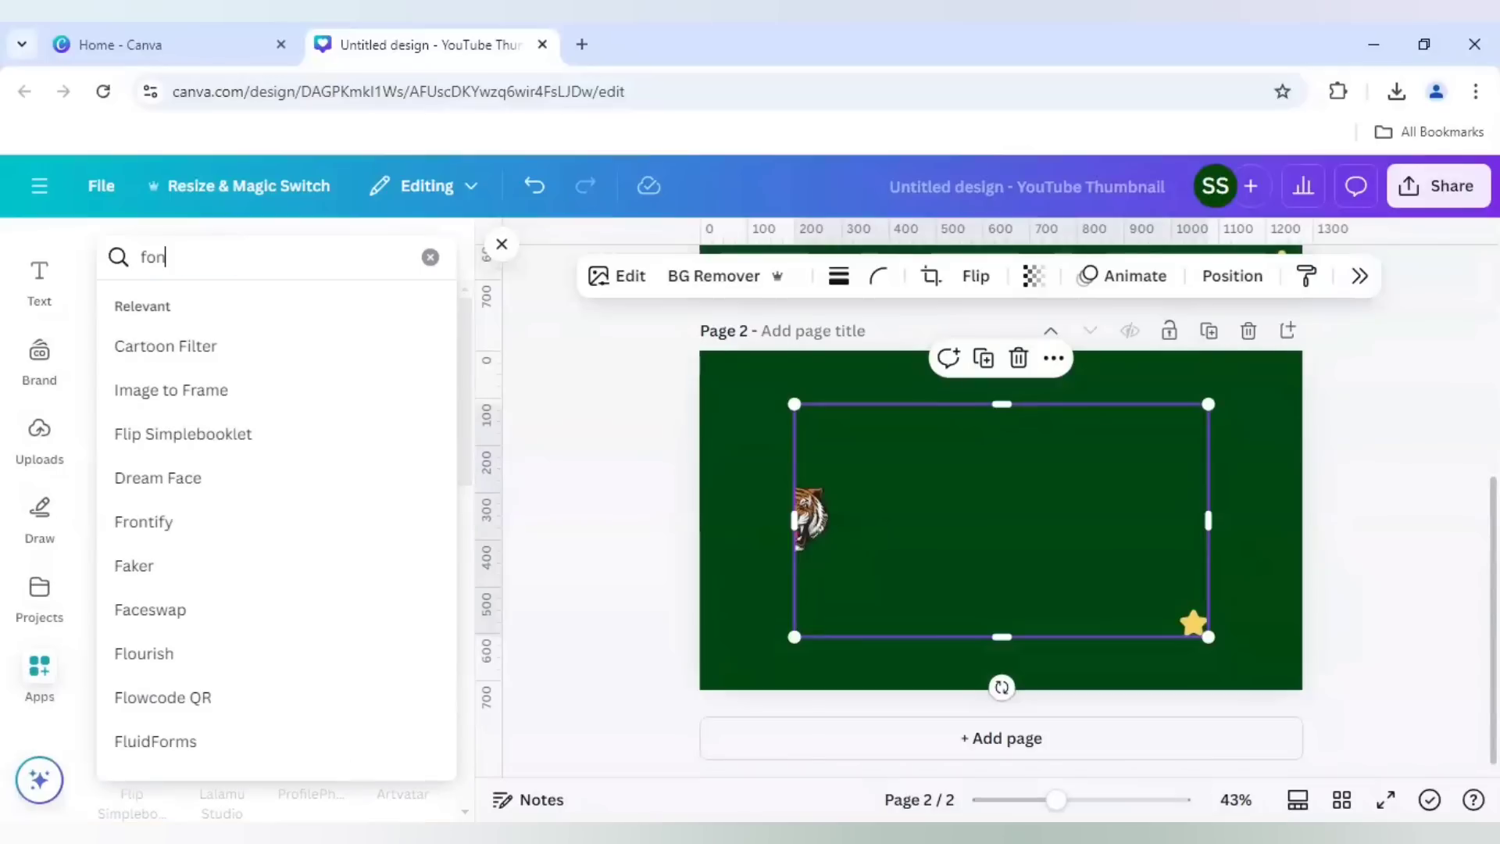
type("ont frame")
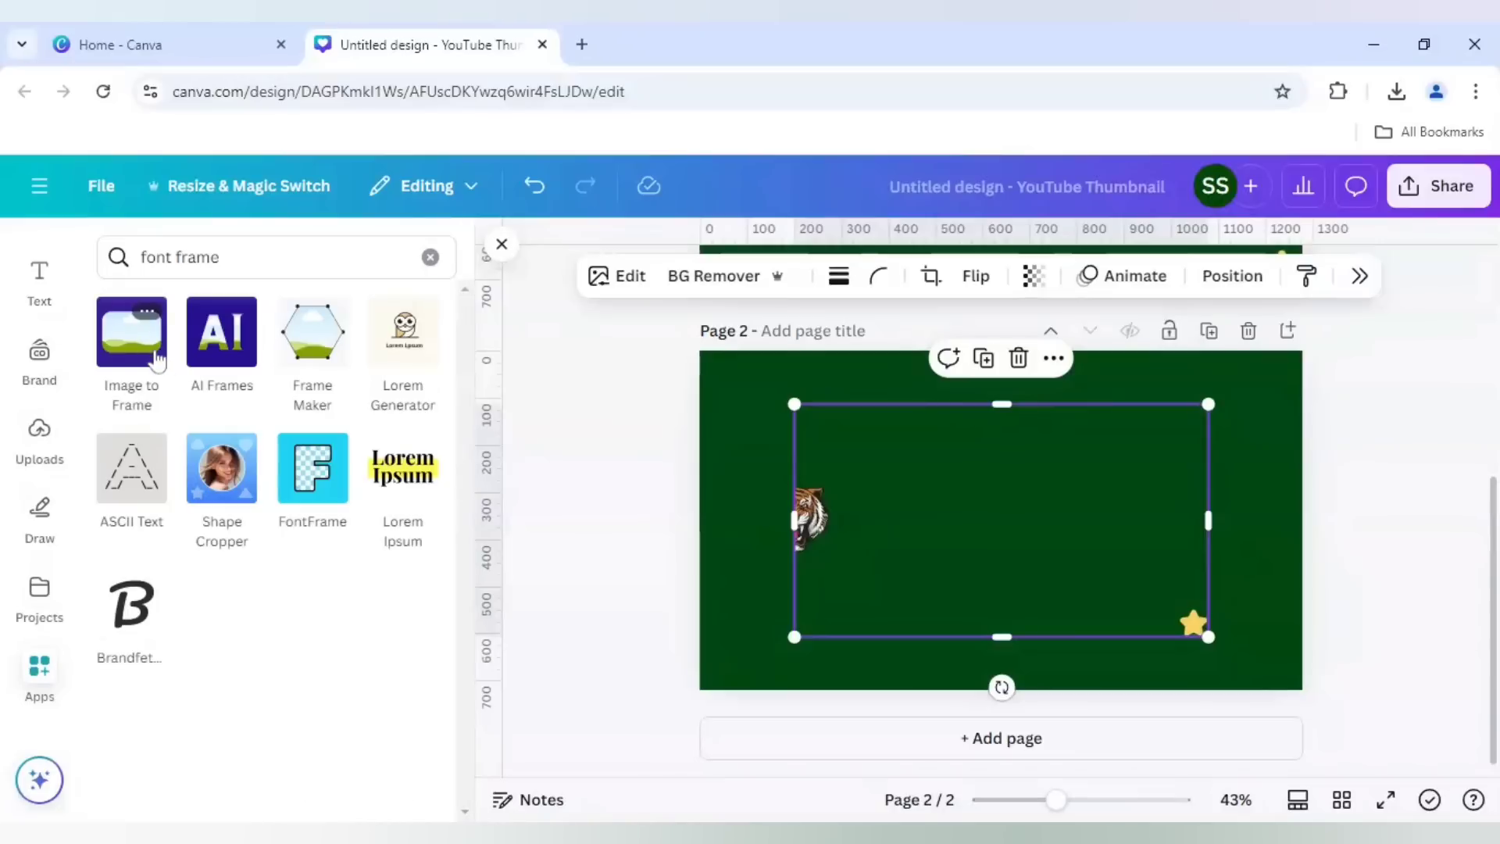
mouse_move(138, 365)
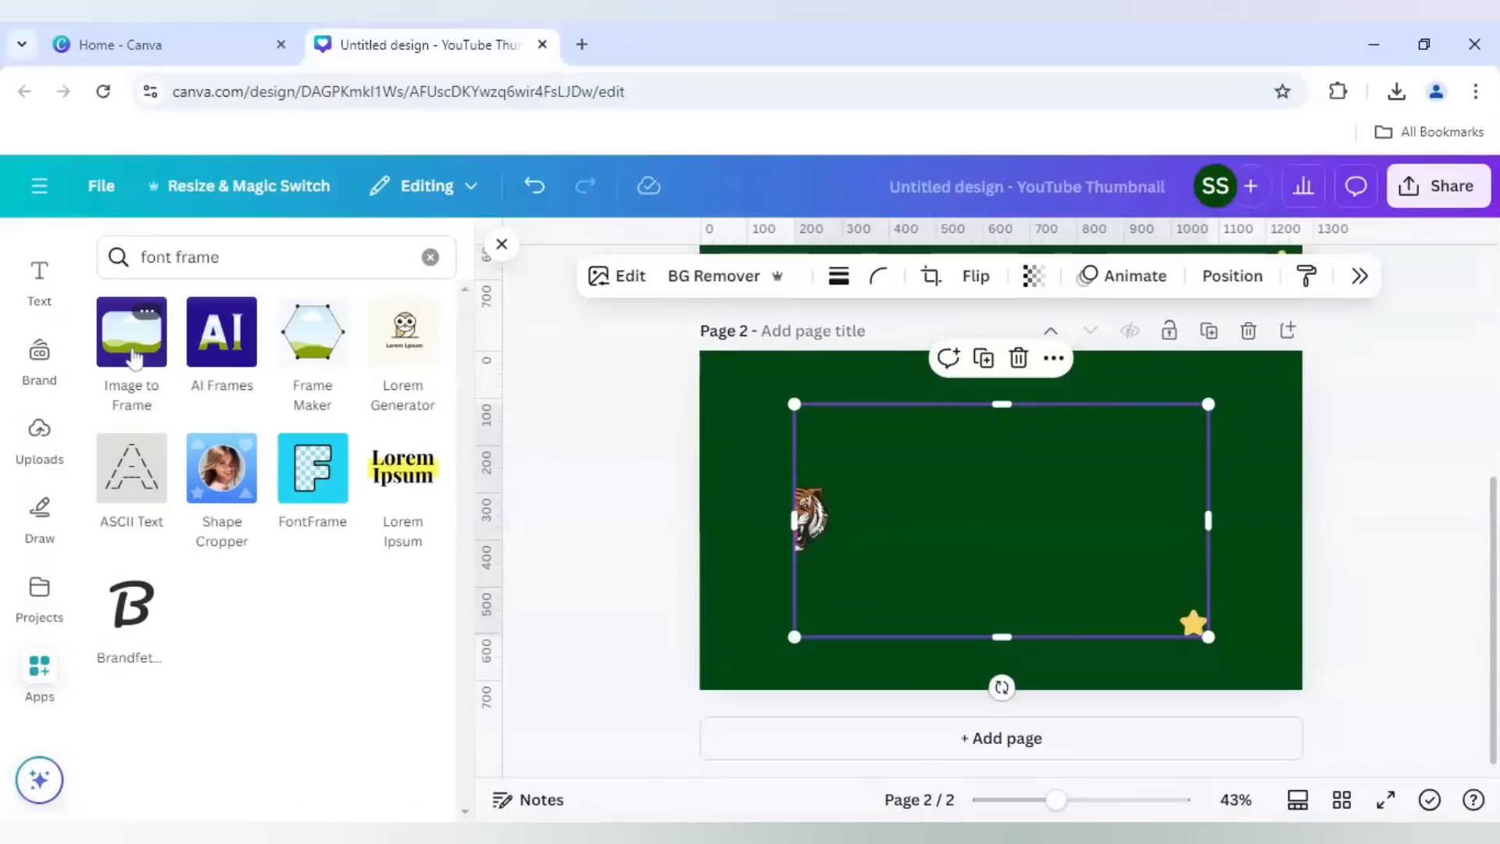
mouse_move(313, 480)
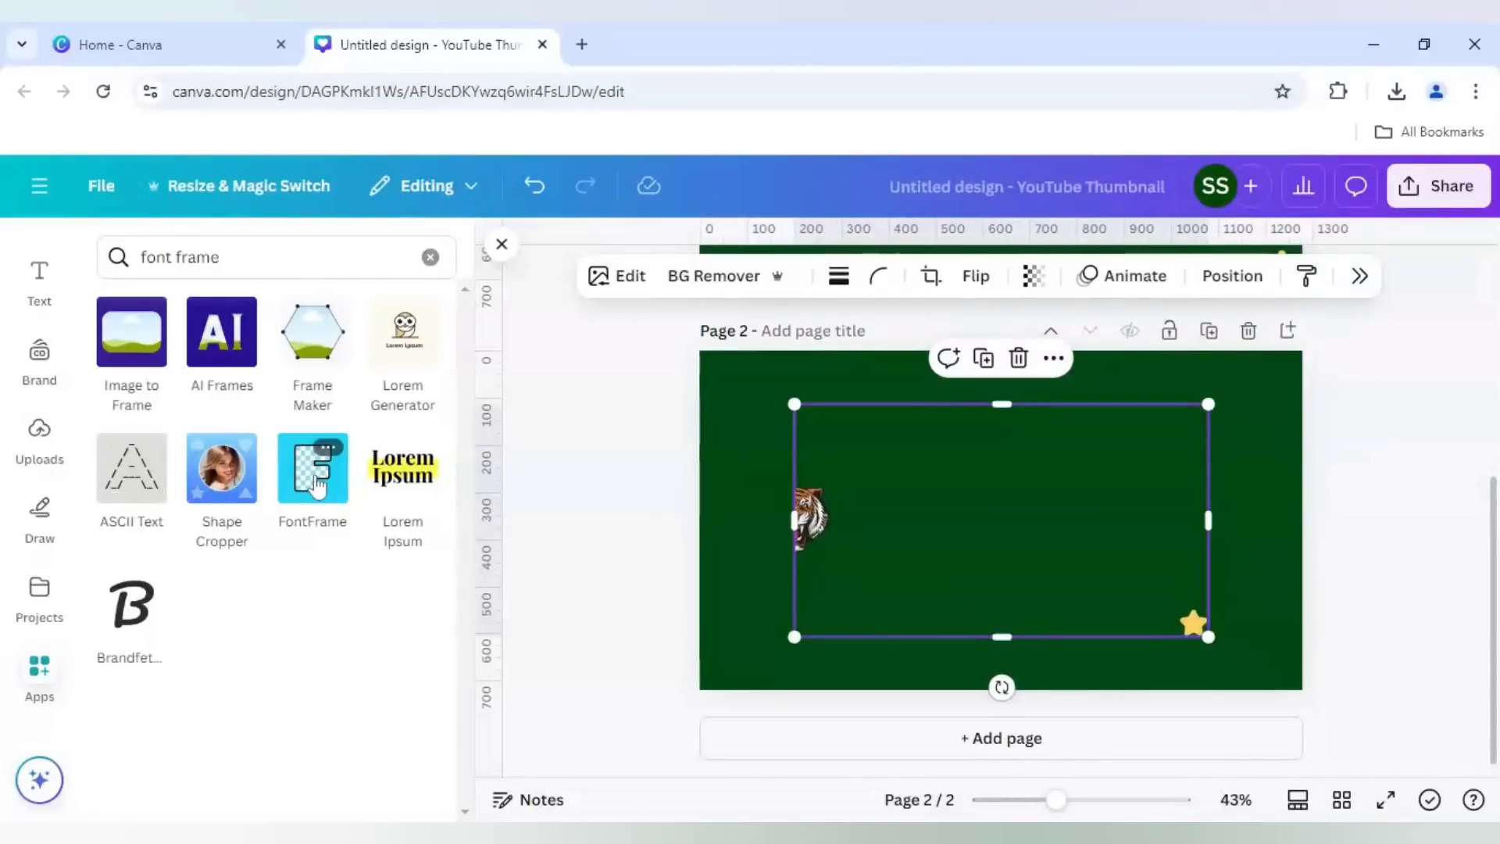
- Launch FontFrame and fill its HELLO WORLD lettering with the page-2 image
left_click(312, 468)
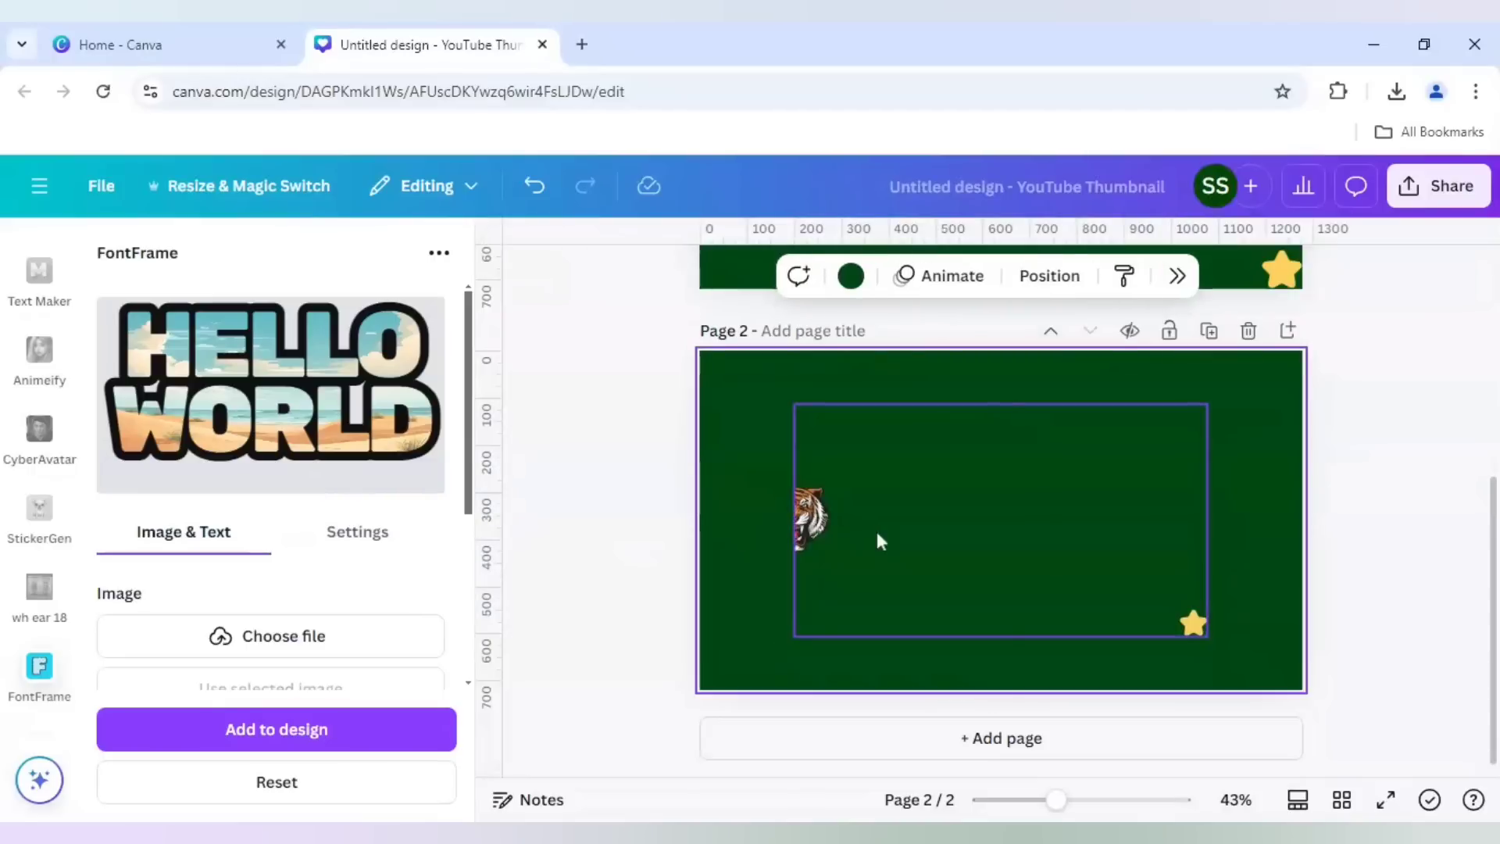
left_click(1000, 521)
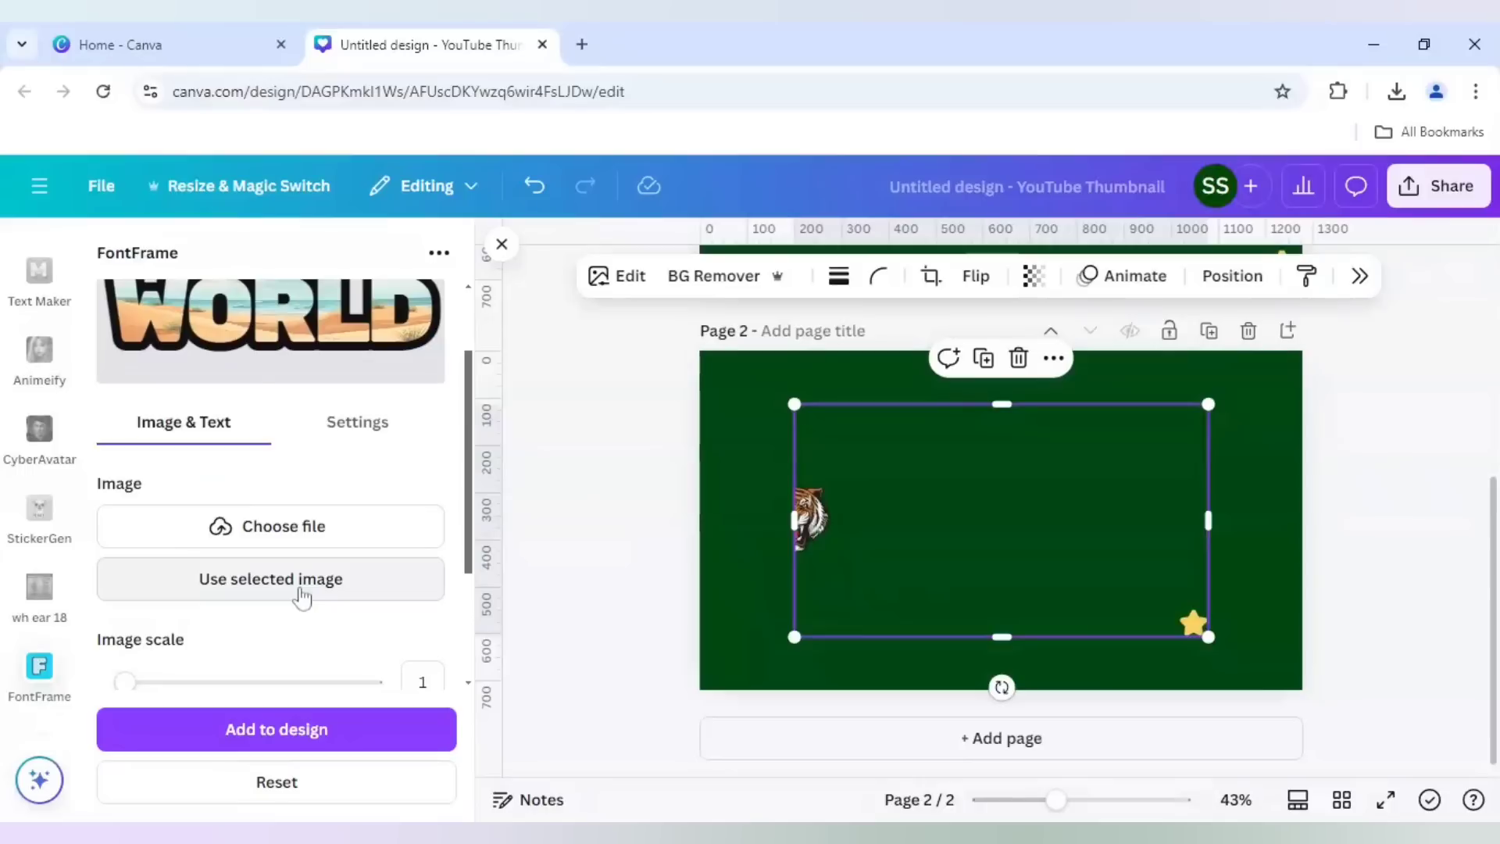
left_click(271, 579)
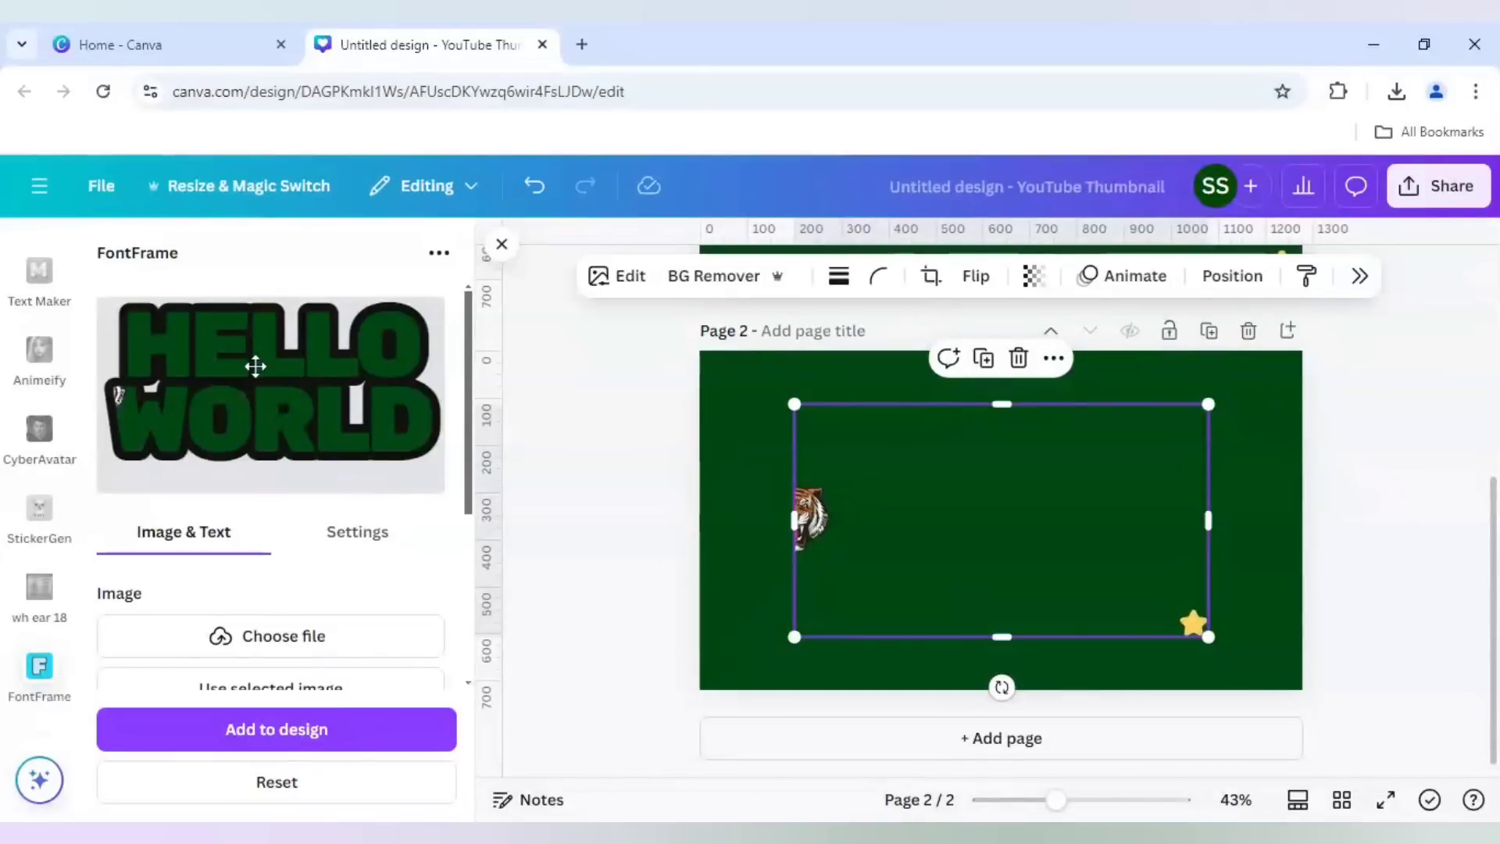
mouse_move(119, 396)
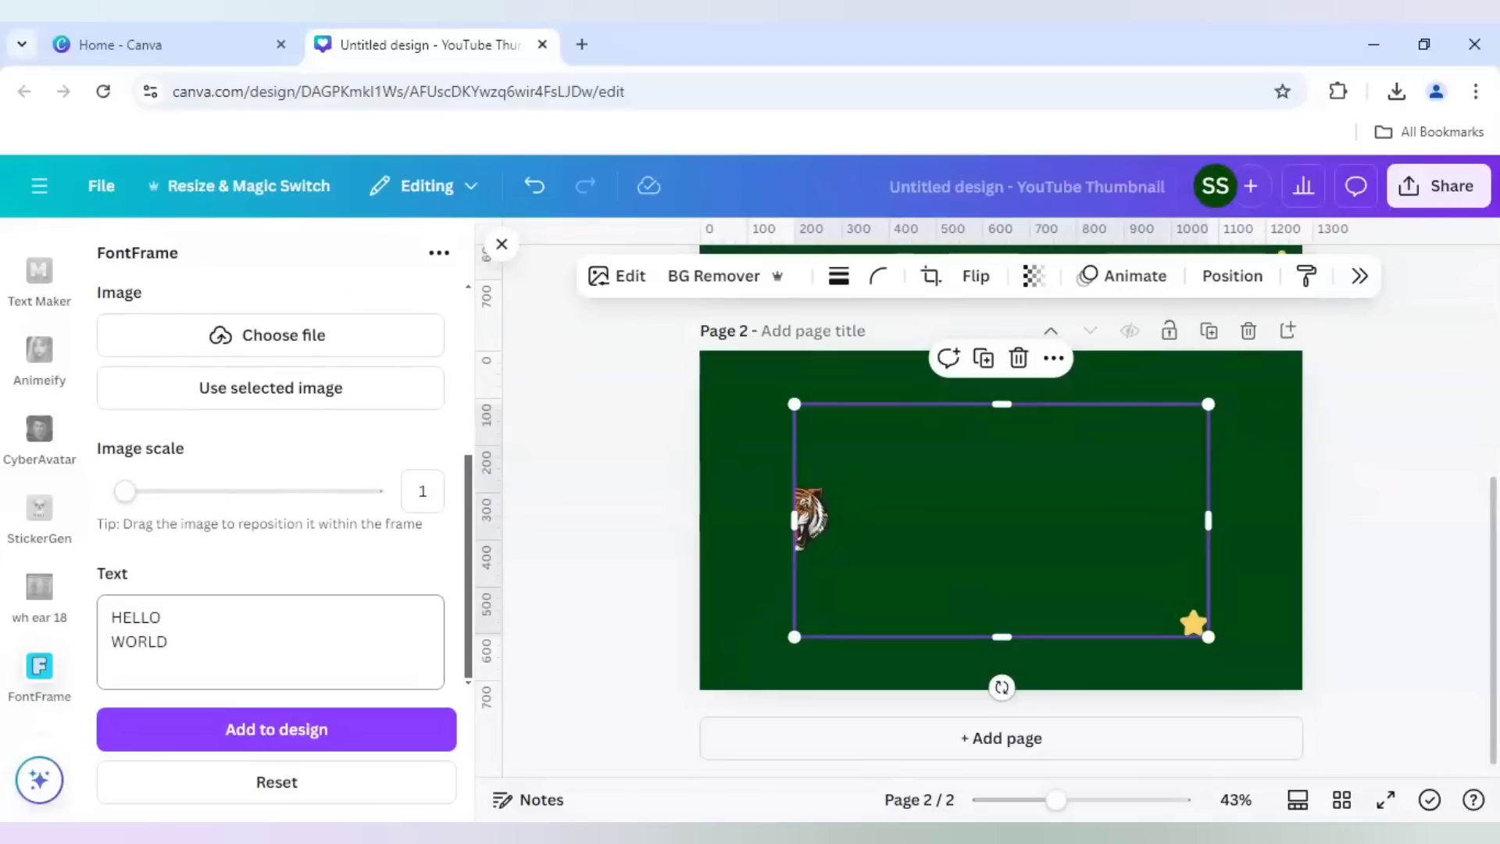
left_click(172, 642)
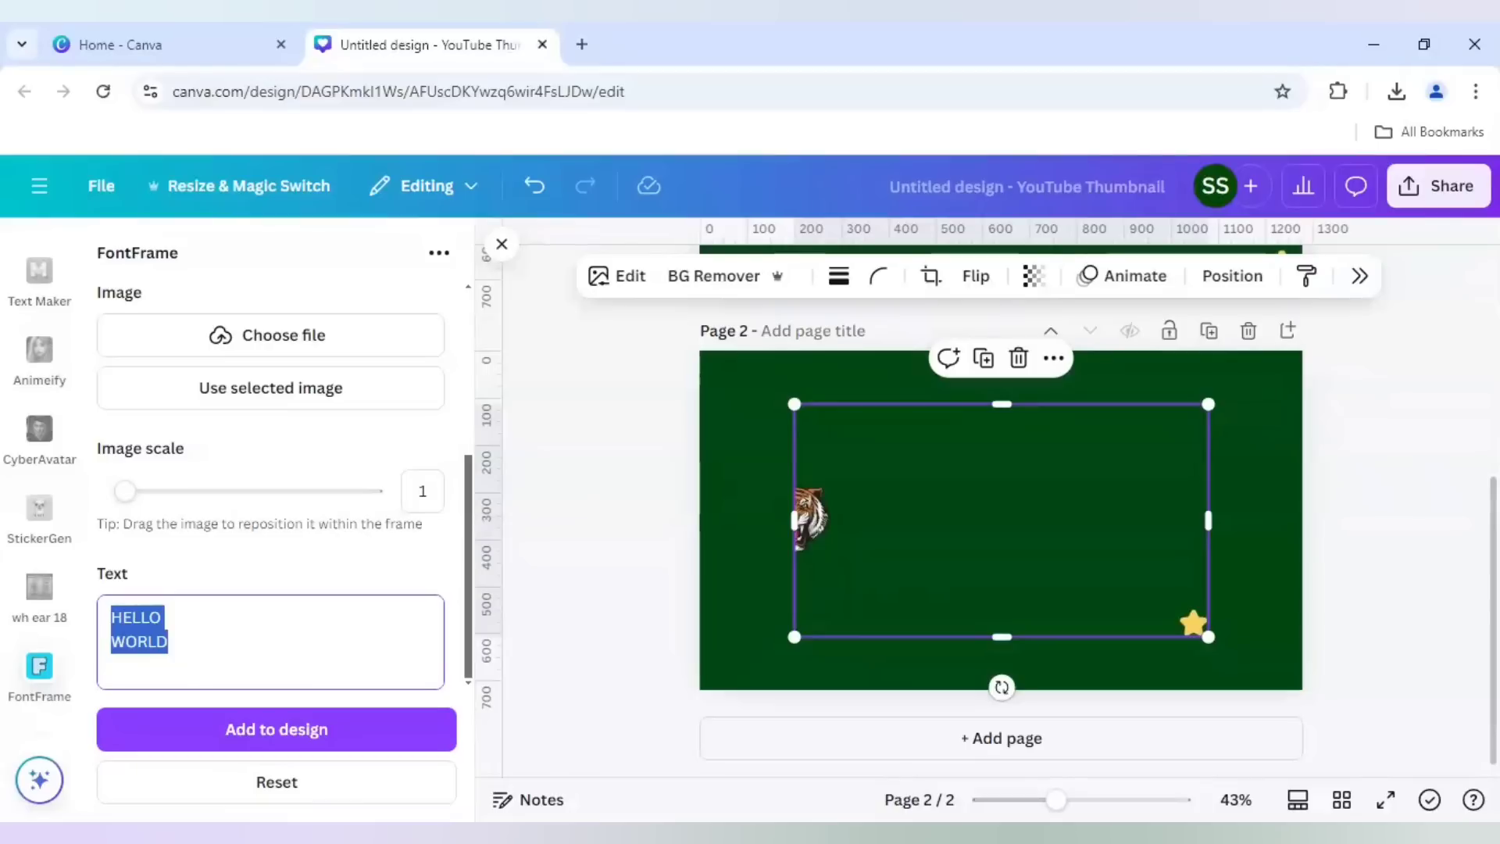
- Replace FontFrame's sample text with the words THEY NOT
type("THEY")
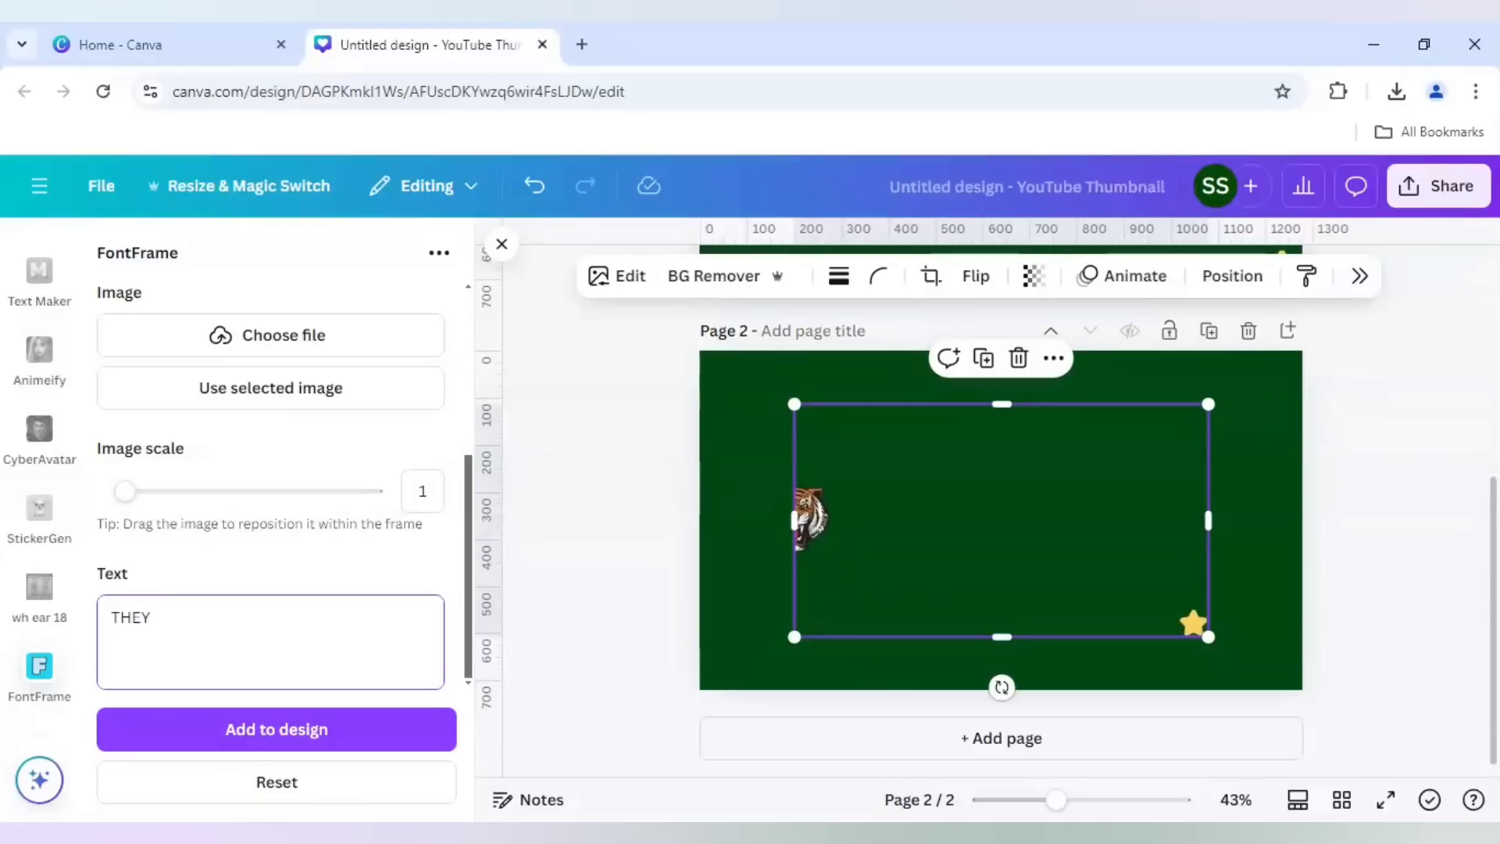
type("NOT")
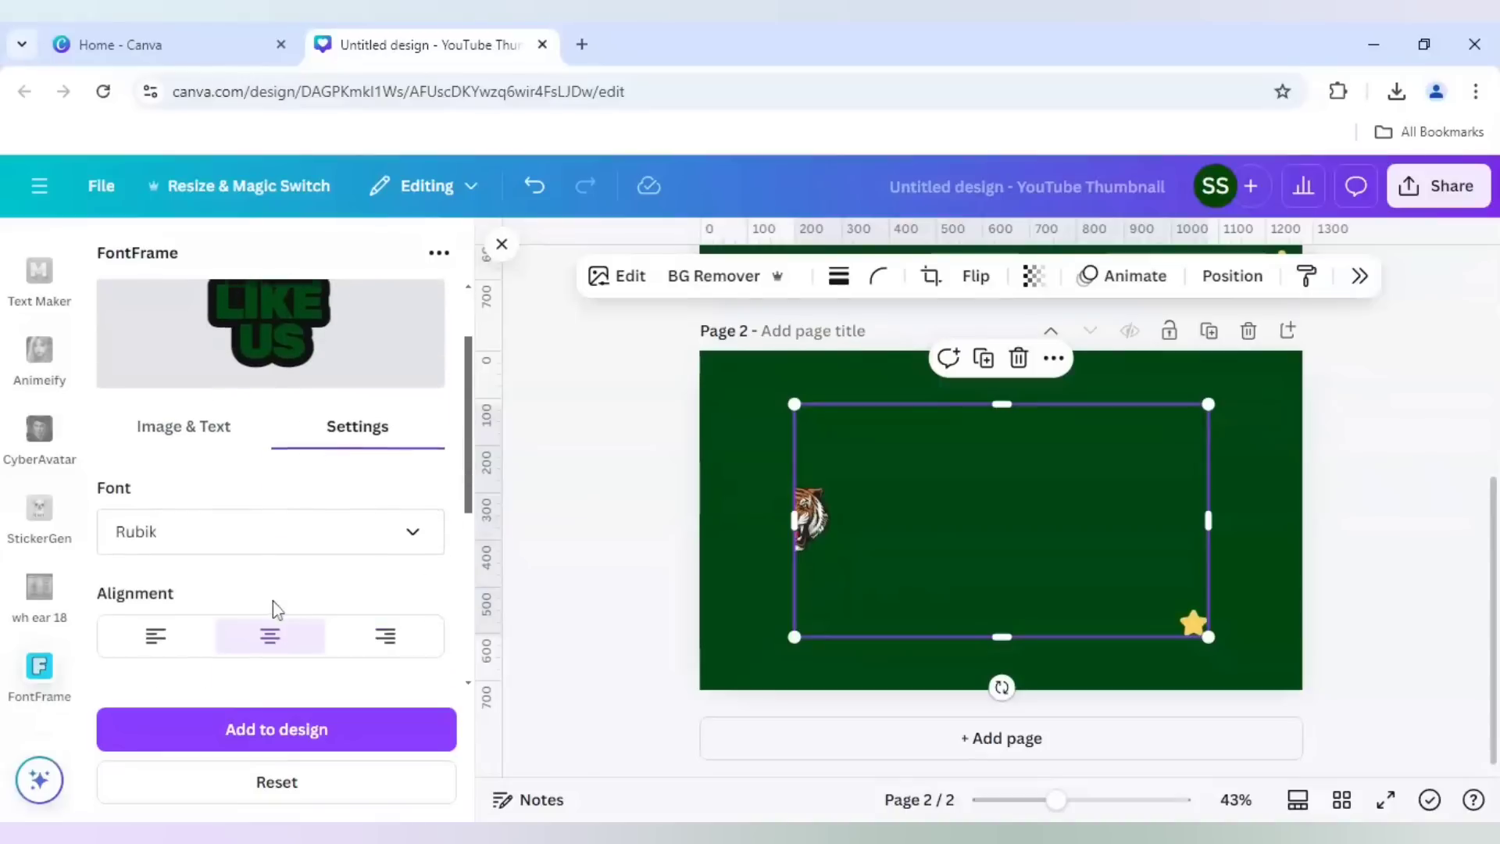
- Set the FontFrame lettering font to Anton
left_click(270, 532)
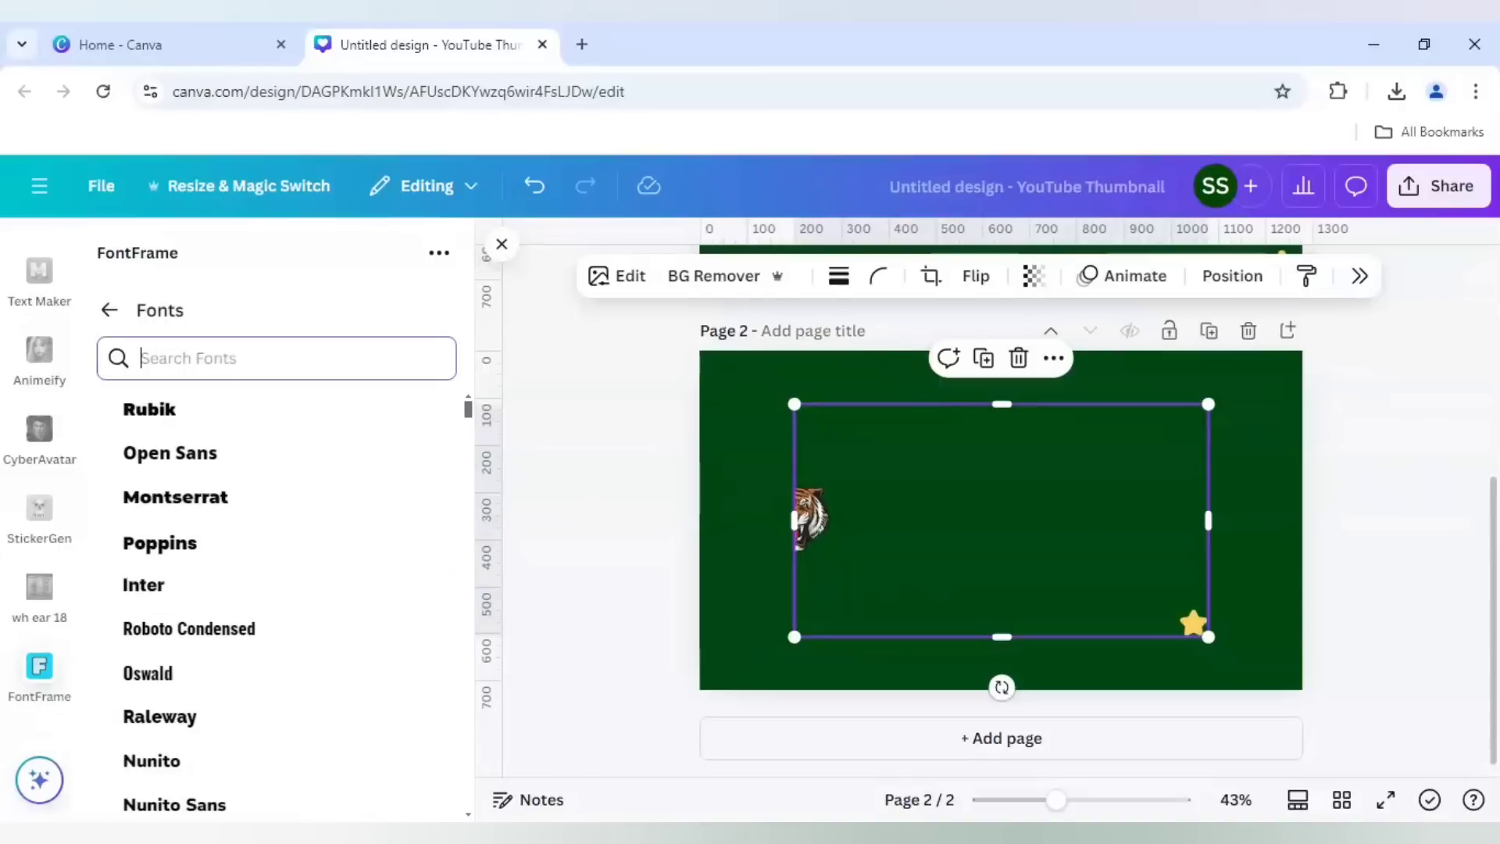
type("anton")
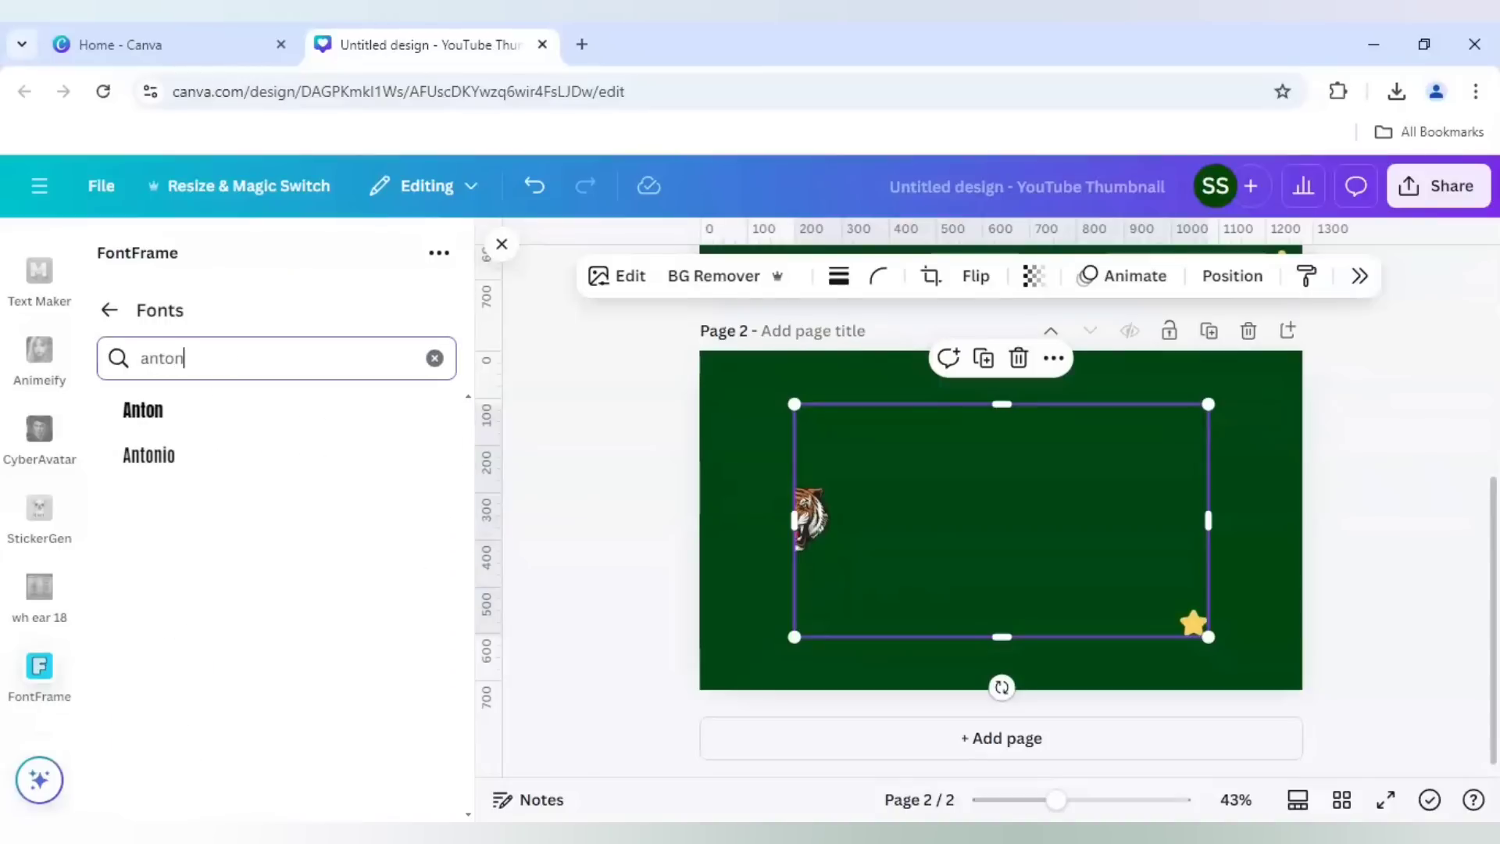
left_click(143, 410)
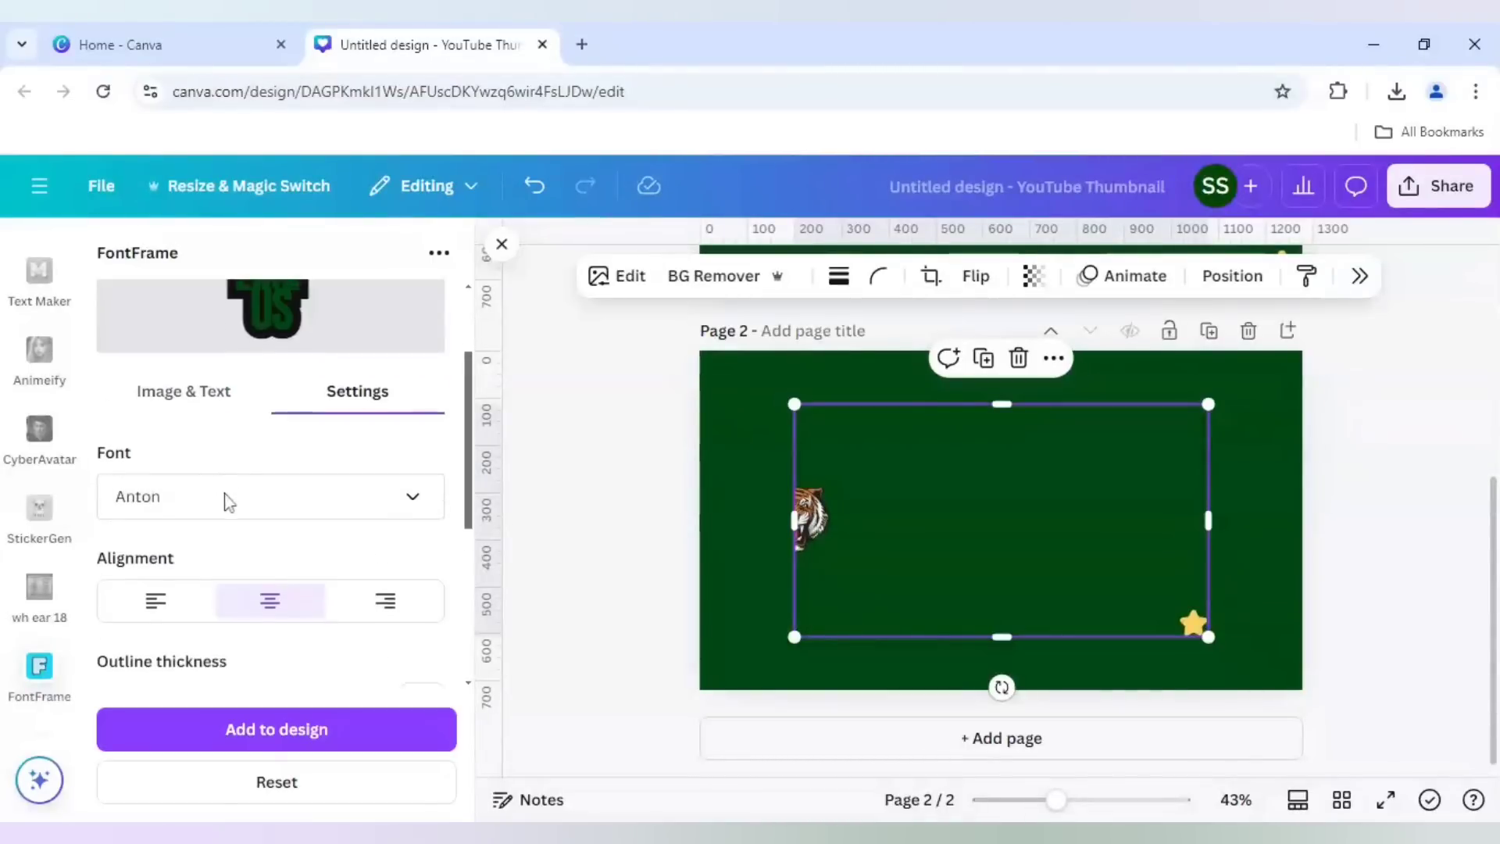
- Set outline thickness to 8, letter spacing to 0 and line spacing to 0.95
scroll("down", 3)
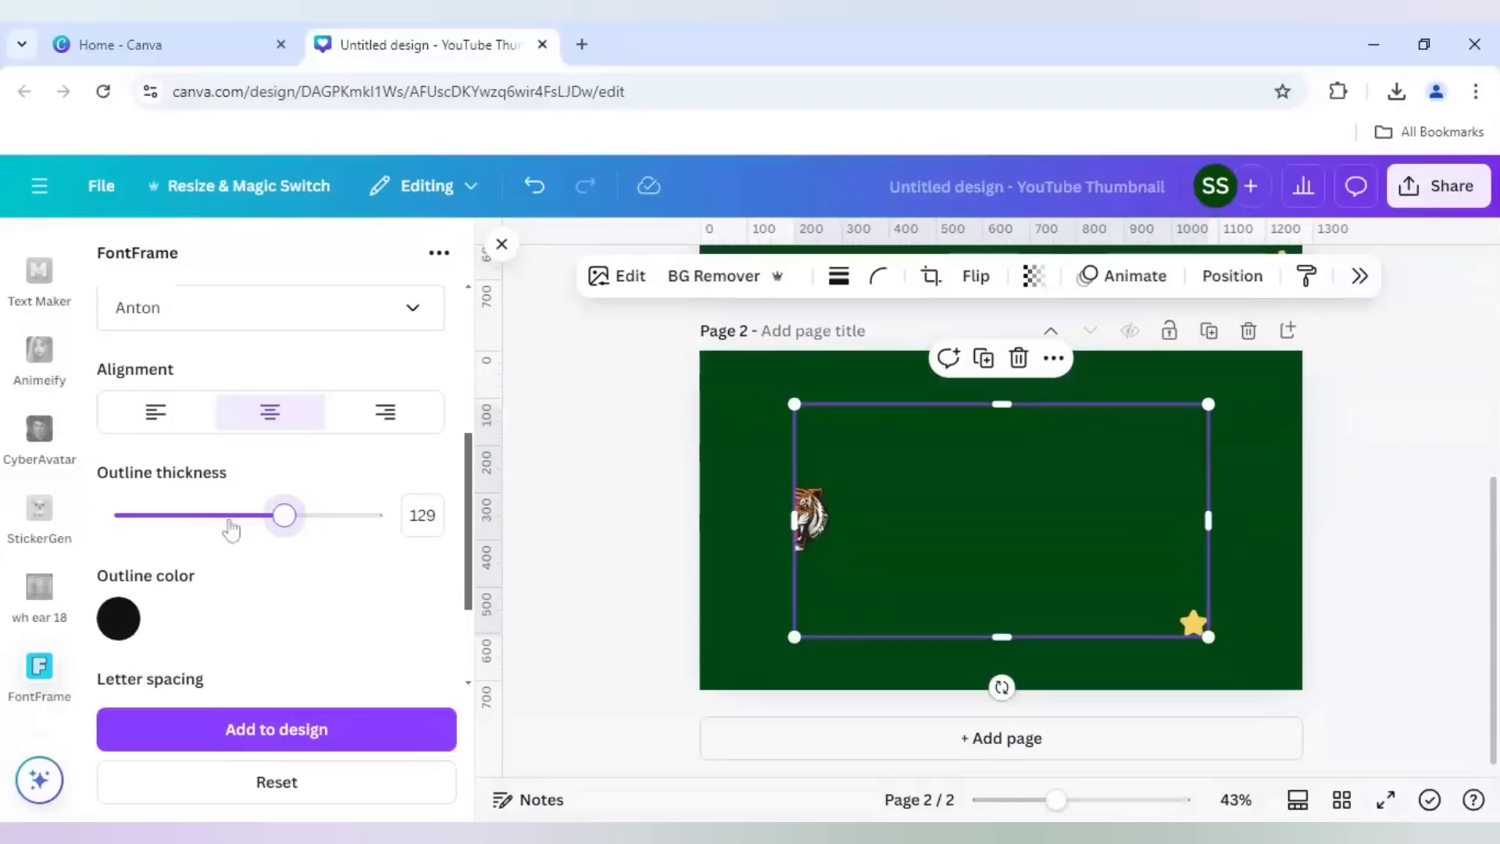
left_click_drag(285, 515, 132, 515)
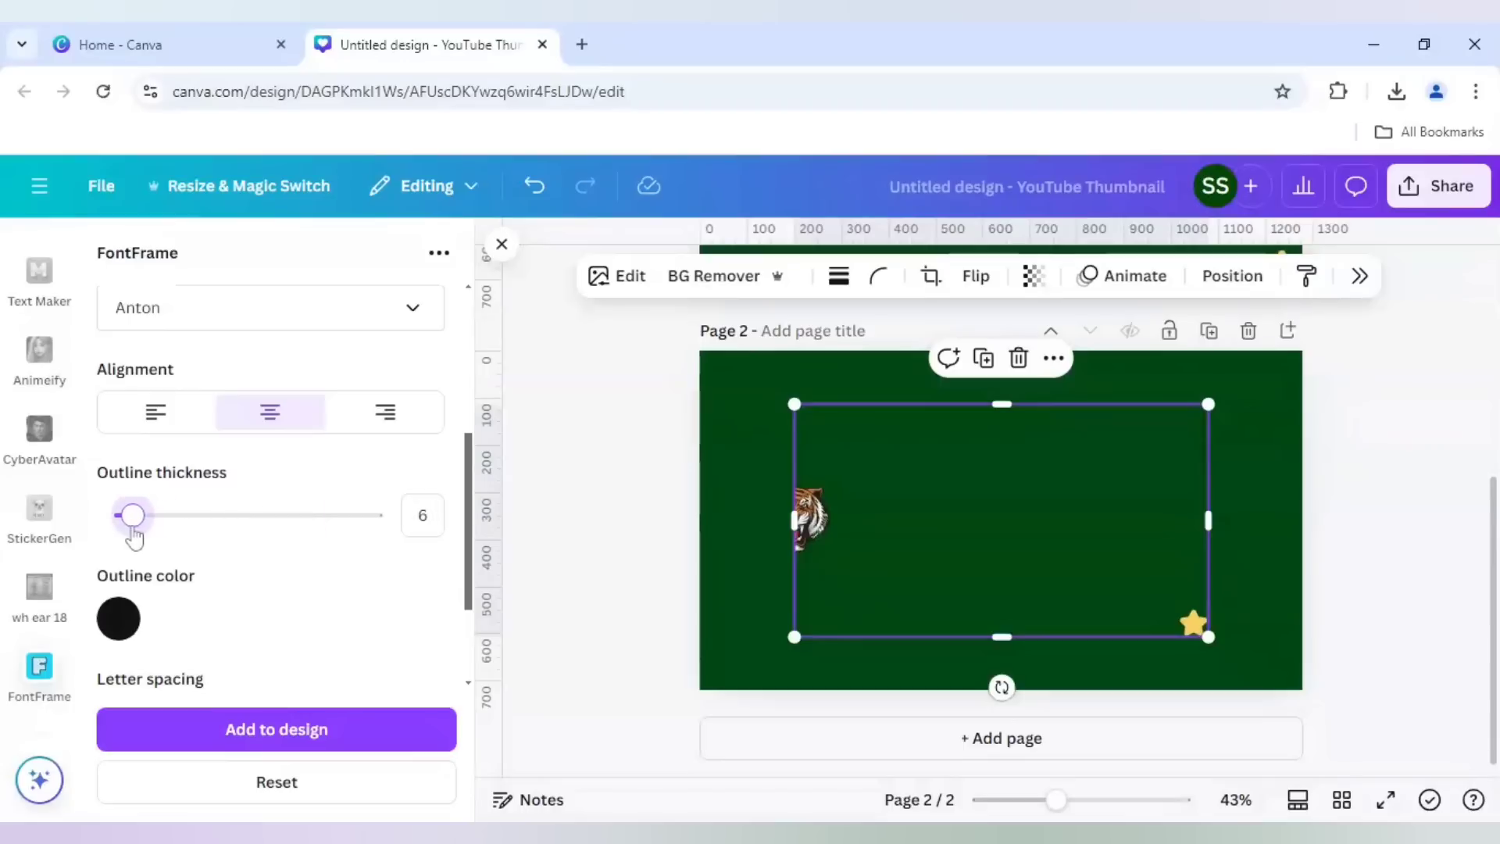
left_click_drag(132, 514, 140, 514)
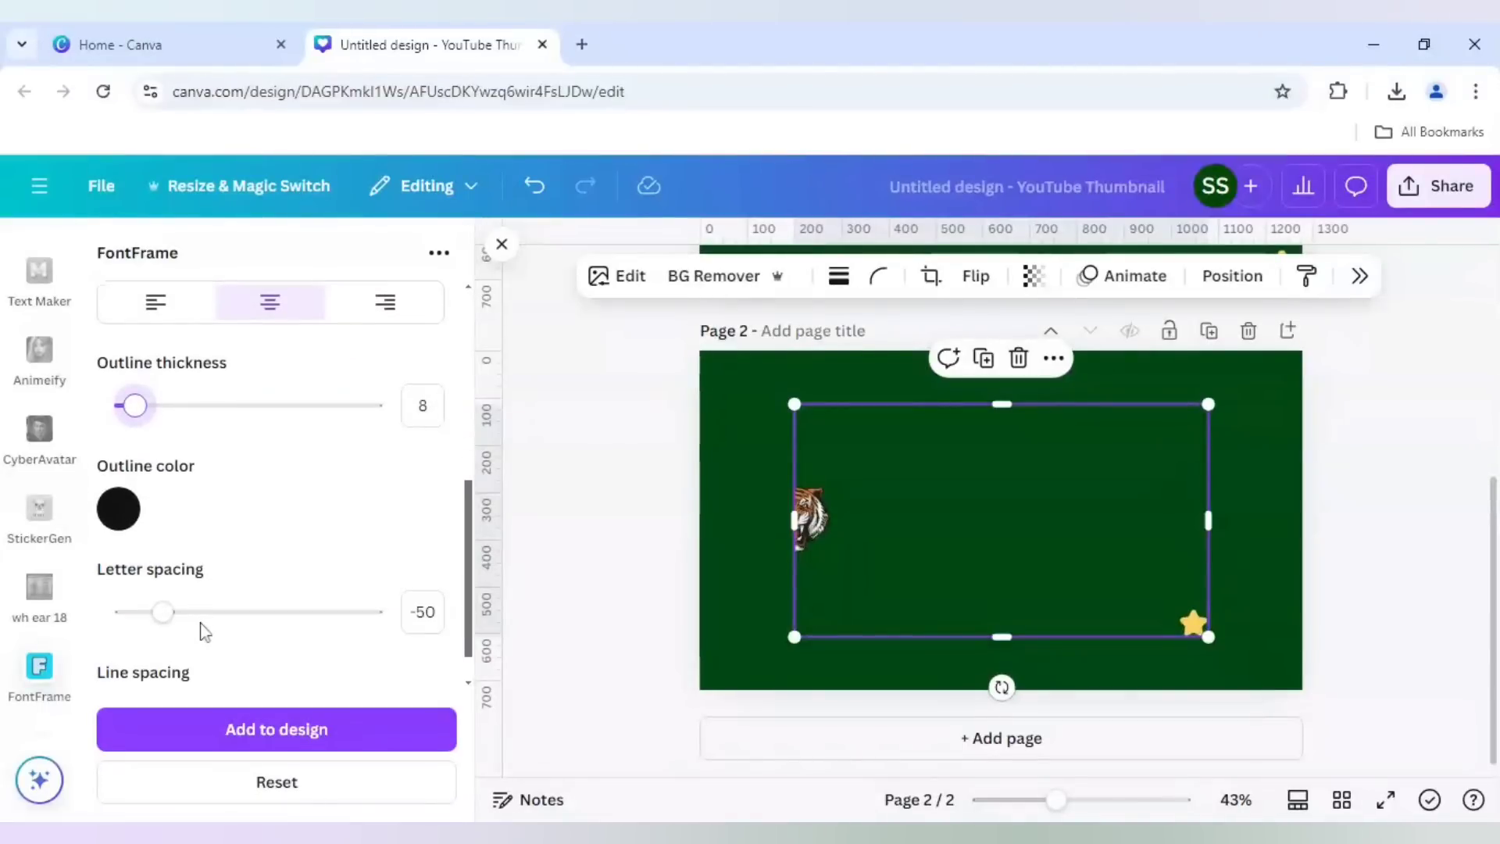
left_click_drag(161, 611, 170, 563)
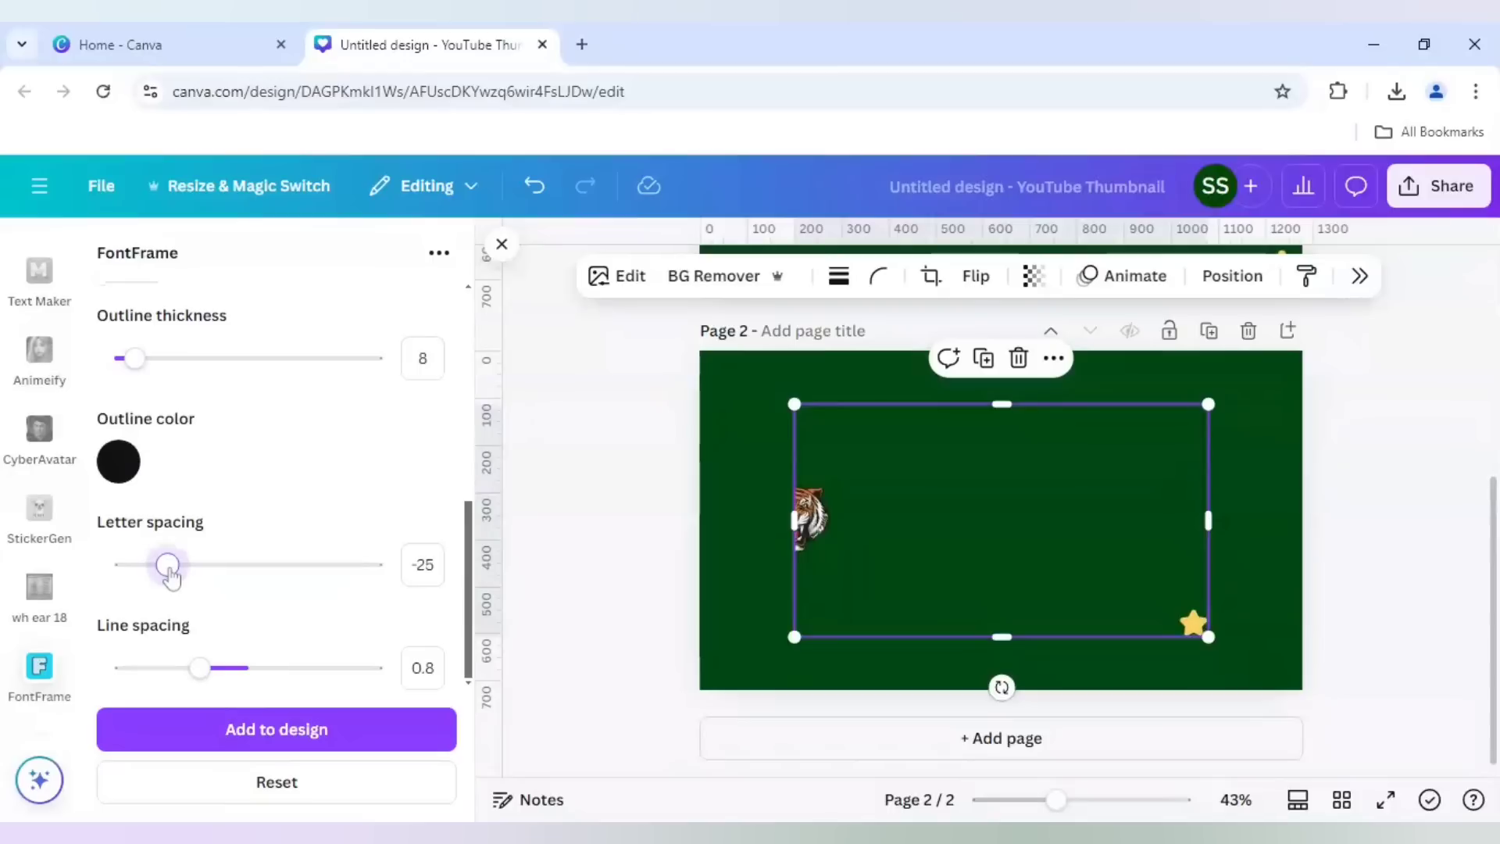
left_click_drag(167, 564, 182, 564)
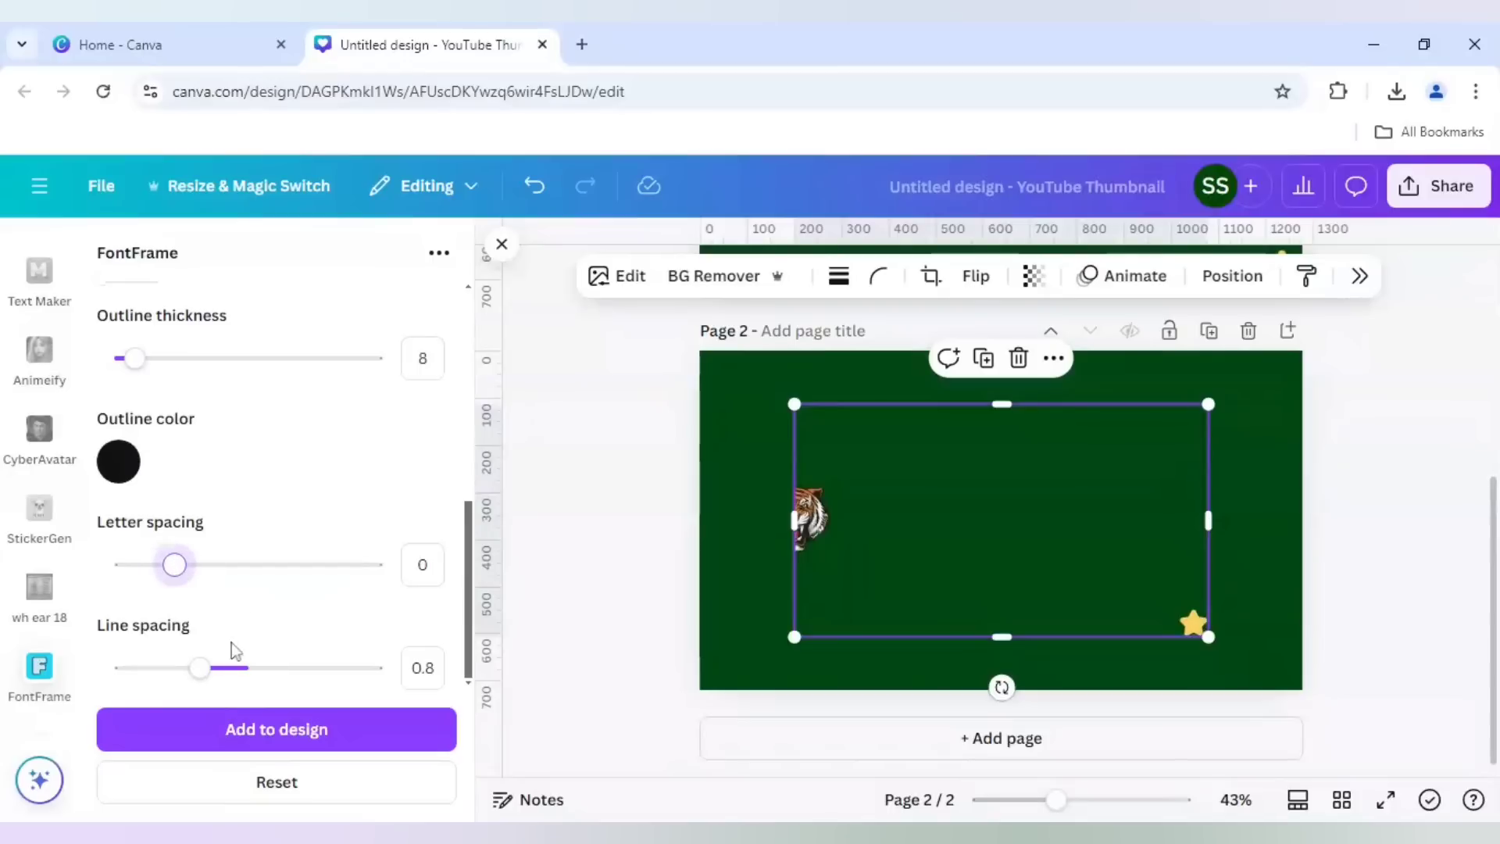
left_click_drag(197, 668, 223, 668)
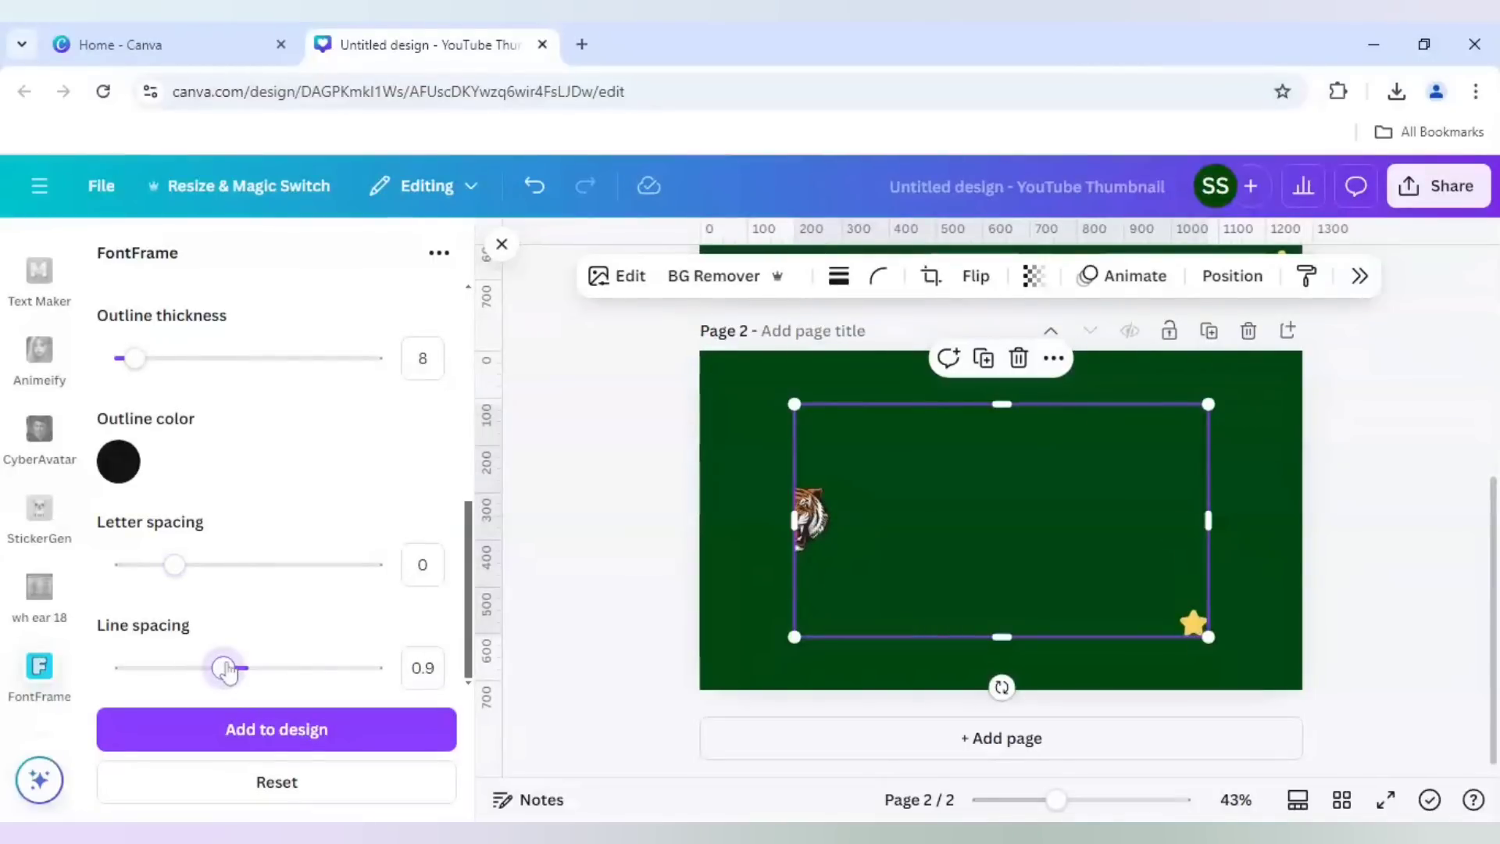
left_click_drag(222, 667, 236, 666)
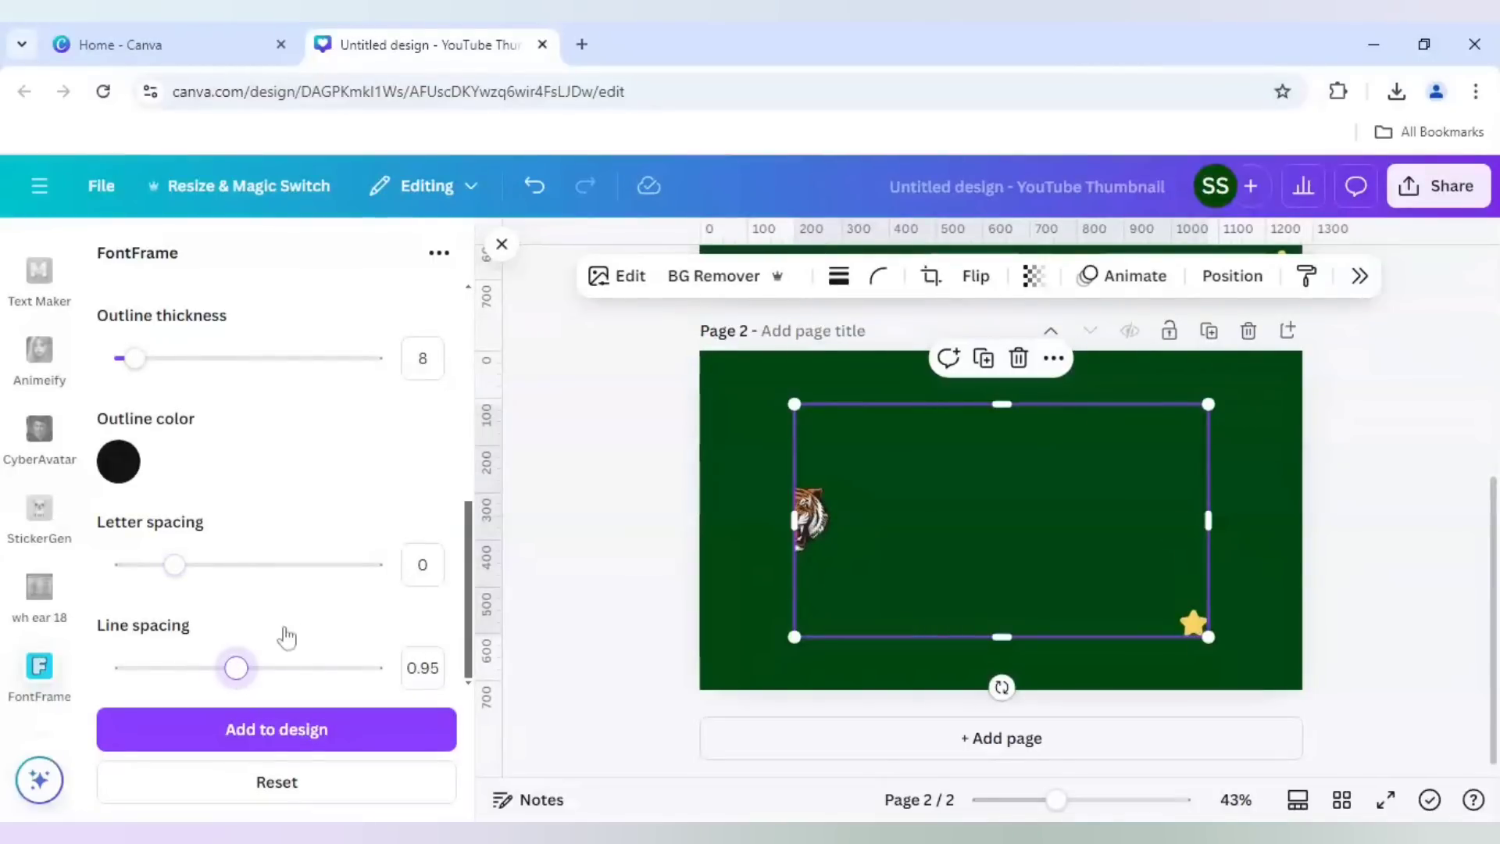
mouse_move(399, 696)
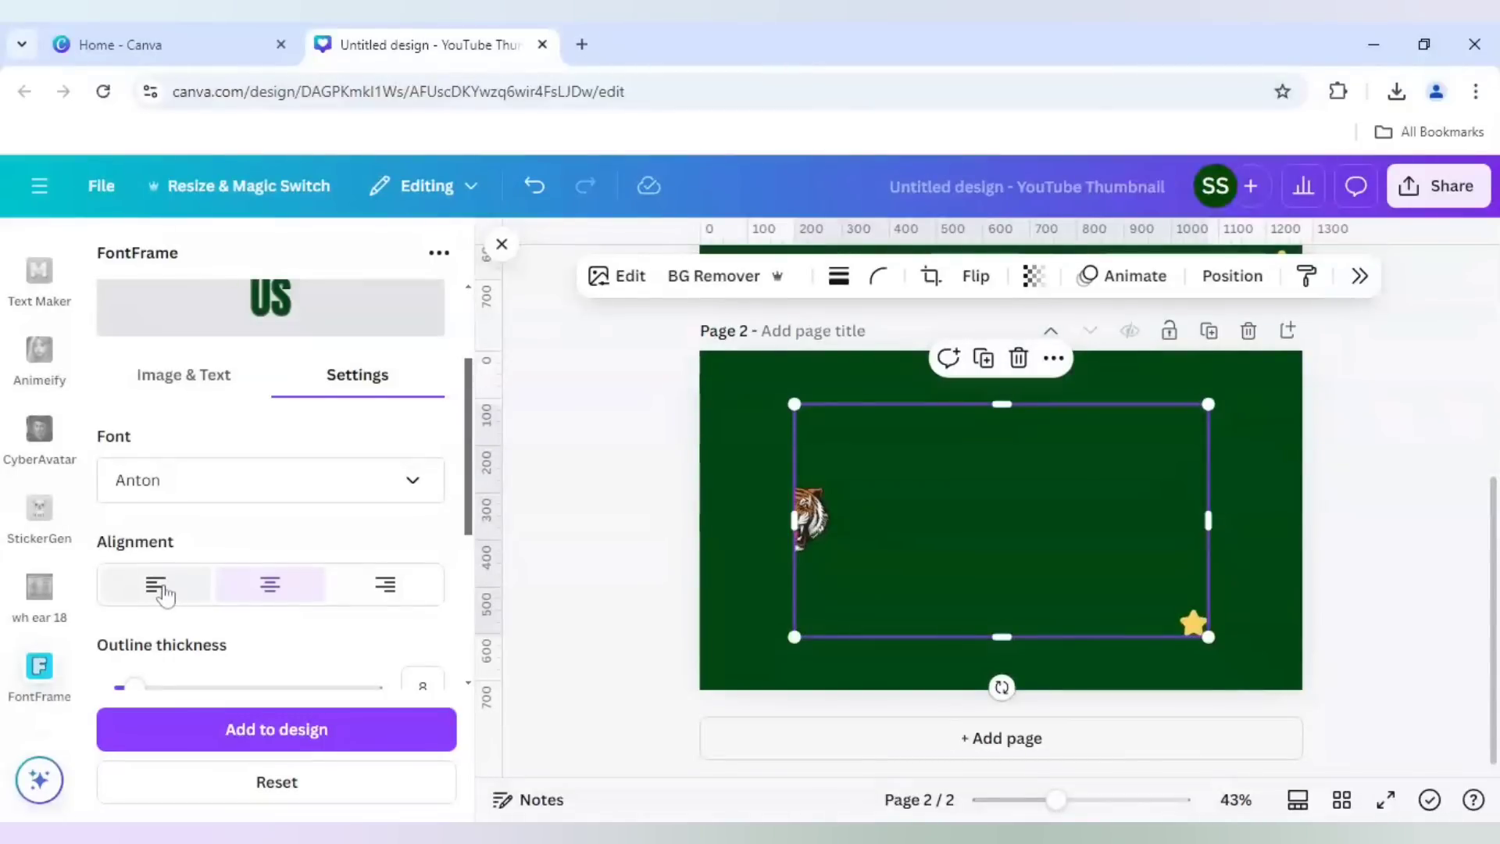
- Left-align the lettering and move on to the image and text options for the tiger fill
left_click(154, 584)
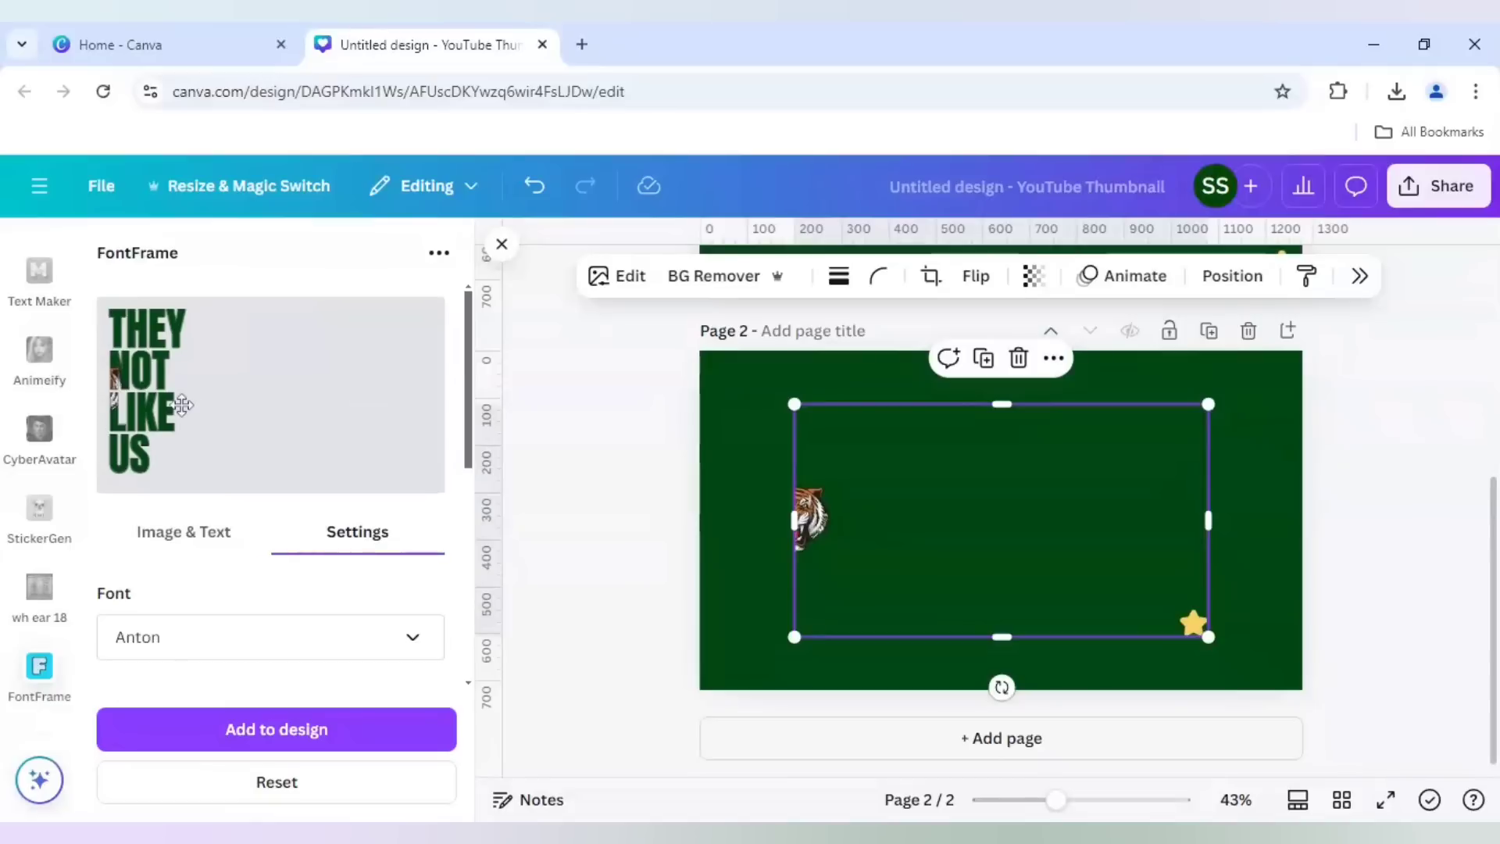
left_click(183, 532)
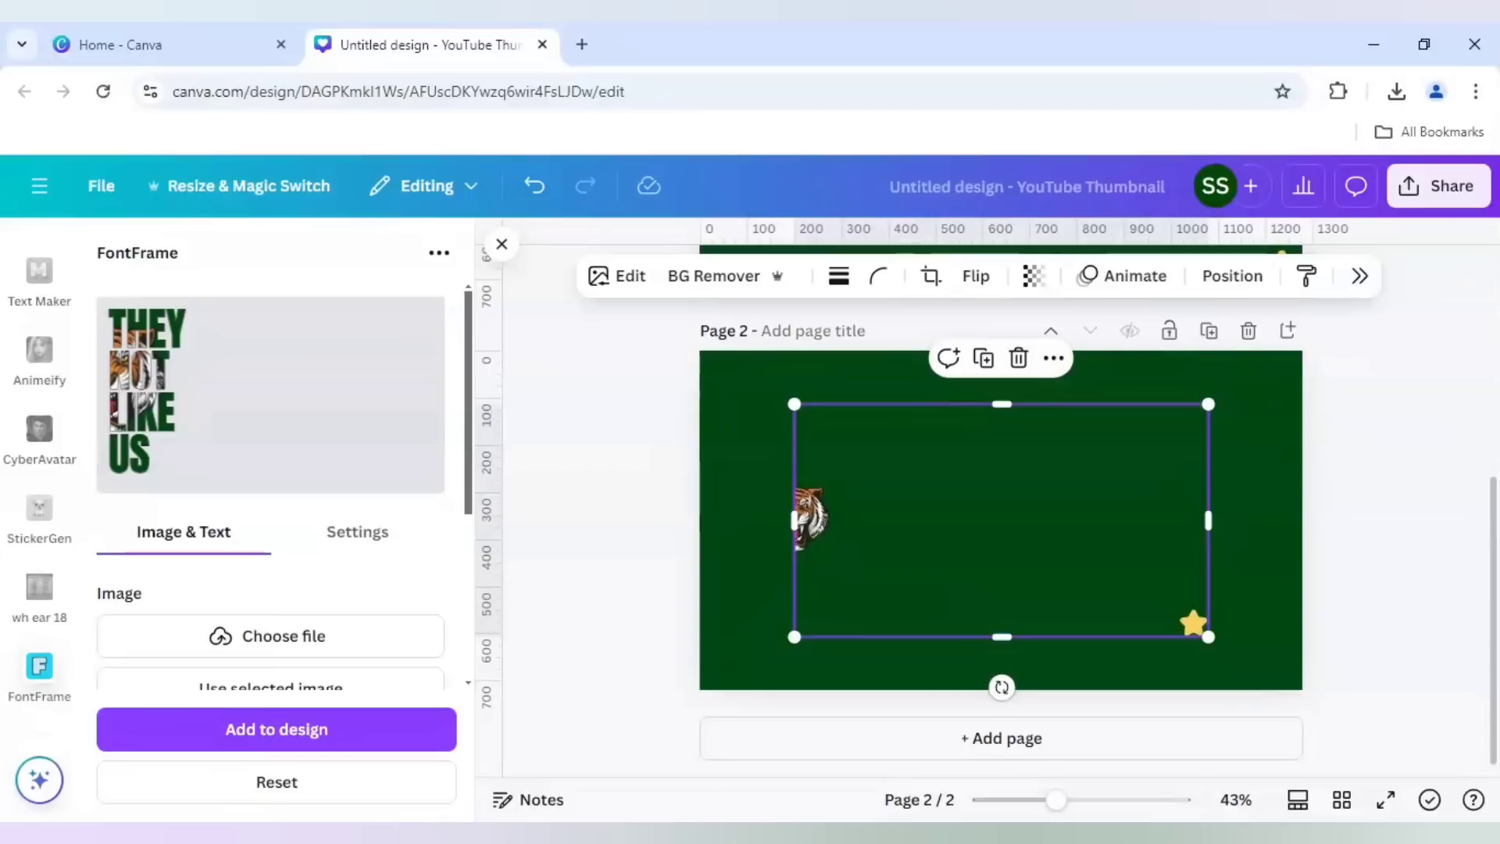
mouse_move(655, 561)
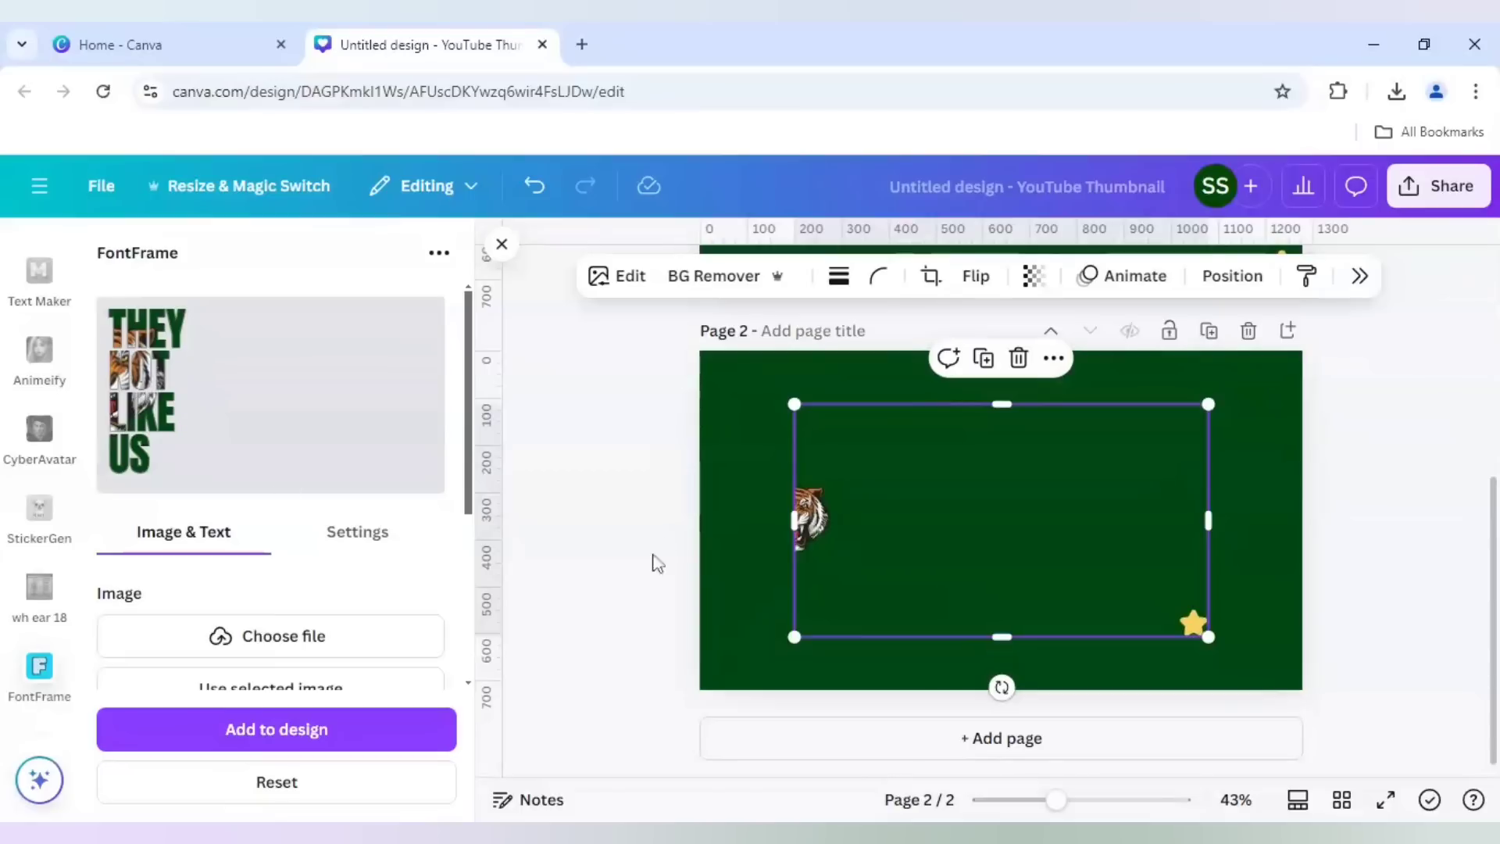
- Add a third page and place the tiger-filled THEY NOT LIKE US text onto it
left_click(1001, 737)
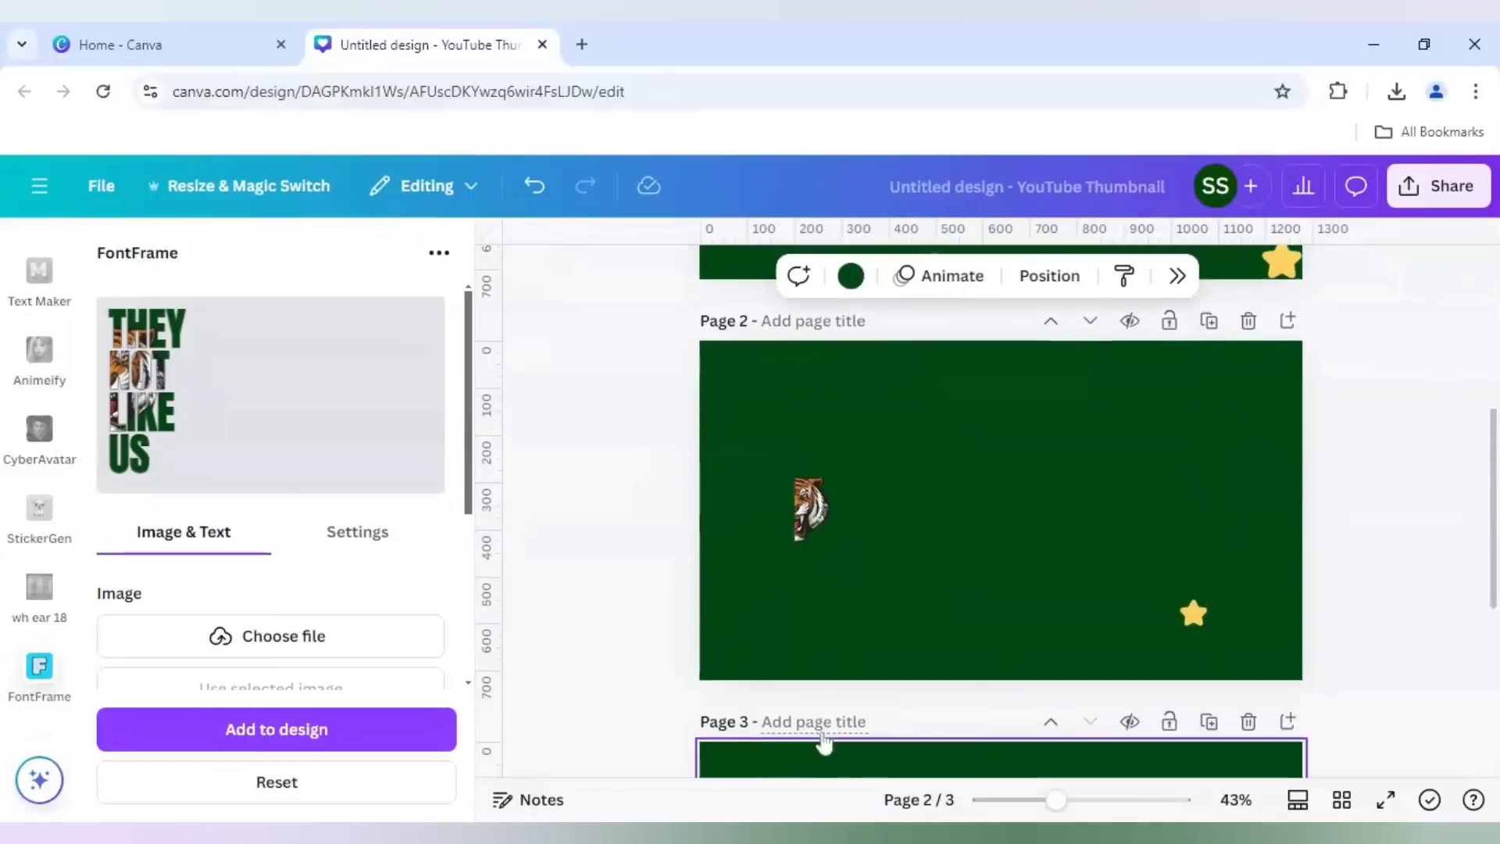
scroll("down", 3)
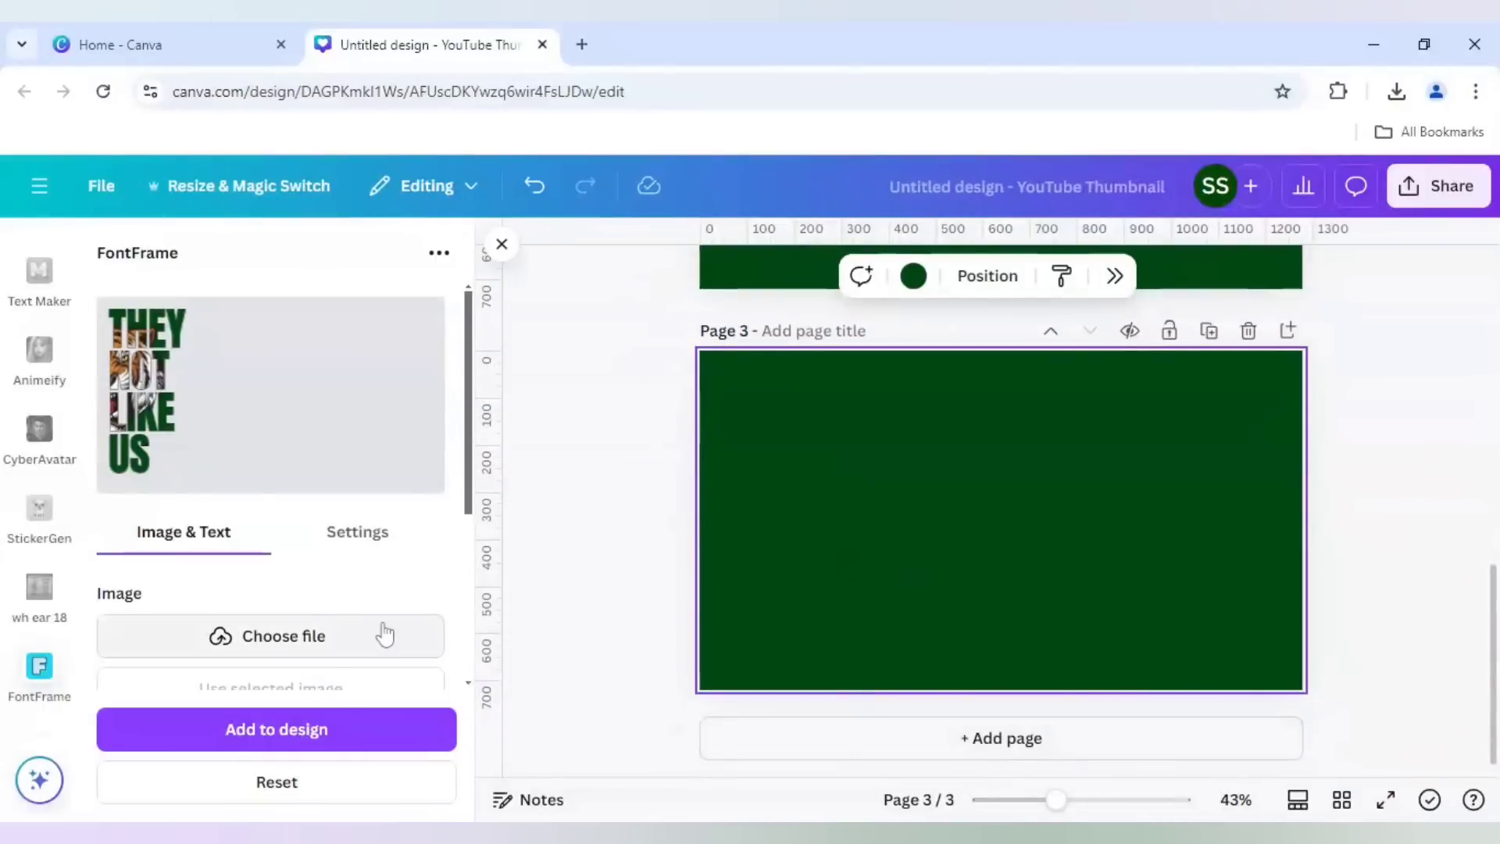
mouse_move(346, 735)
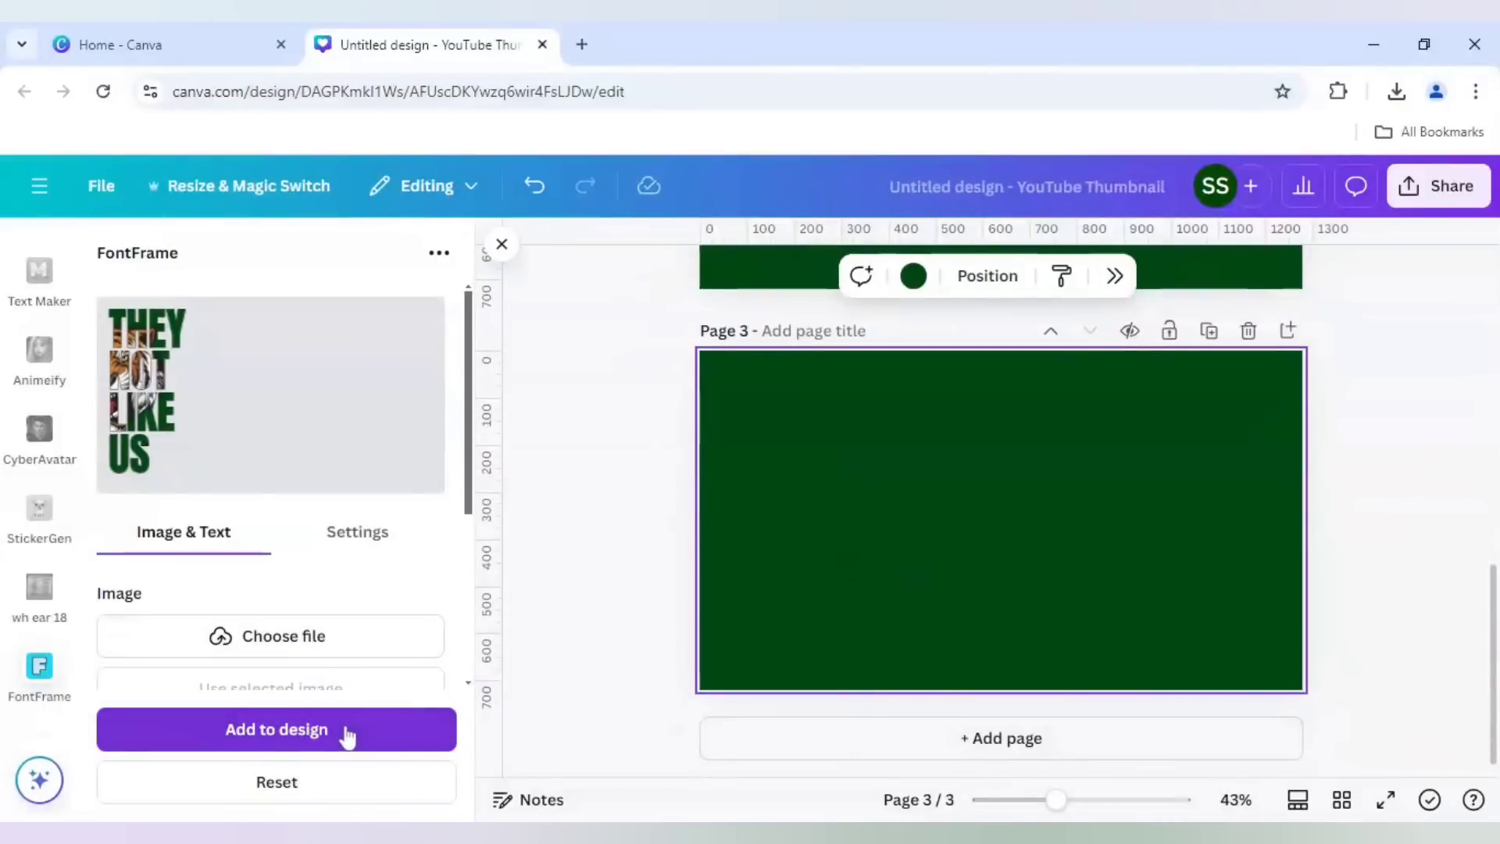
left_click(276, 729)
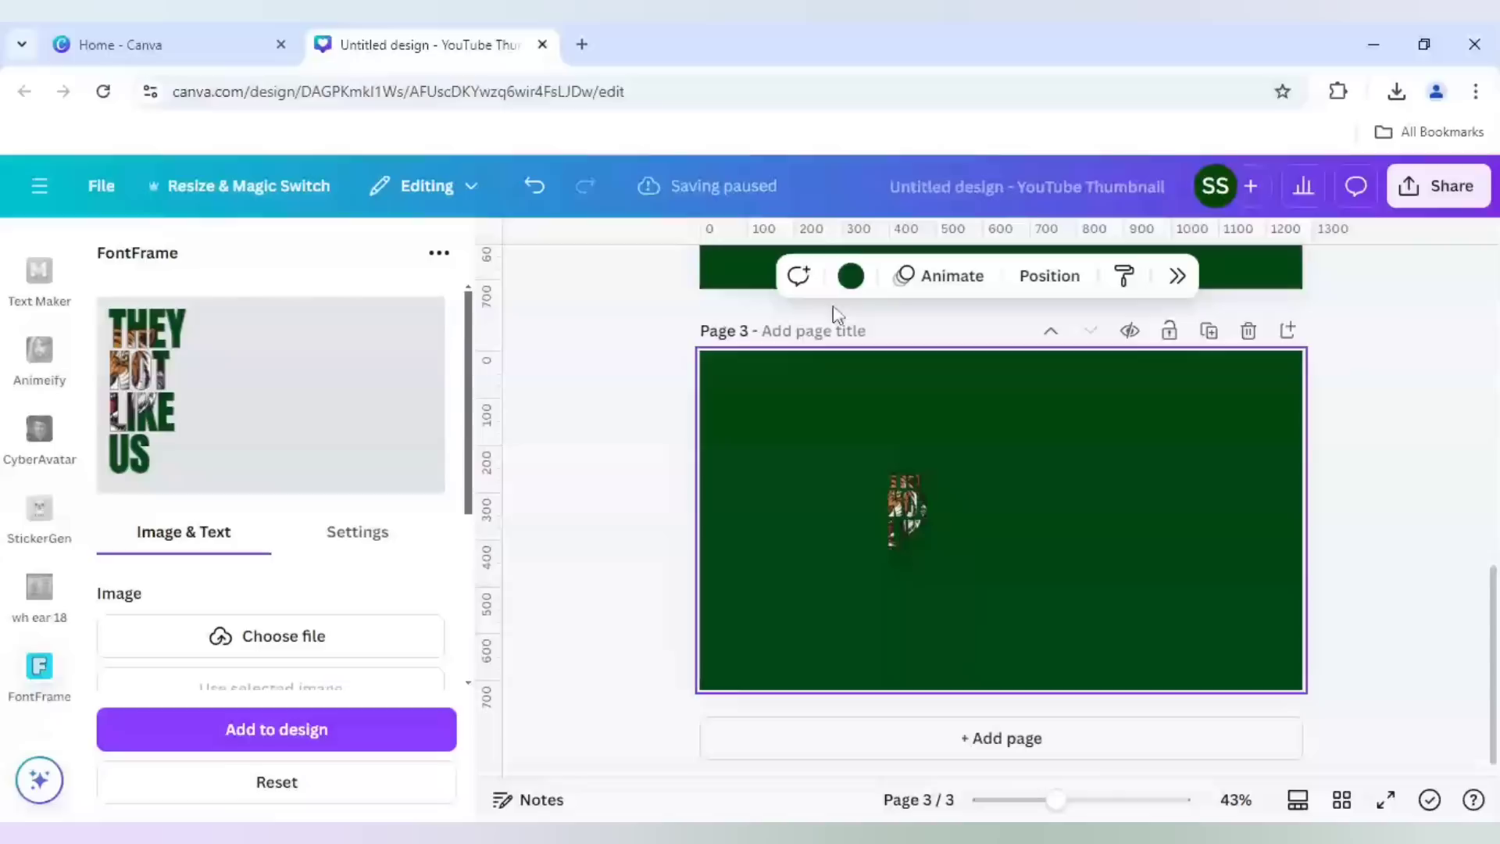
- Change page three's background colour to white from the Document colours
left_click(850, 276)
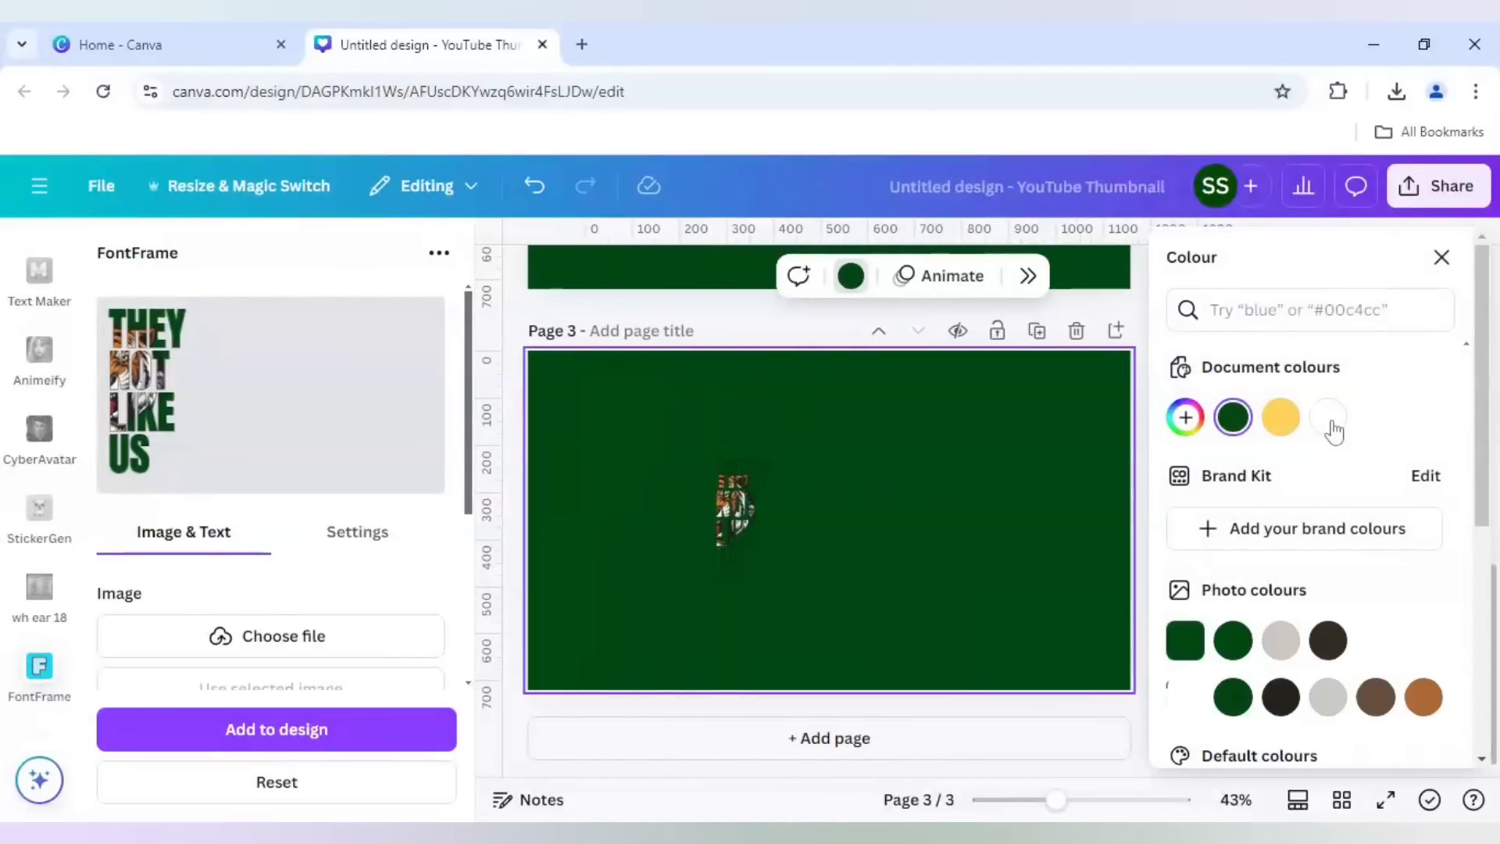
left_click(1327, 417)
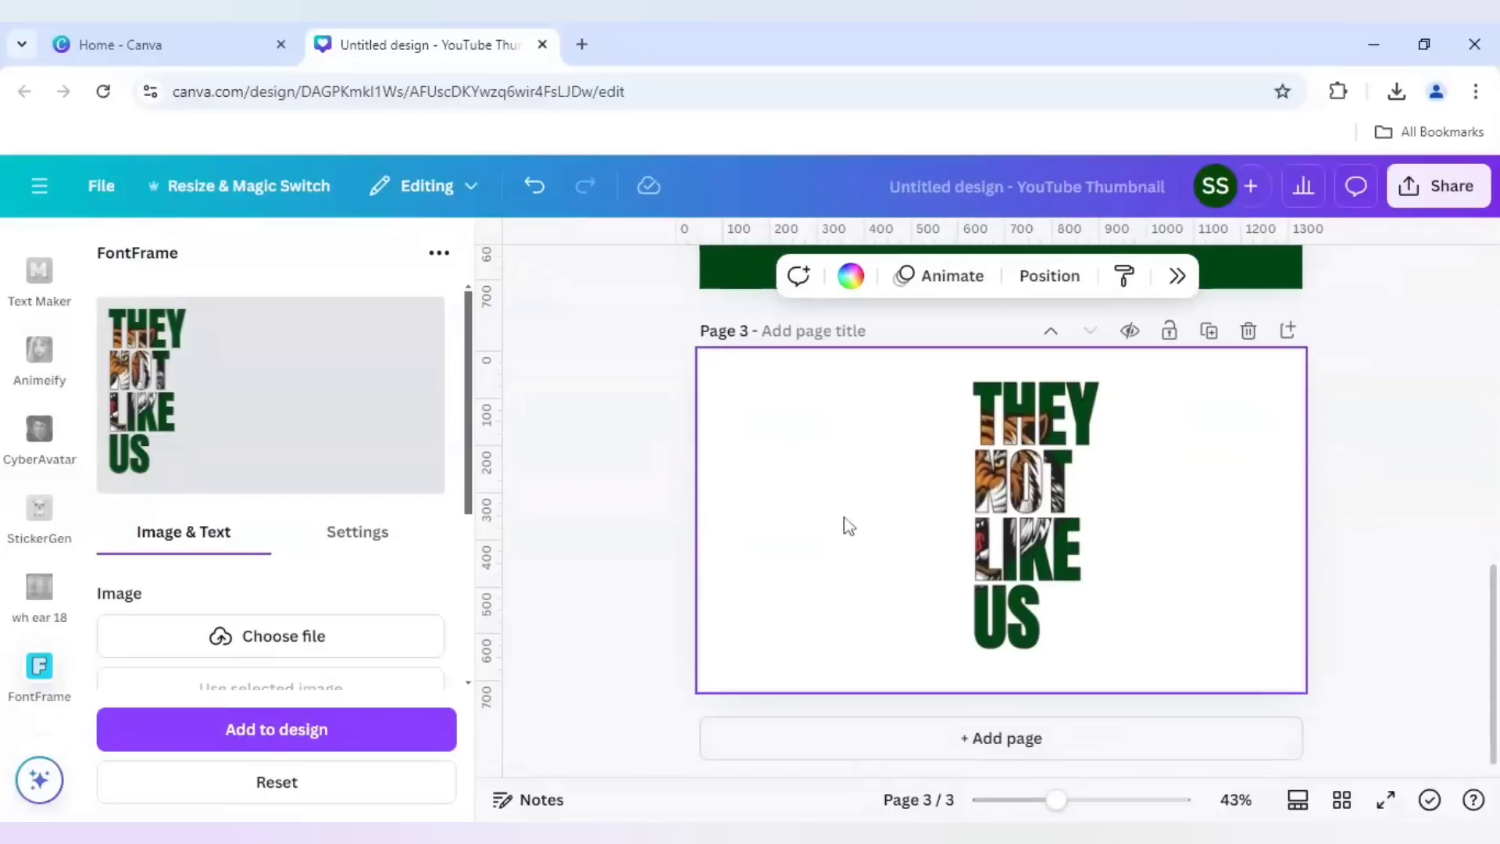
mouse_move(639, 519)
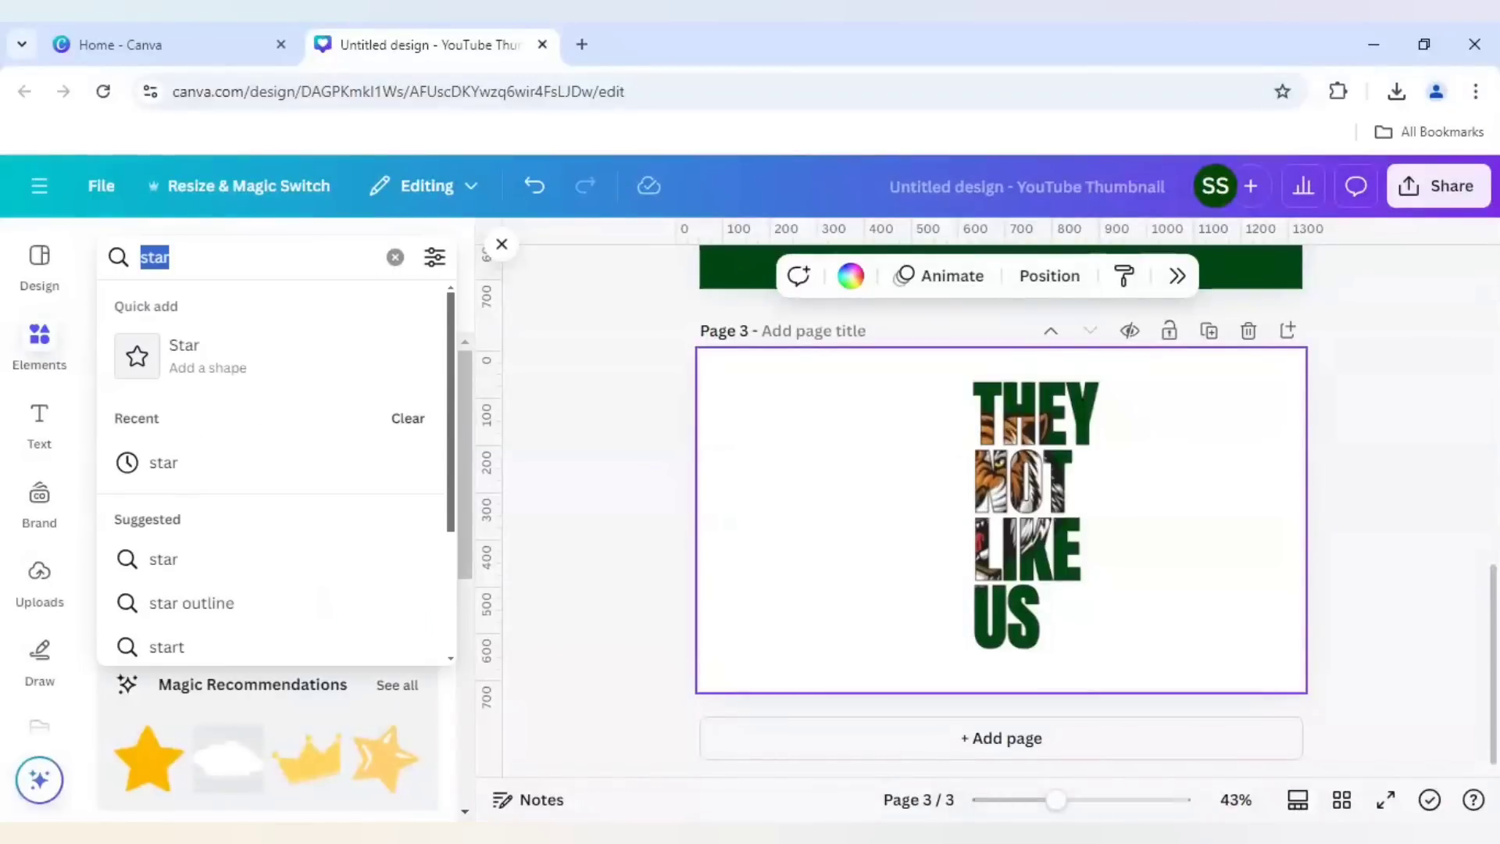
- Search Elements for 'tiger face', drop the roaring tiger graphic onto the page and begin cropping it
type("tiger face")
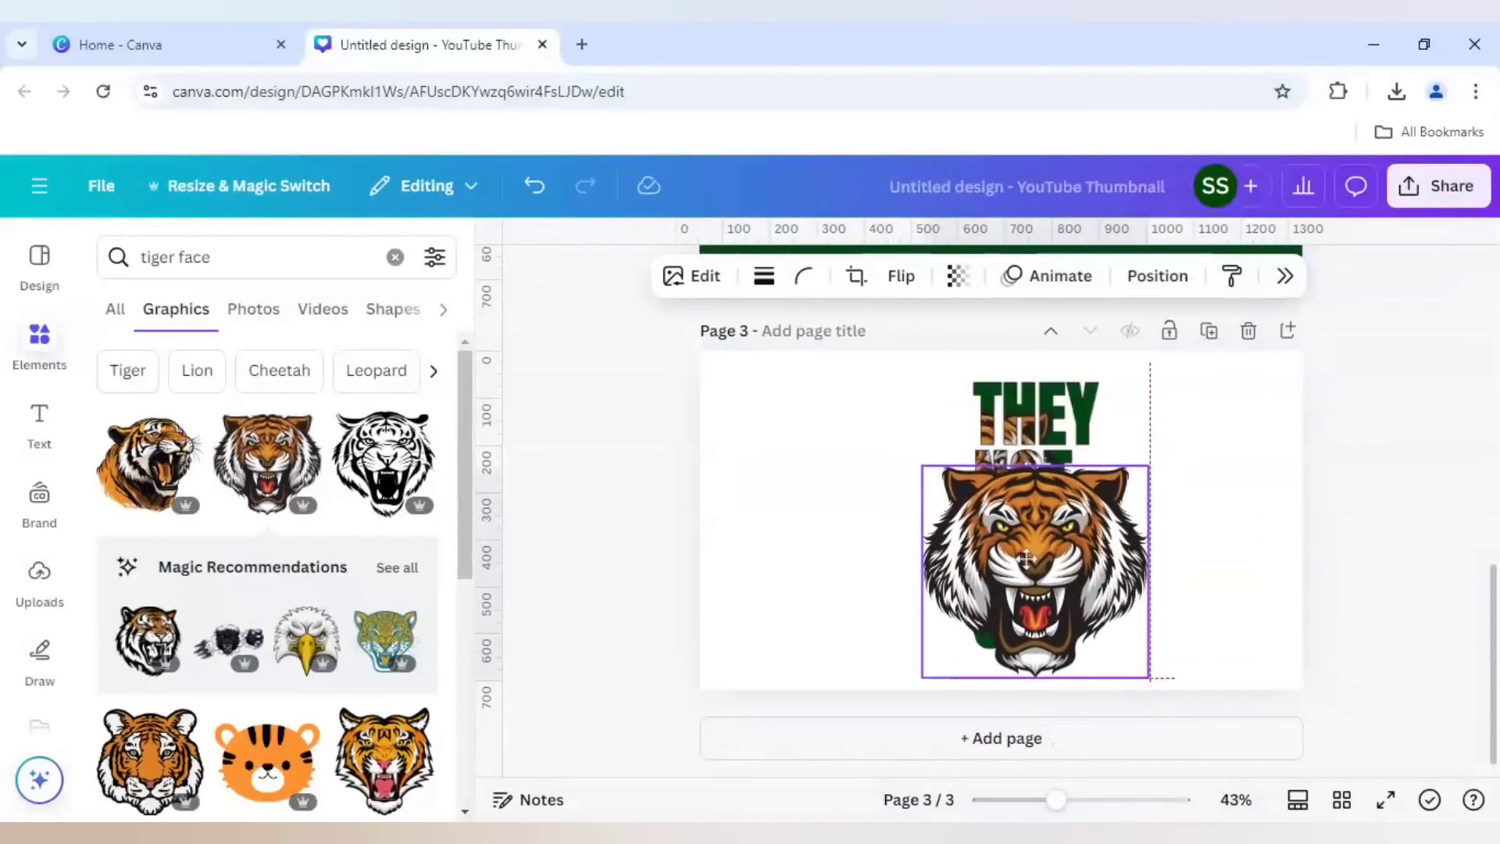
left_click_drag(1034, 571, 961, 517)
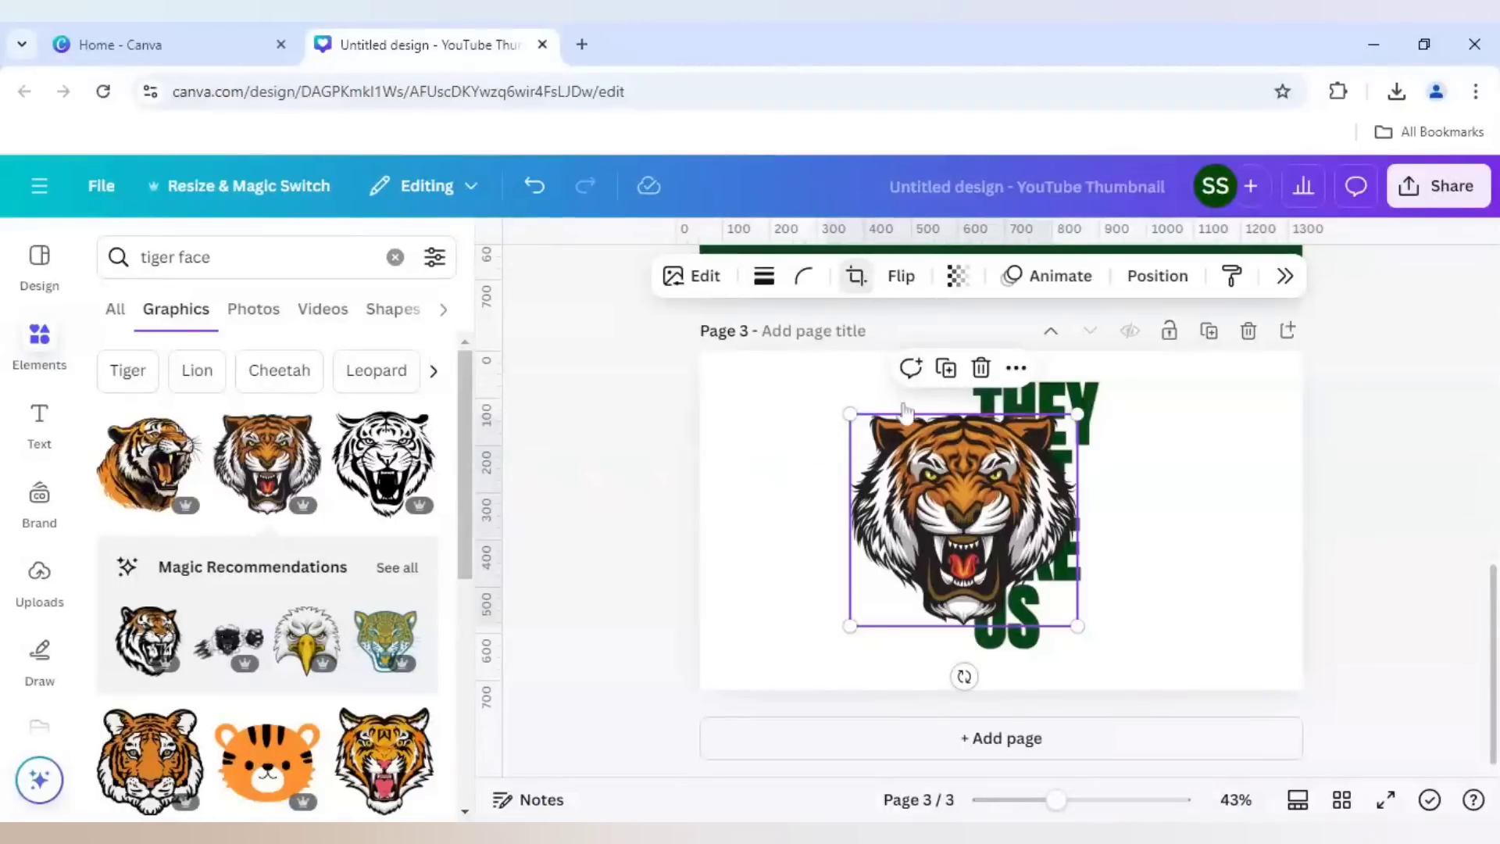
left_click(856, 275)
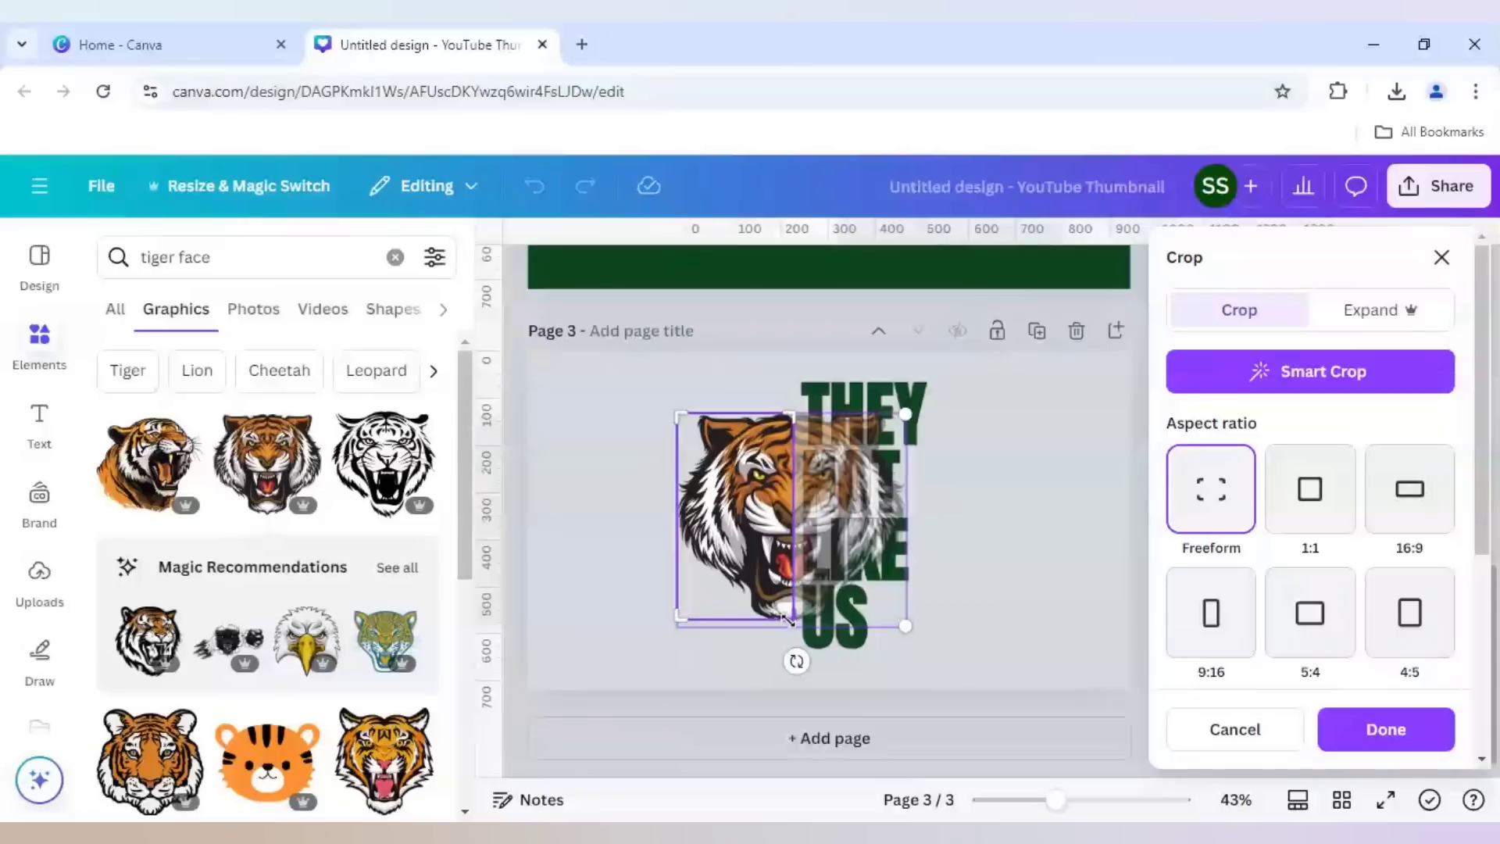
- Crop the tiger face down to its left half and confirm the crop
left_click_drag(785, 622, 785, 627)
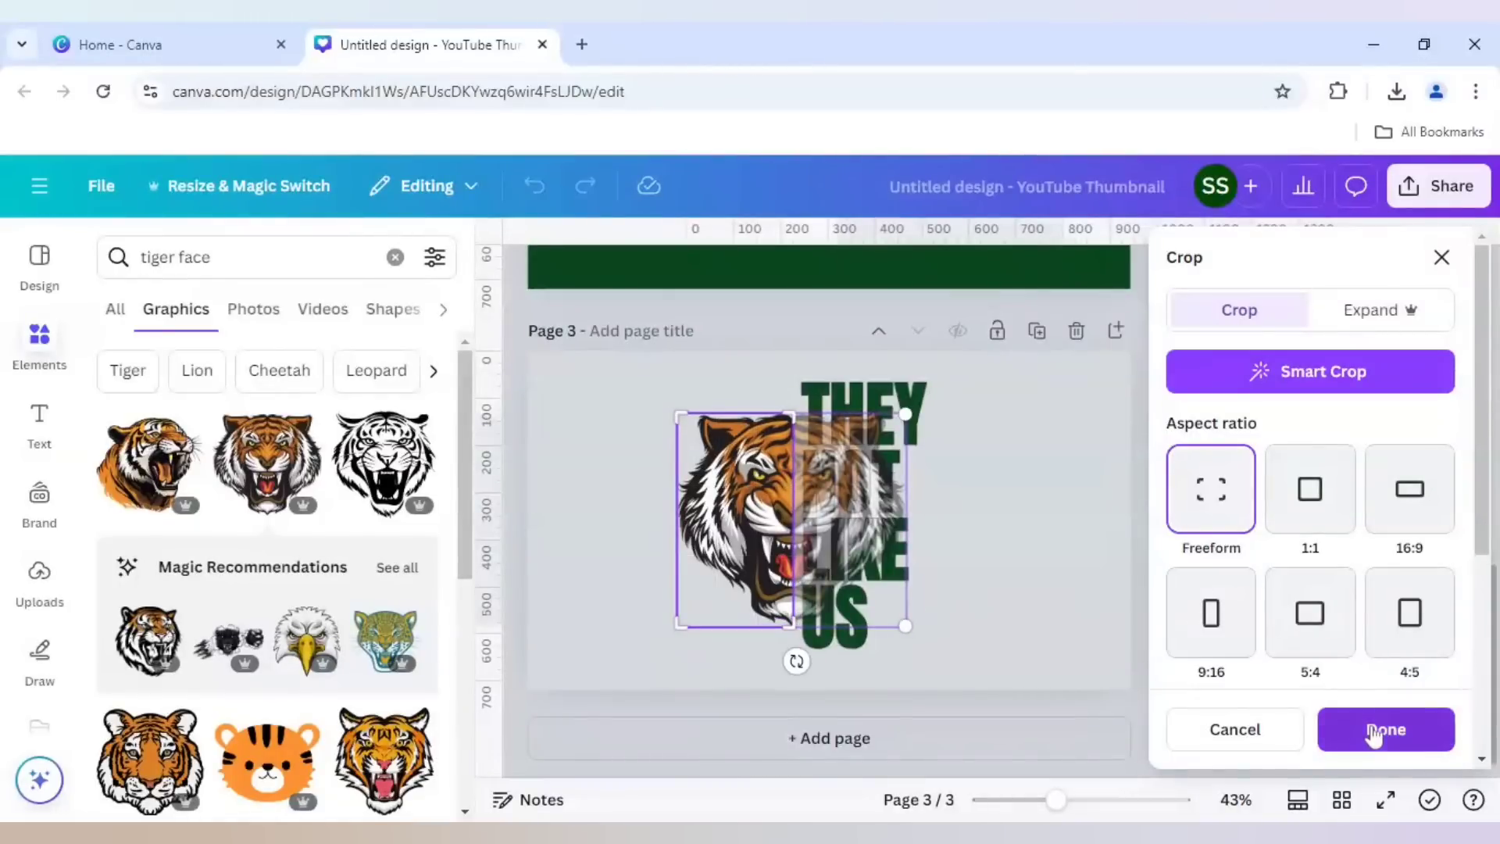
left_click(1385, 730)
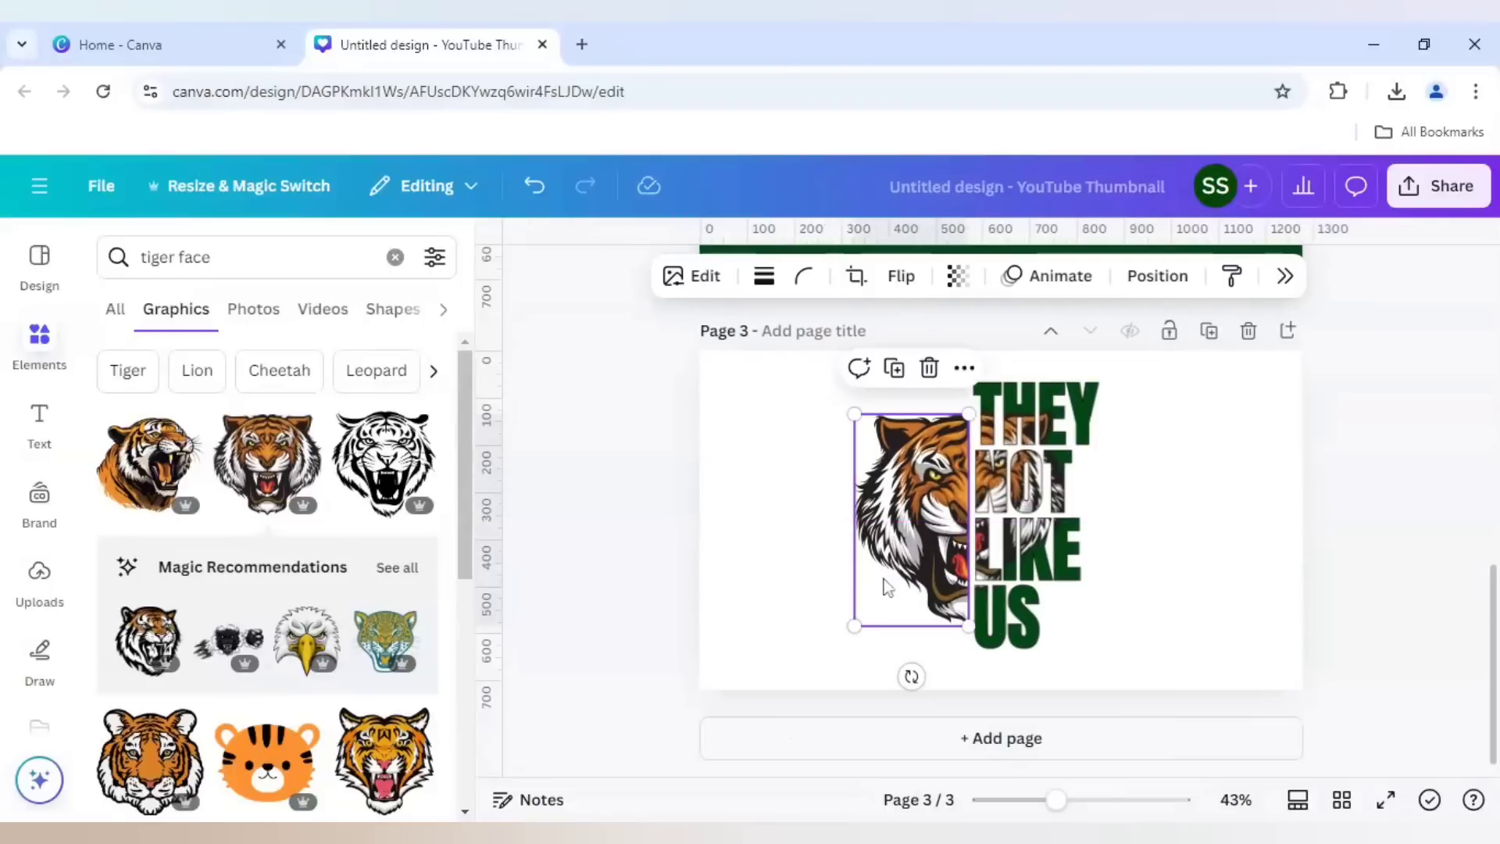
- Resize the half tiger face to about 214×397 and sit it against the left edge of the lettering
left_click_drag(853, 625, 869, 597)
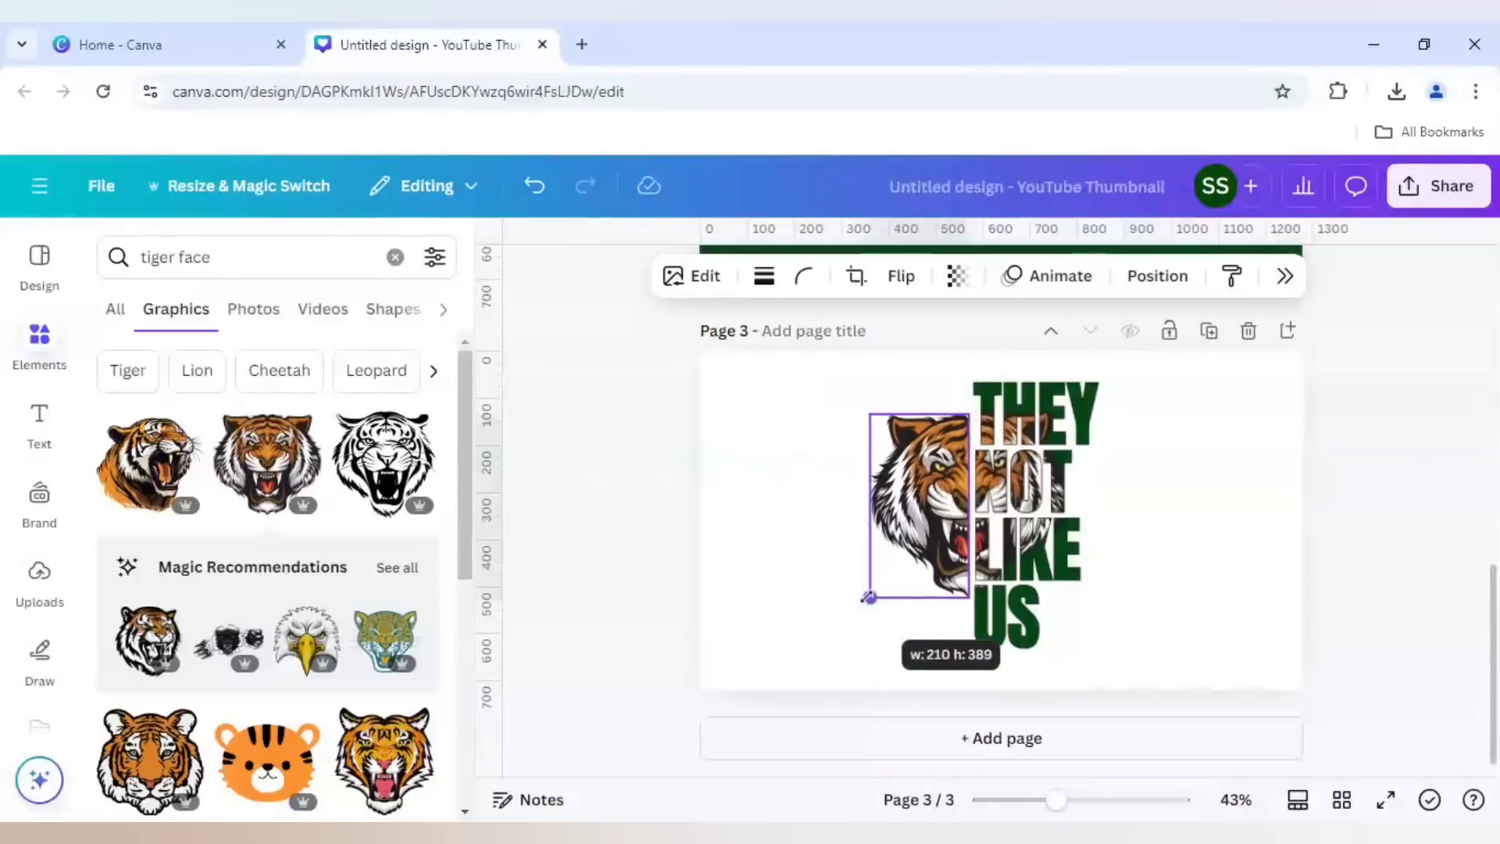
left_click_drag(868, 596, 878, 584)
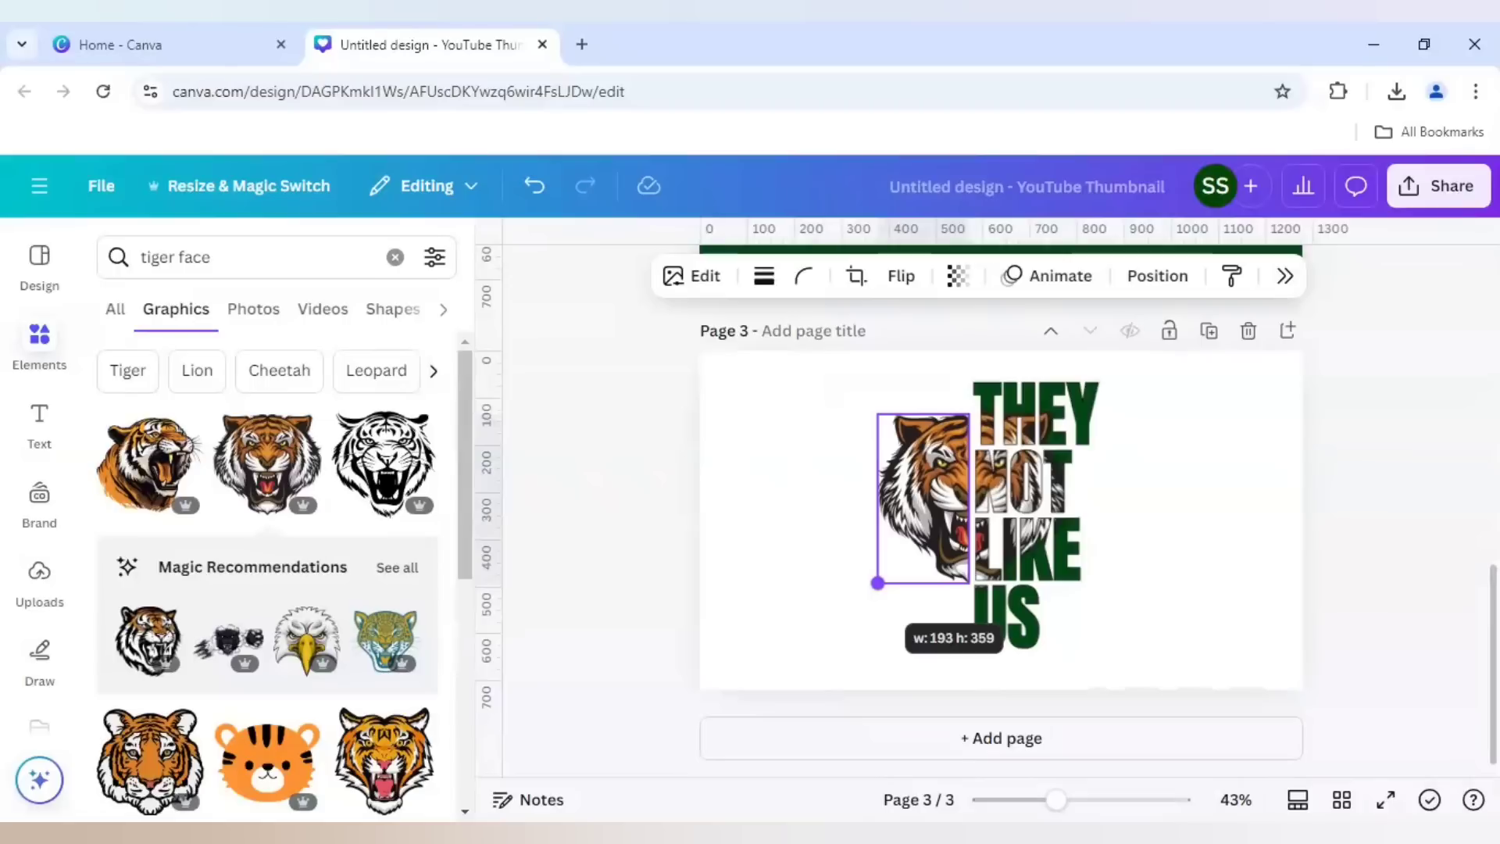
left_click_drag(876, 582, 872, 596)
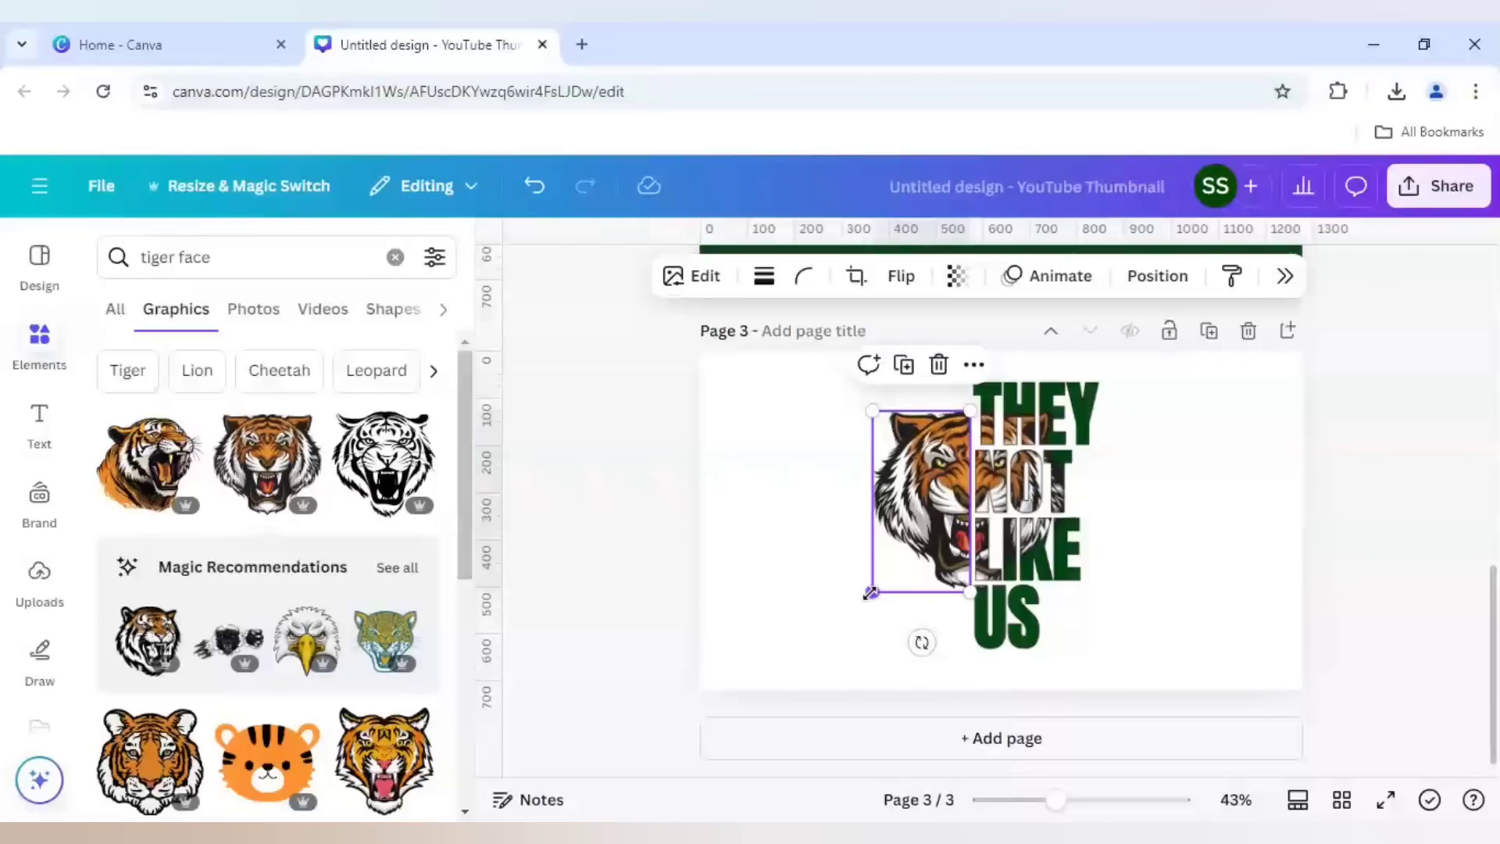
left_click_drag(869, 593, 867, 599)
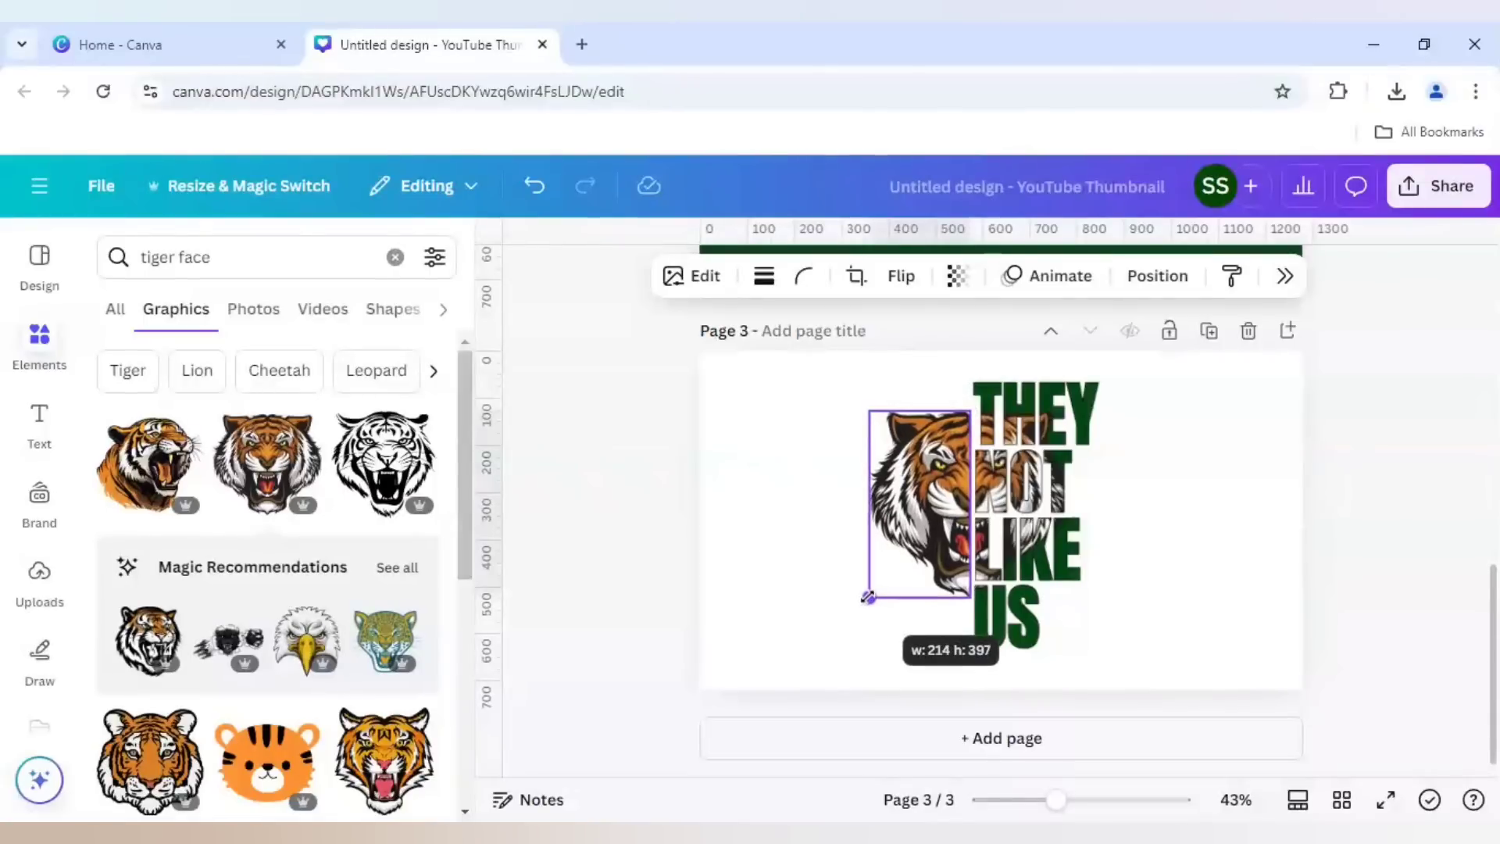